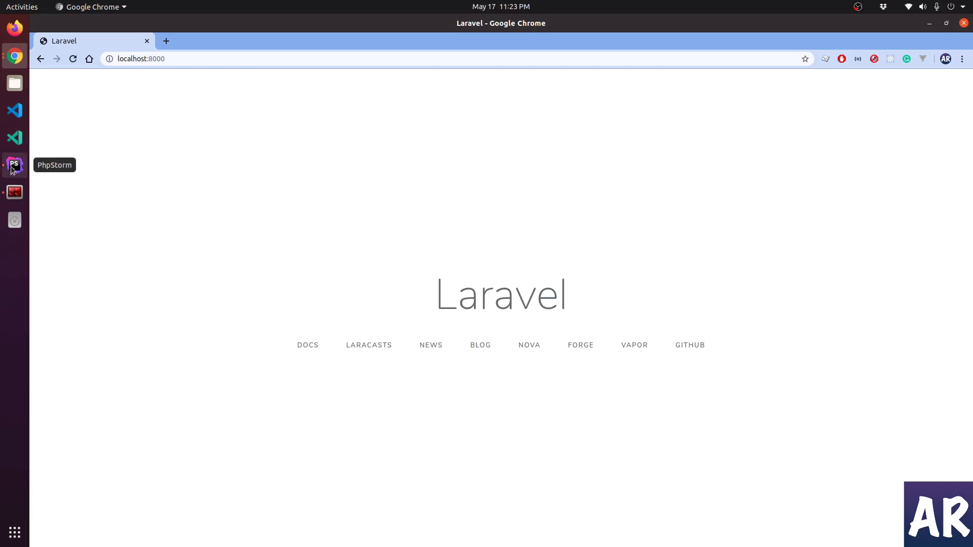
Check the laravel-livewire project in PhpStorm, then load the 'Installation | Livewire' docs in Chrome.
click(13, 165)
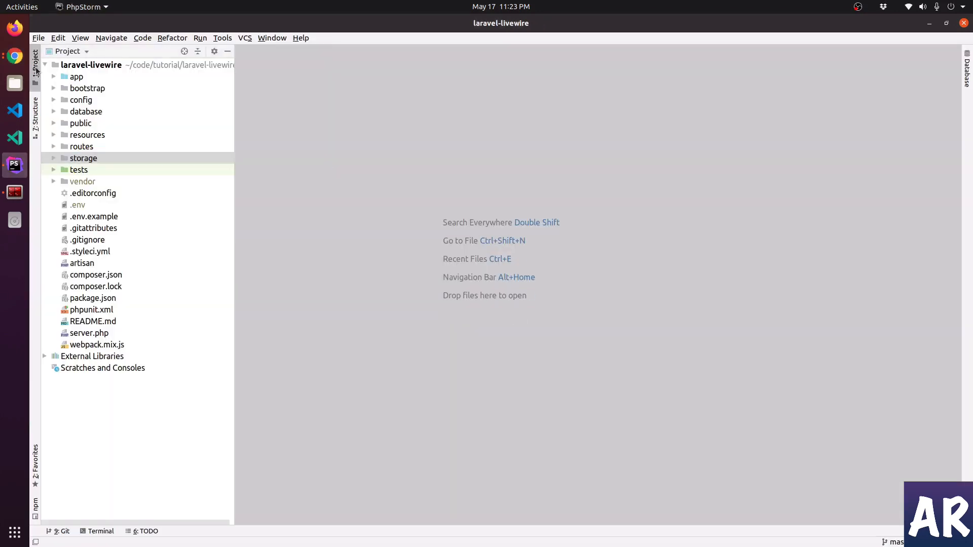
click(84, 159)
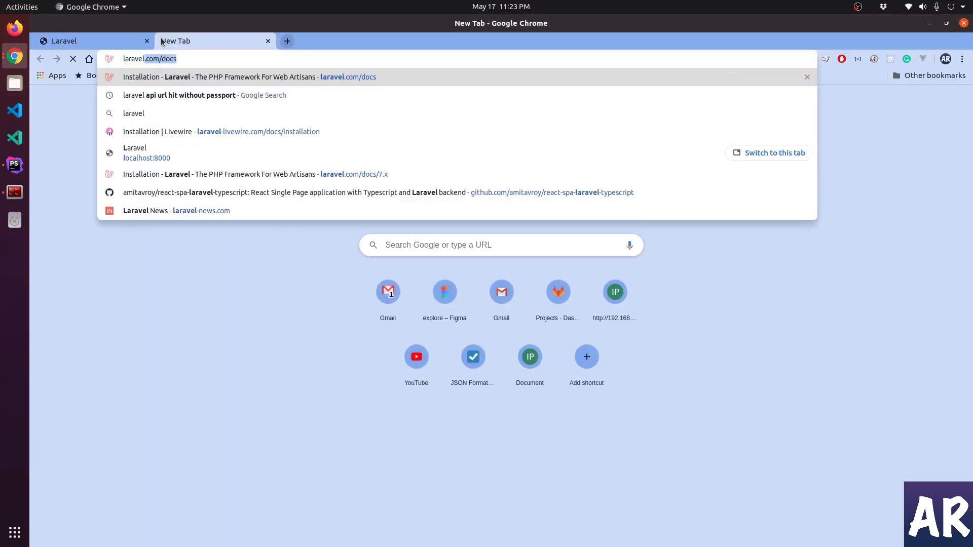
click(220, 131)
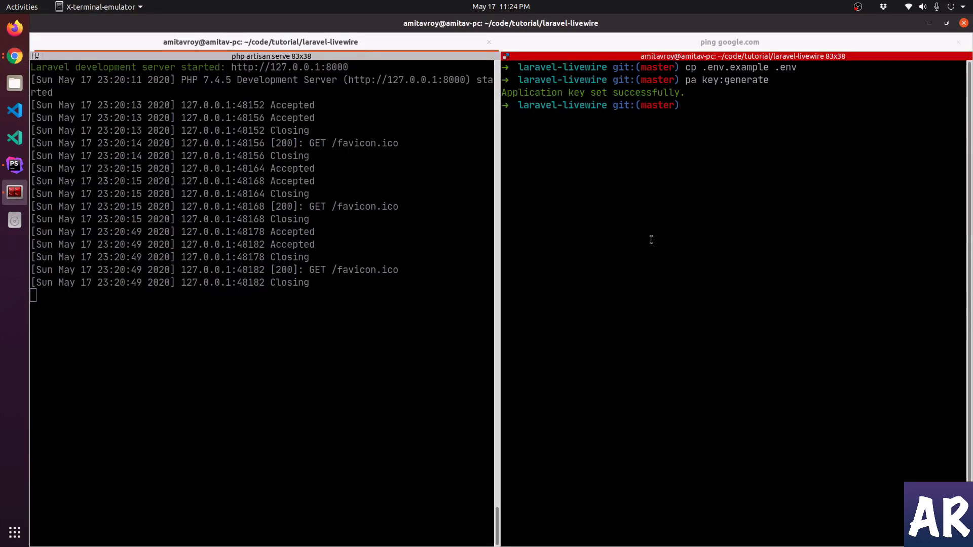
Run composer require livewire/livewire in the project terminal.
text(composer require livewire/livewire)
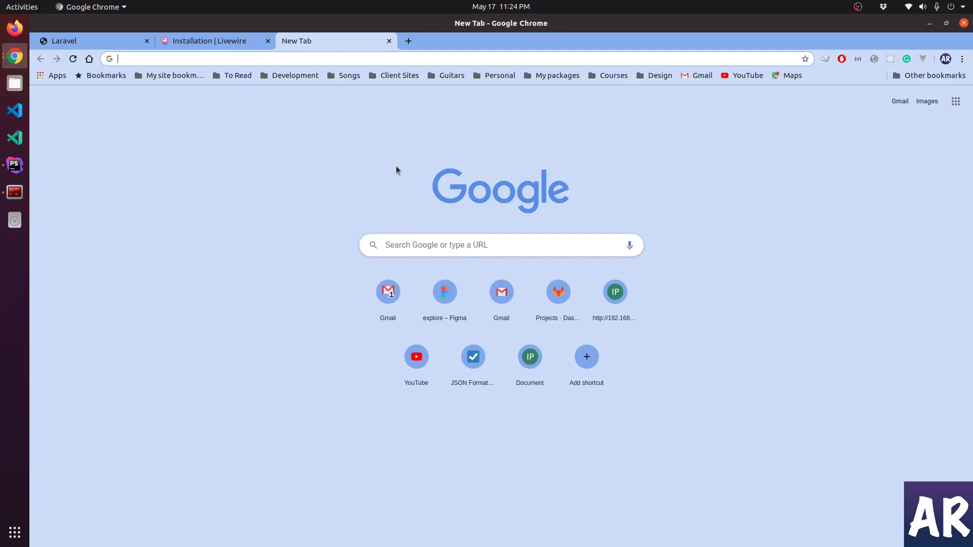
Google 'laravel ui', open the laravel/ui GitHub page and reach the artisan ui scaffolding commands.
text(laravel ui)
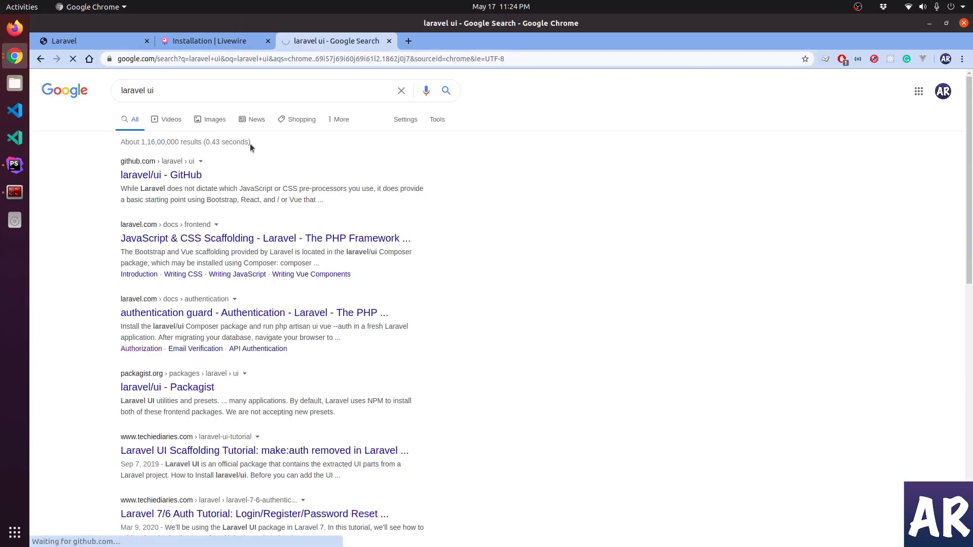
click(162, 174)
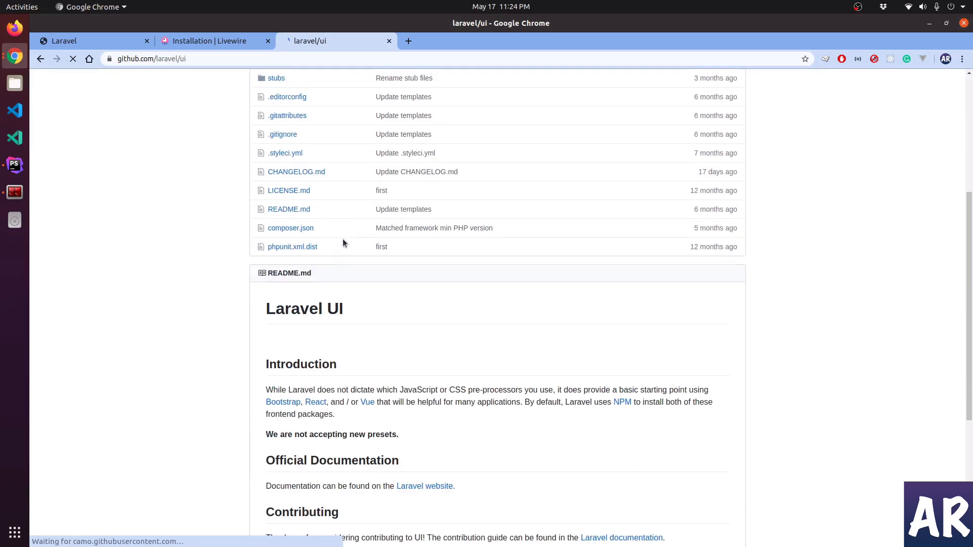
scroll(down, 3)
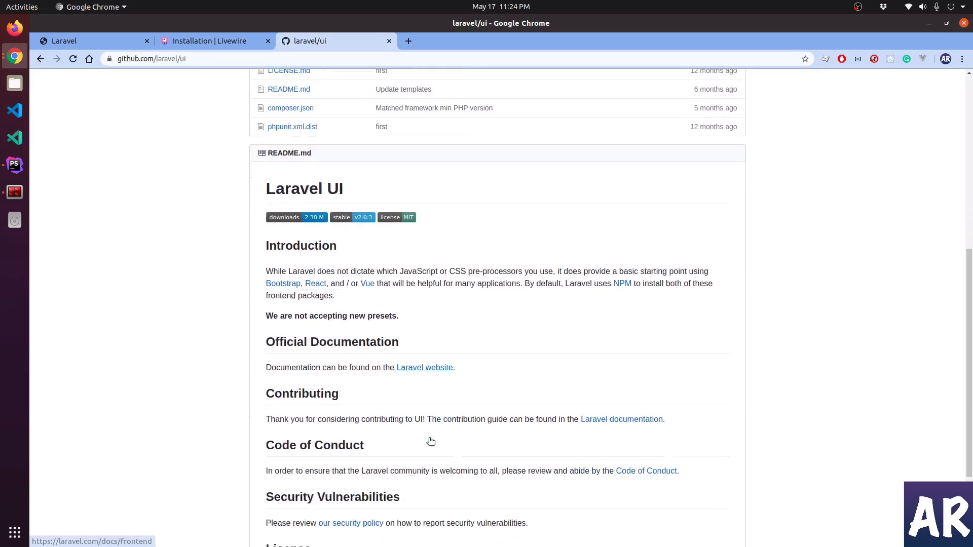
scroll(down, 3)
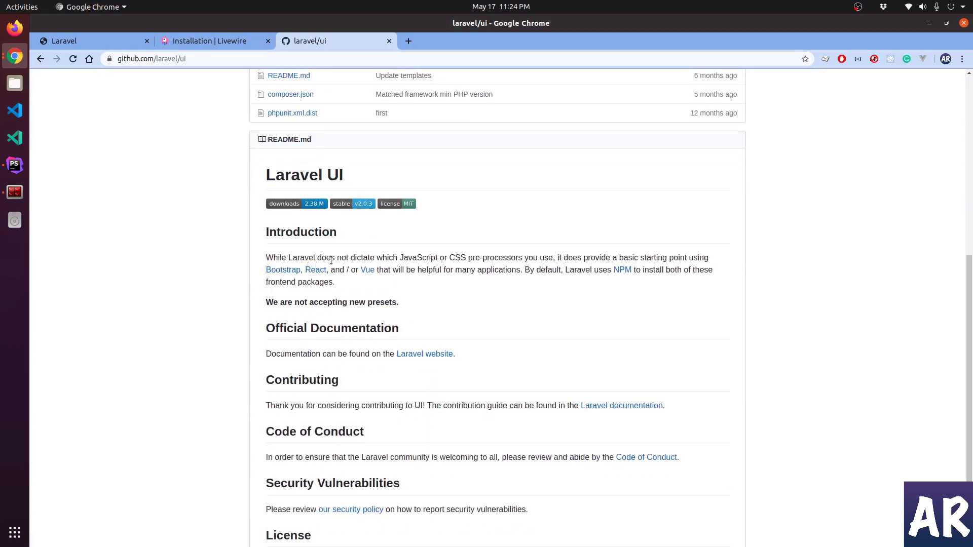
mouse_move(669, 265)
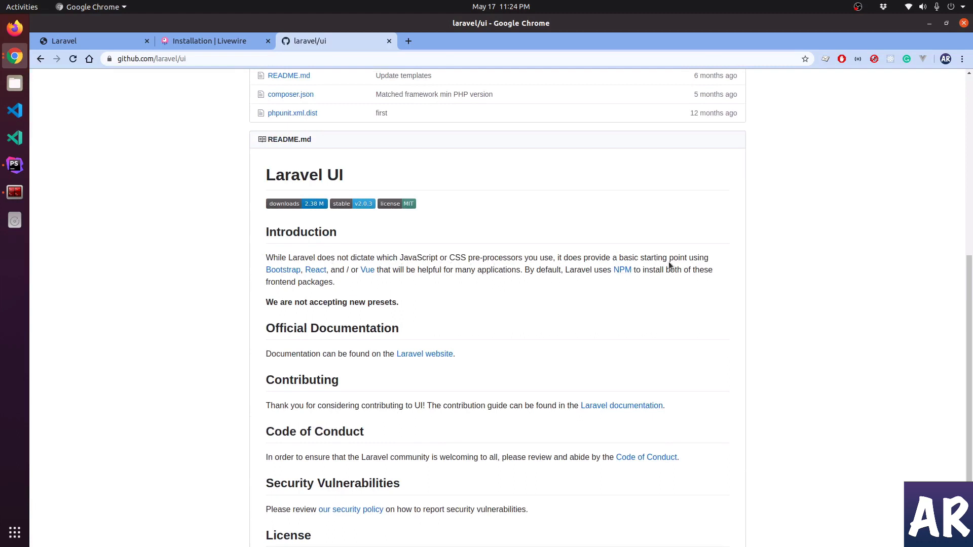
drag(646, 257, 705, 258)
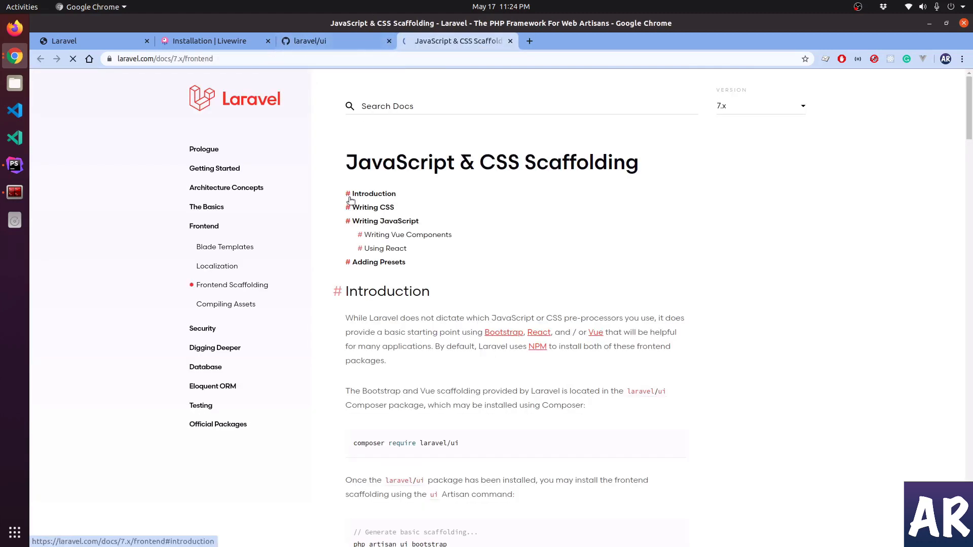
click(385, 221)
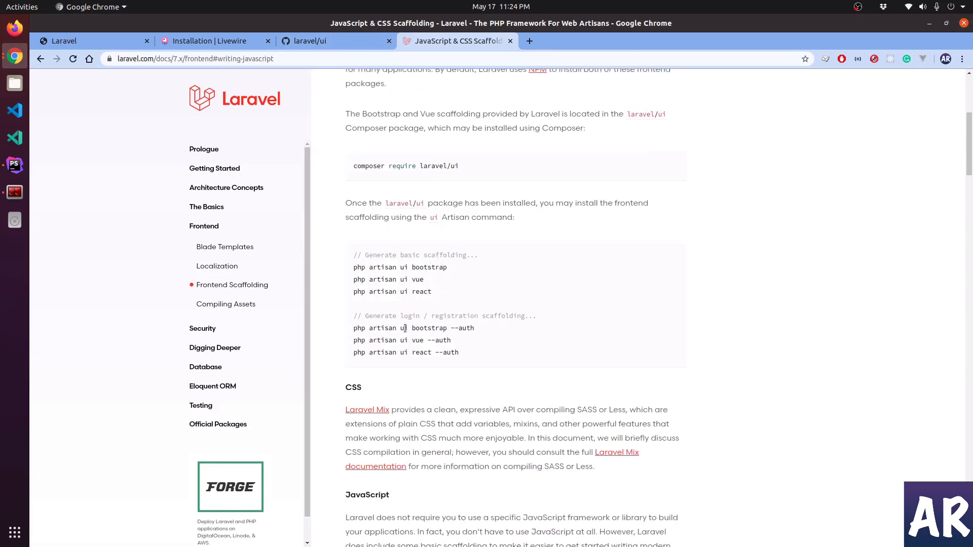
mouse_move(450, 330)
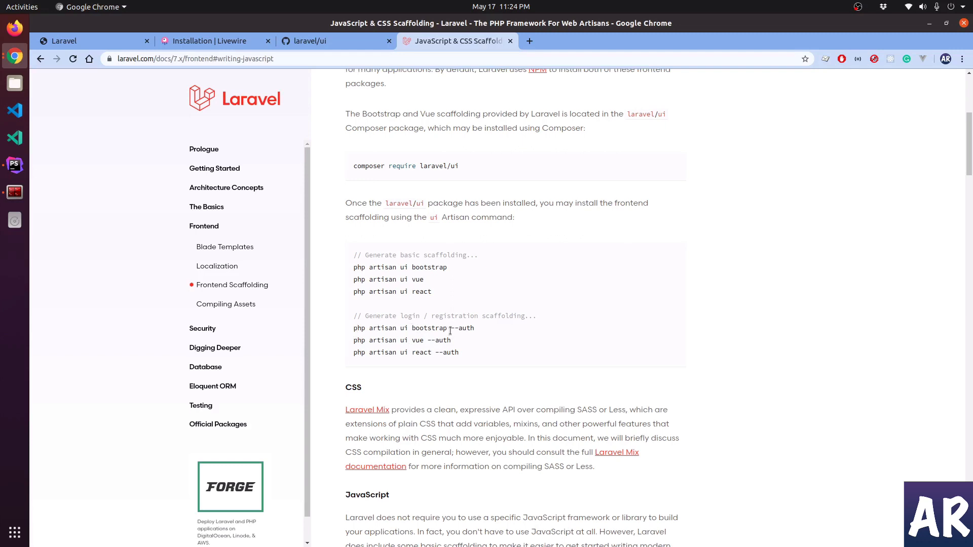
mouse_move(353, 332)
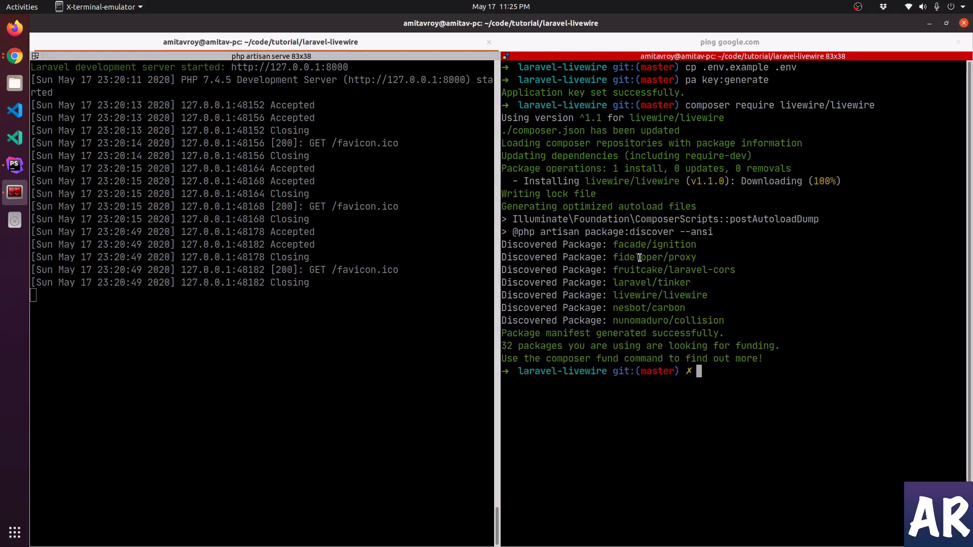
Install laravel/ui via composer and try php artisan make:auth before abandoning it for ui bootstrap --auth.
text(composer require laravel/ui)
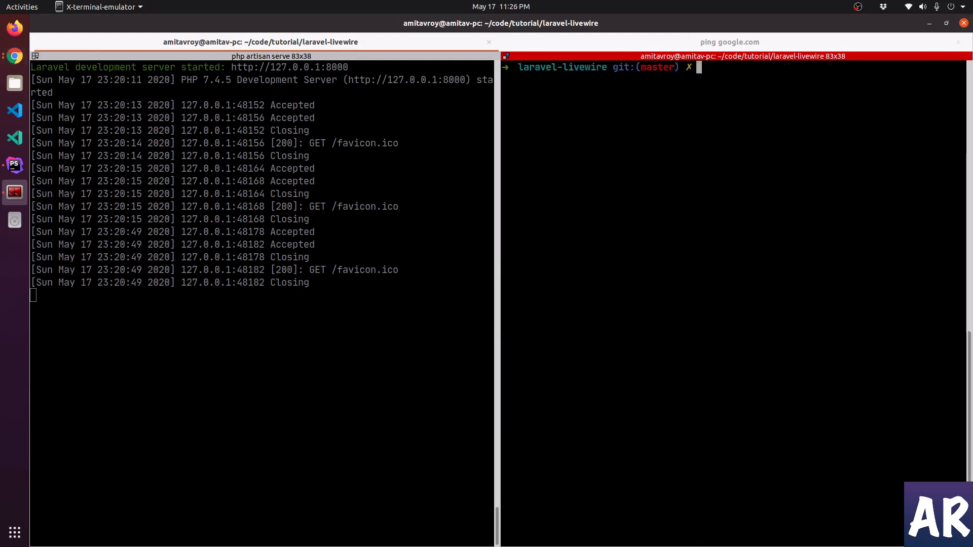
text(php atr)
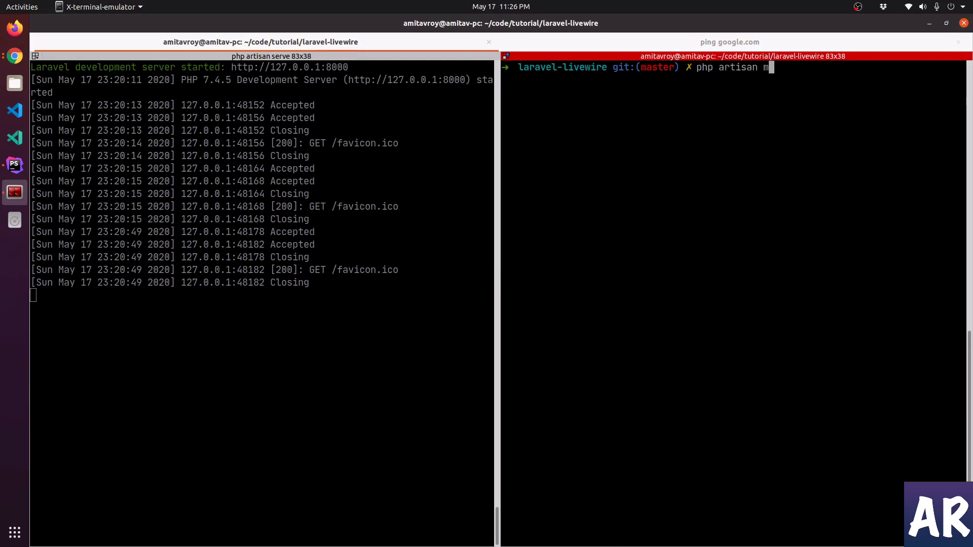
text(ake:auth)
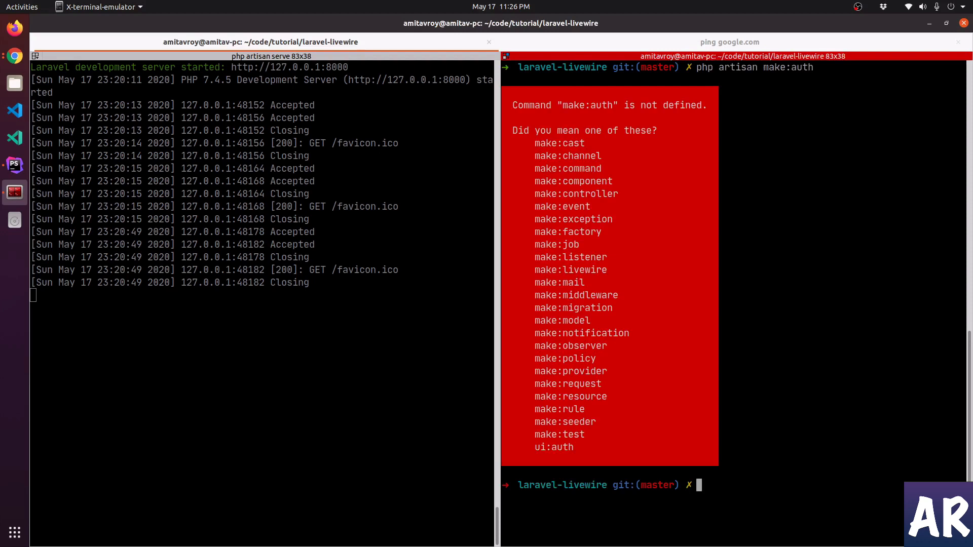
text(php artisan make:auth)
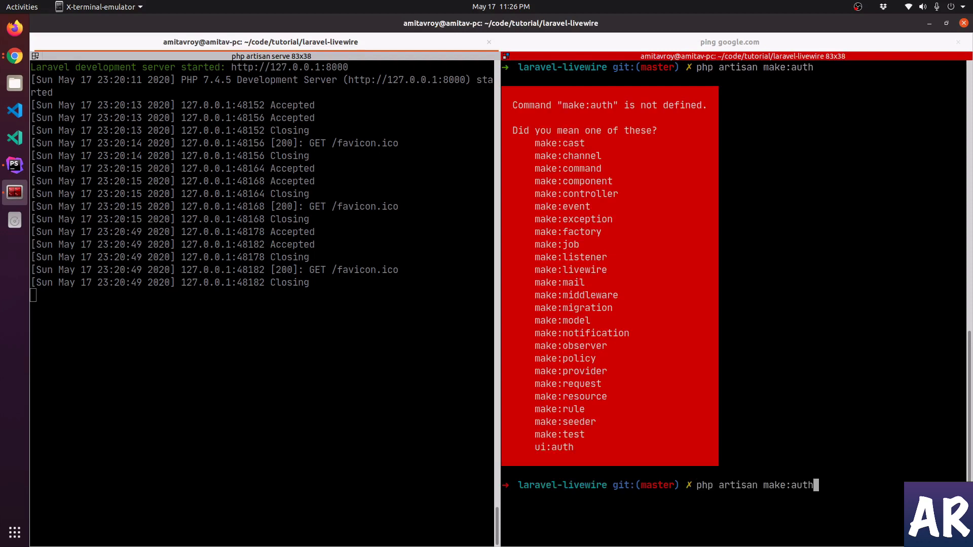
key(BackSpace)
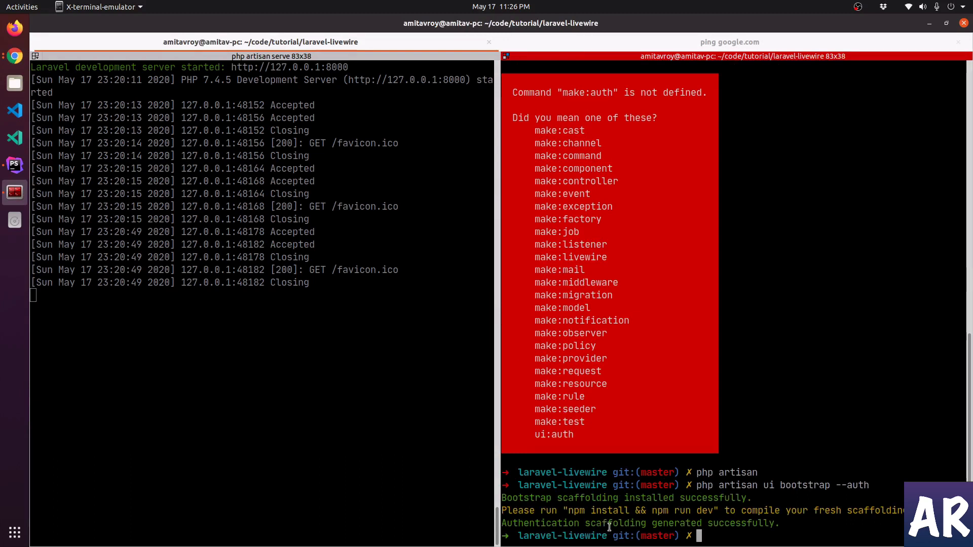
Start installing the npm dependencies with npm i.
text(npm i)
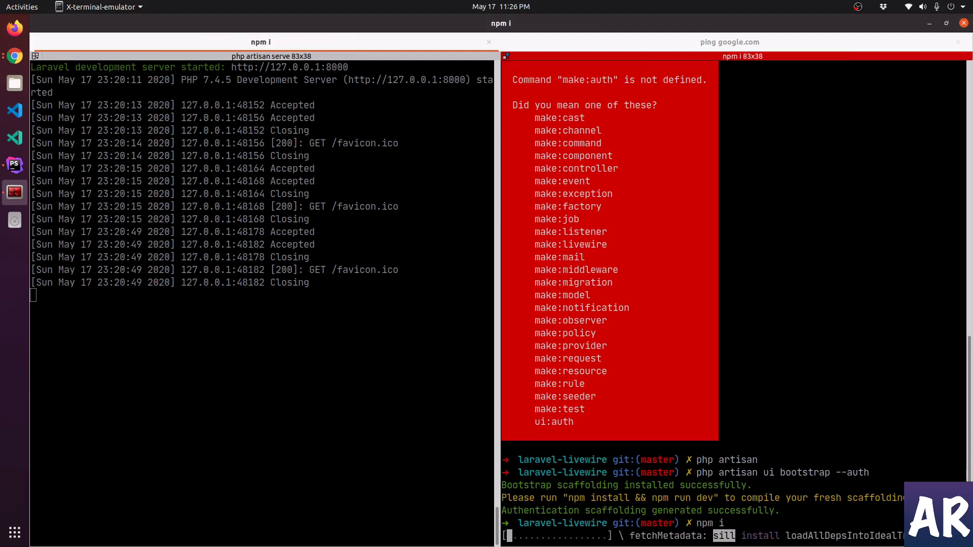
Inspect the generated home.blade.php view under resources/views, then search for web.php.
click(13, 165)
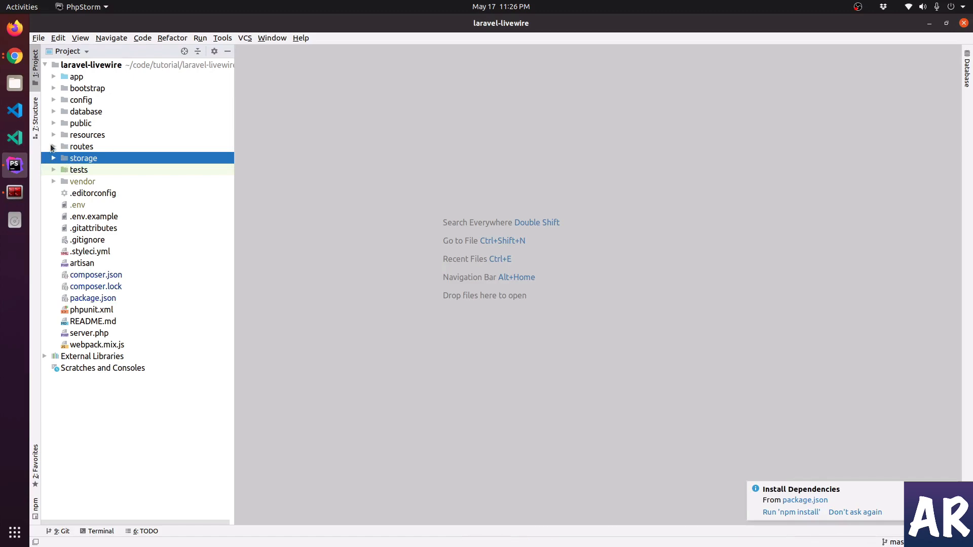
click(53, 135)
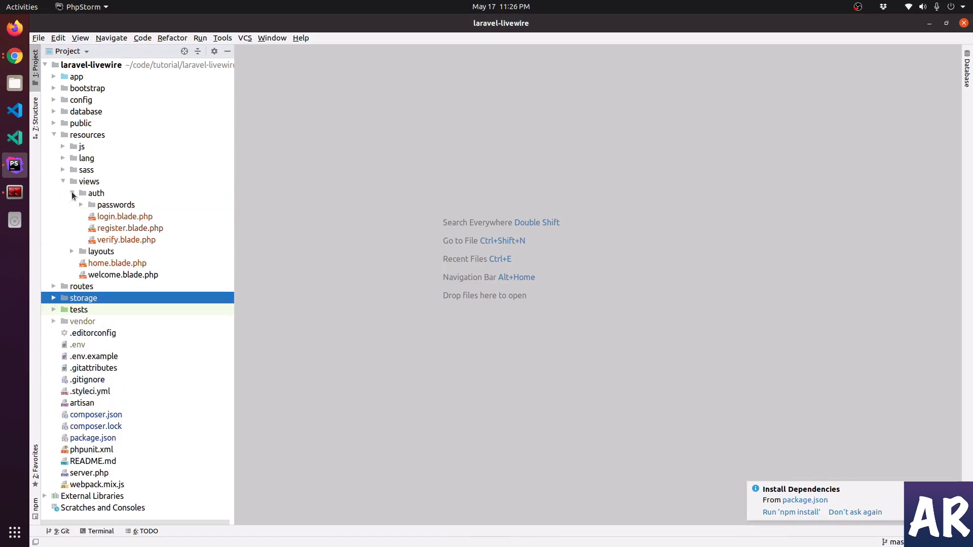
double_click(117, 263)
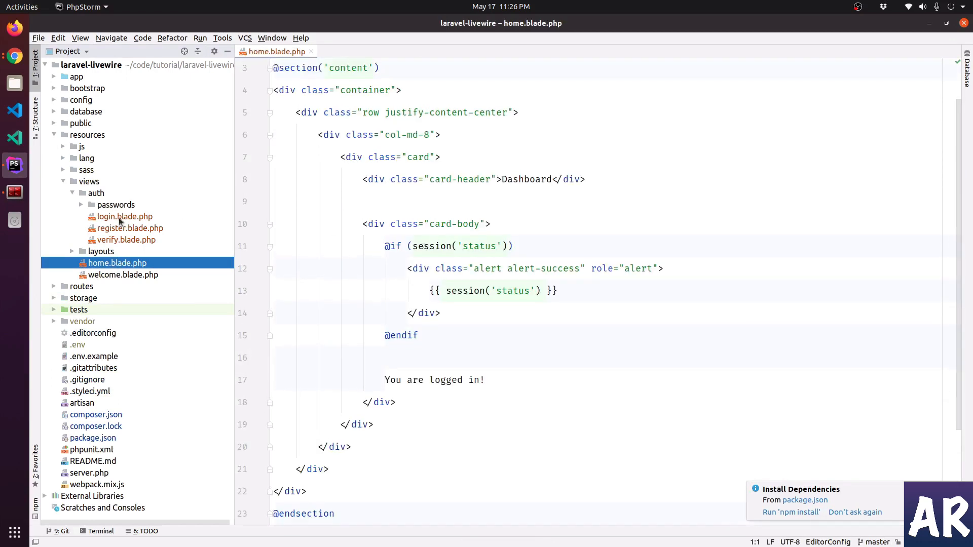
mouse_move(128, 233)
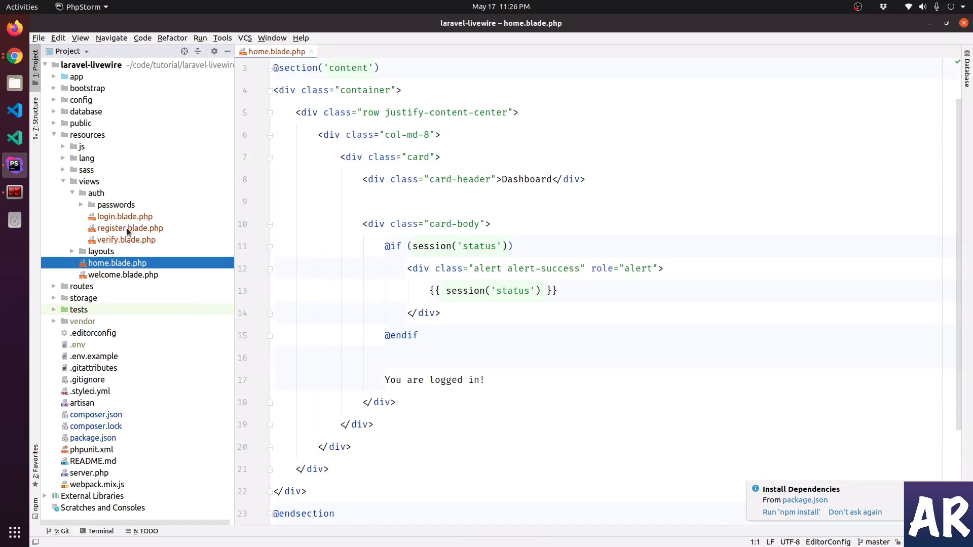
click(97, 193)
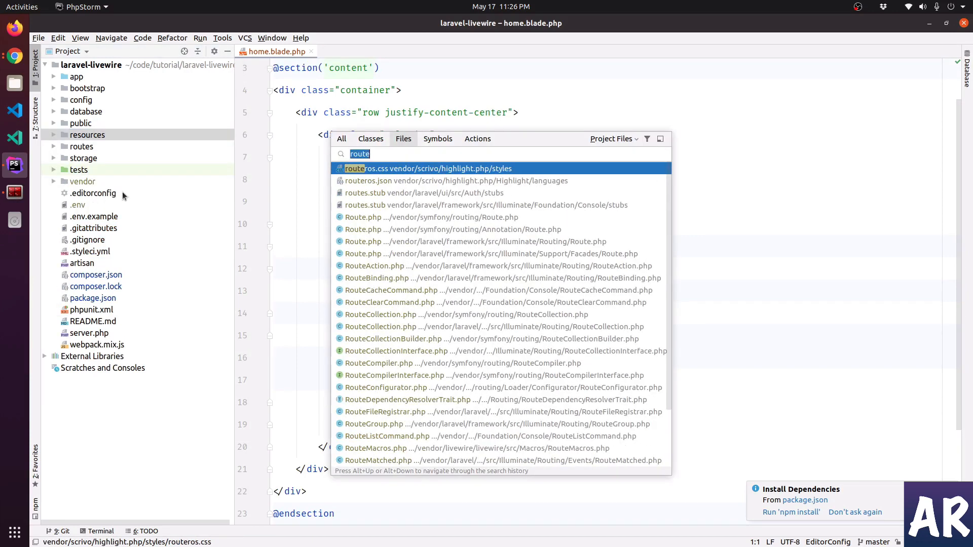
text(web.php)
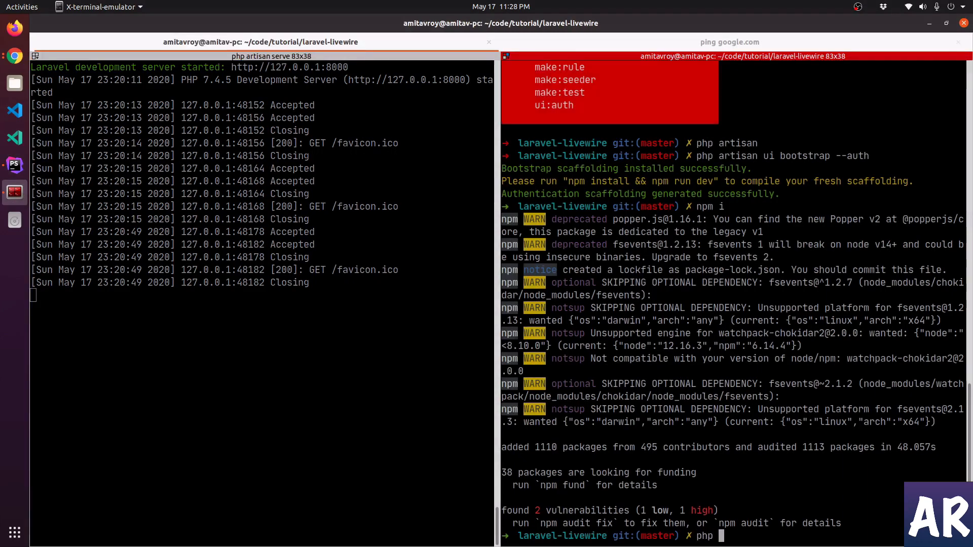
Run php artisan route:list to see the new login, register and password routes.
text(rout)
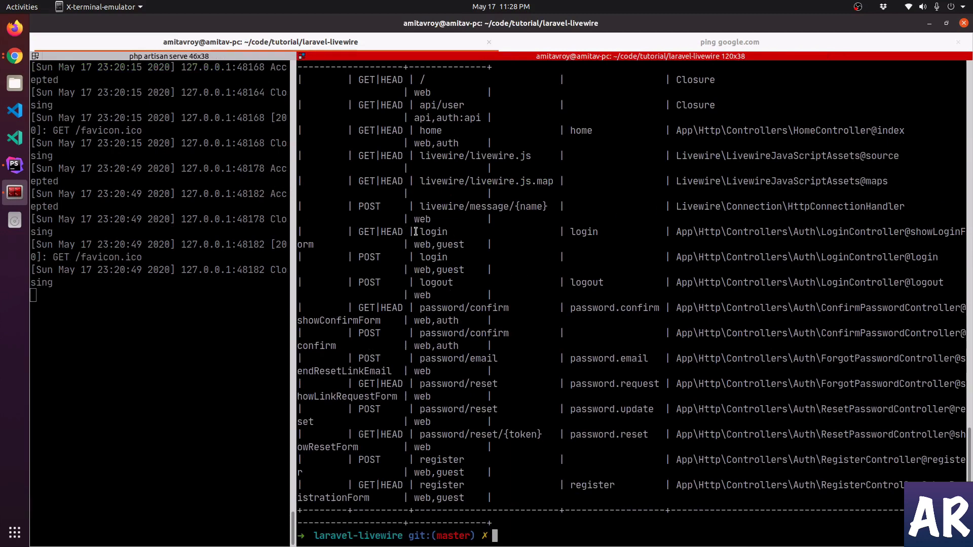
double_click(433, 231)
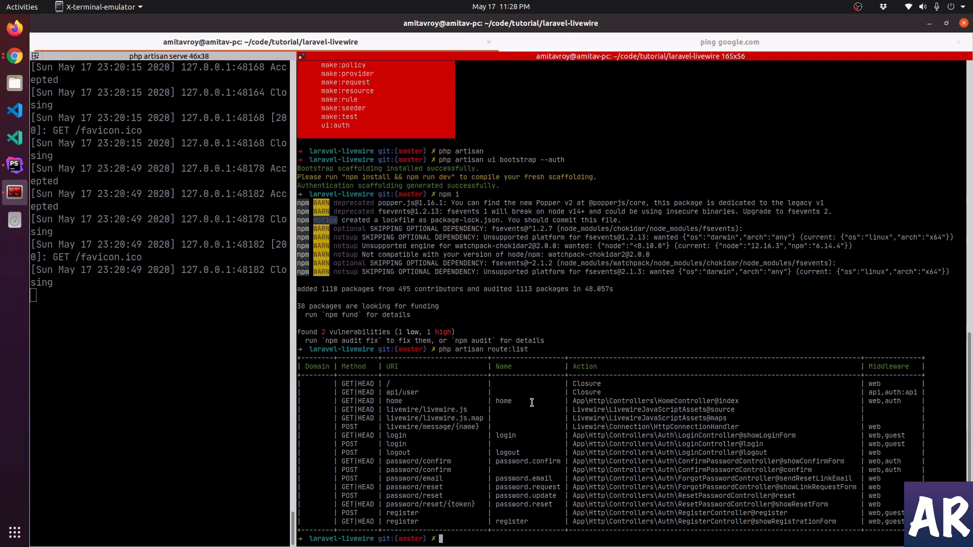
Make the '/' route in web.php return redirect()->route('login').
click(13, 164)
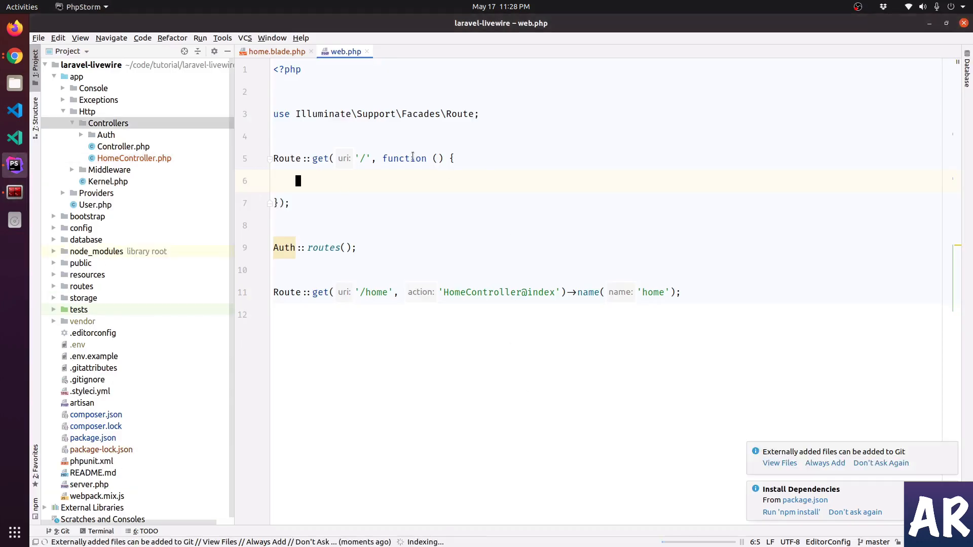
text(return)
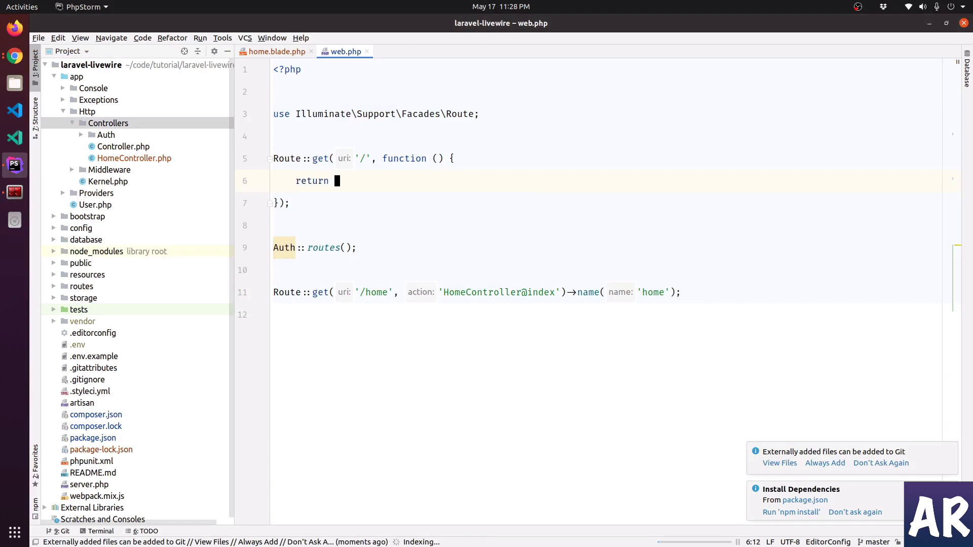
text(redirect())
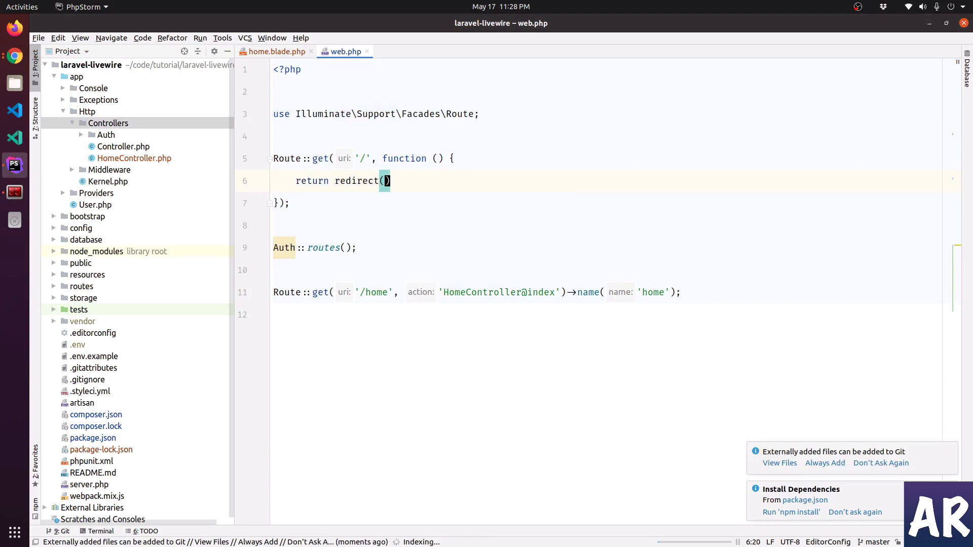
text(->route(')
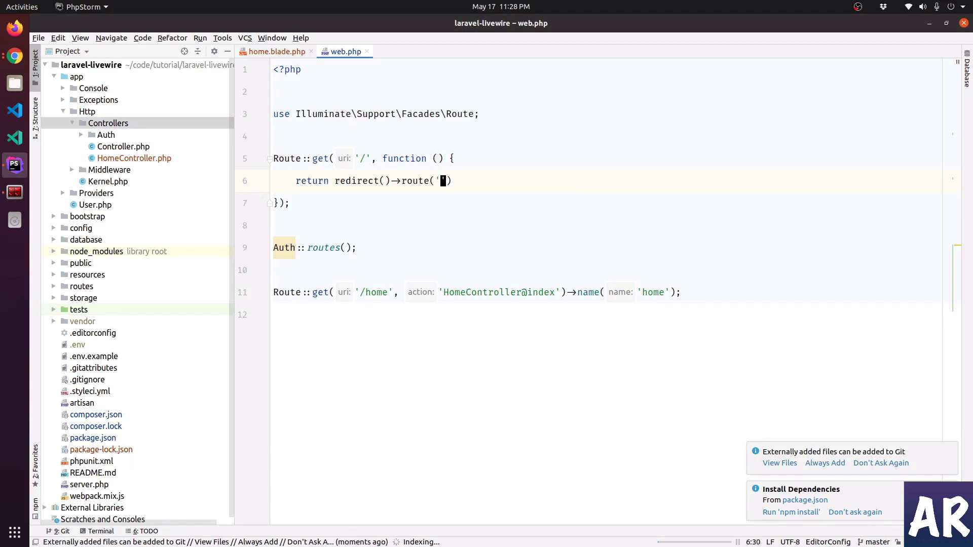
text(login)
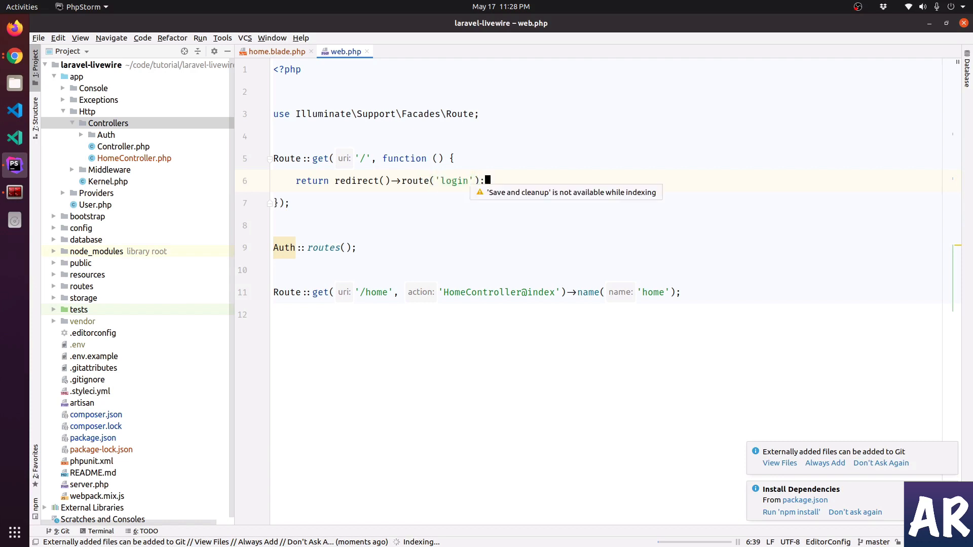
mouse_move(550, 204)
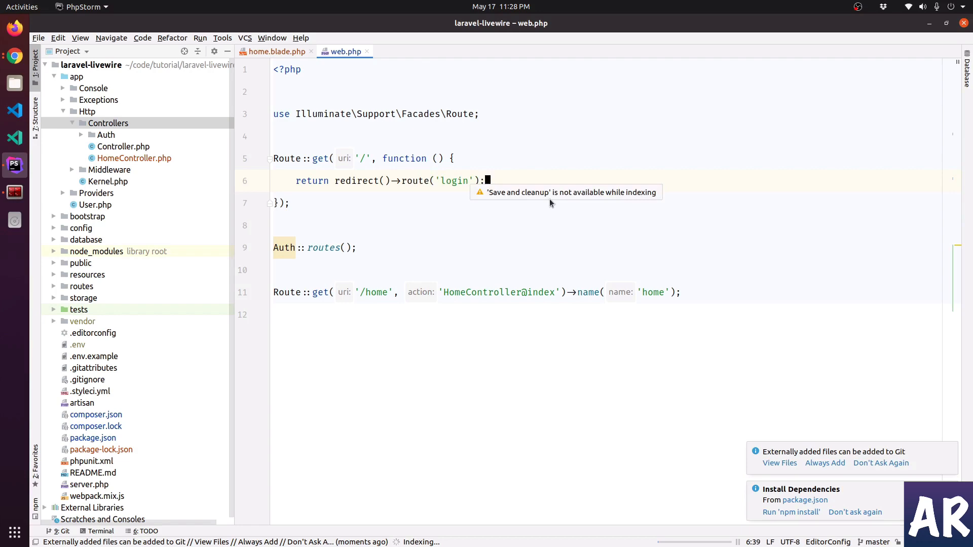
mouse_move(436, 236)
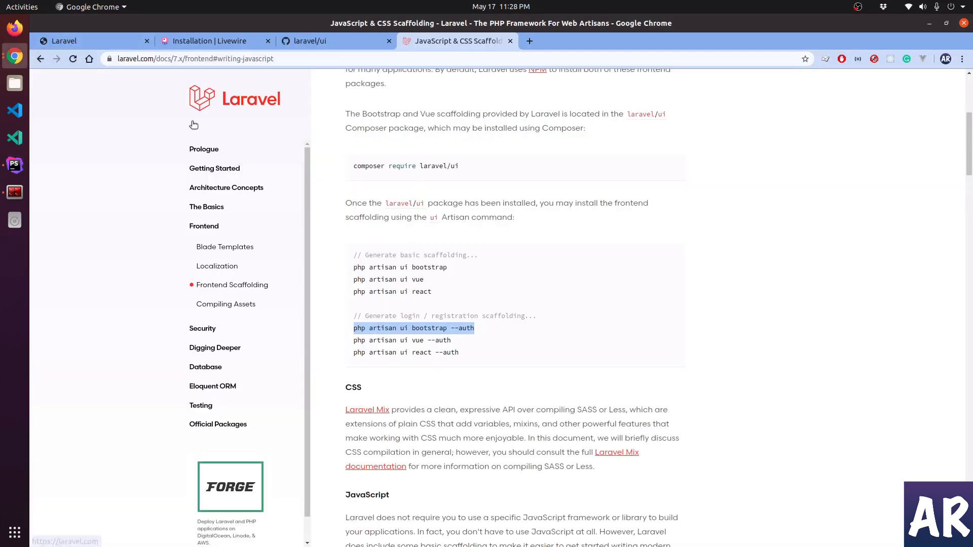
Load localhost:8000 in the app tab so it redirects to the login page.
click(94, 40)
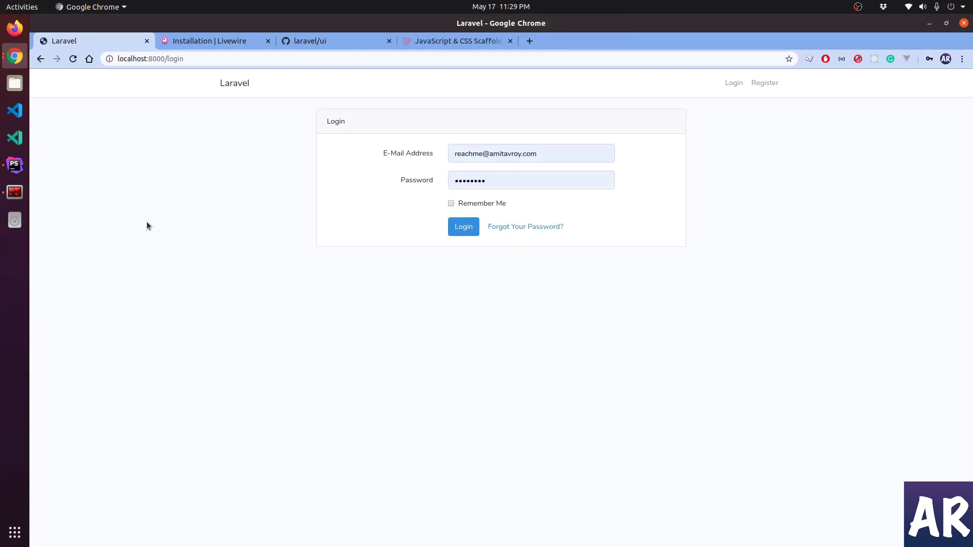
mouse_move(188, 287)
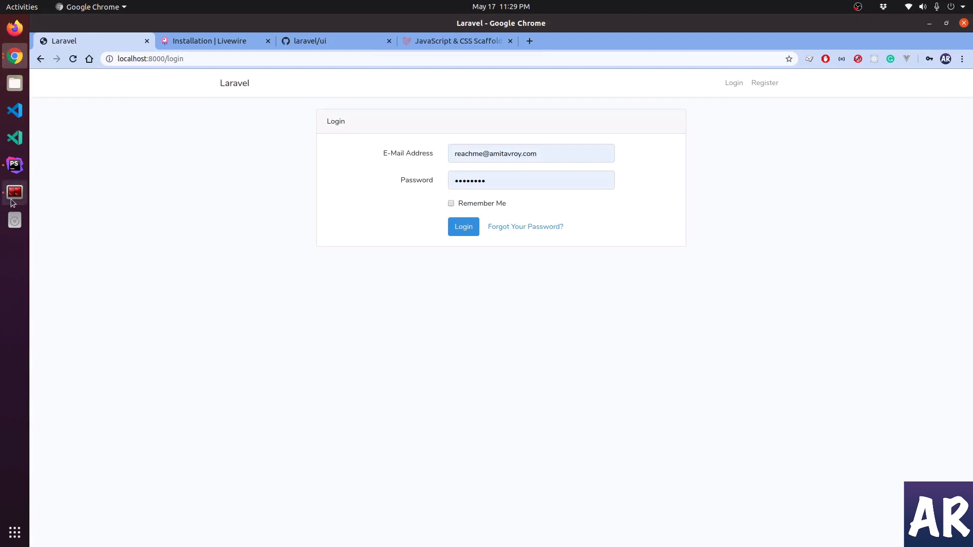
Create an empty database/database.sqlite with touch, then return to the editor.
click(13, 193)
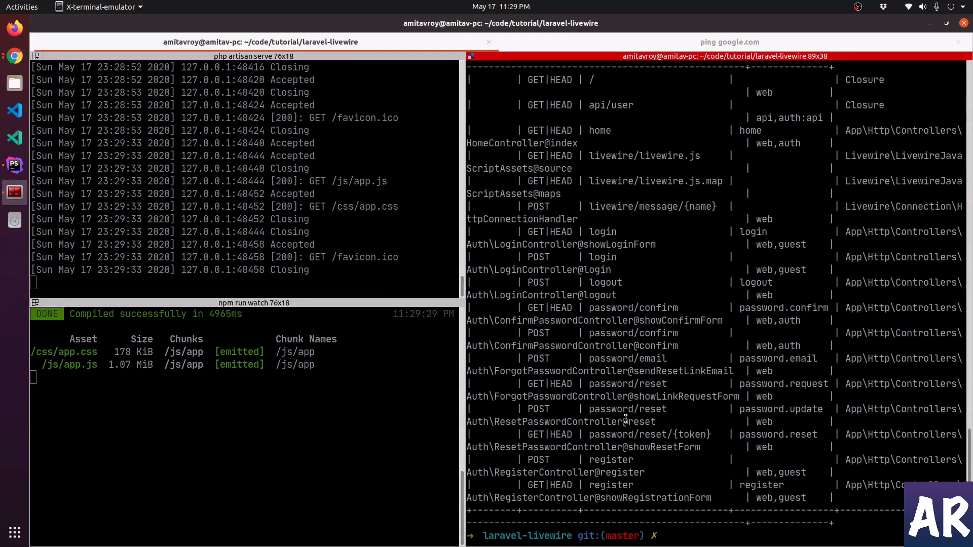
text(ouc)
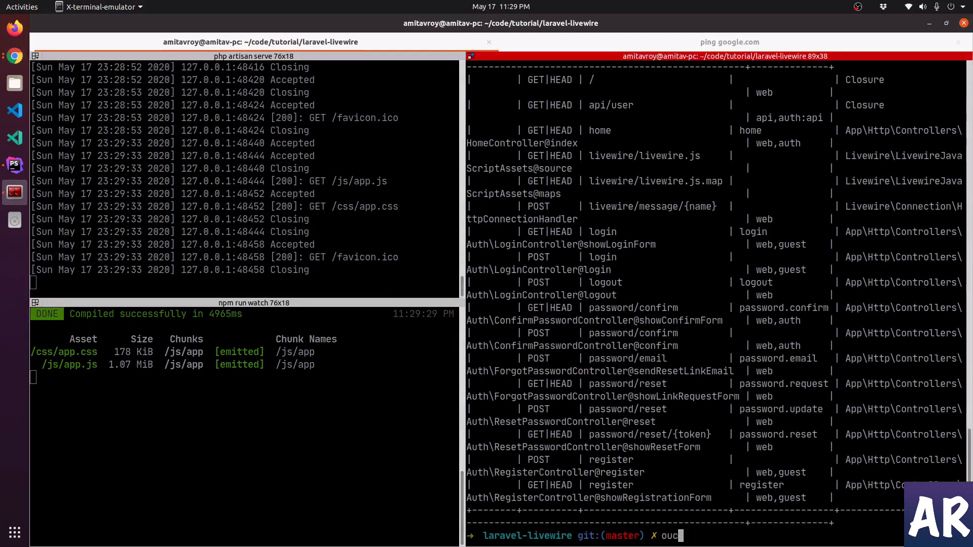
text(touch)
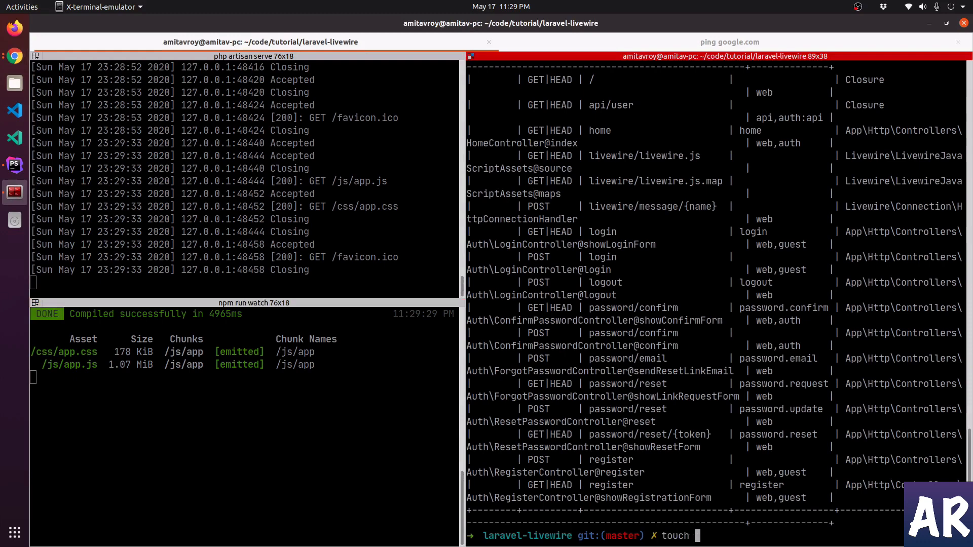
text(database/database.sqlite)
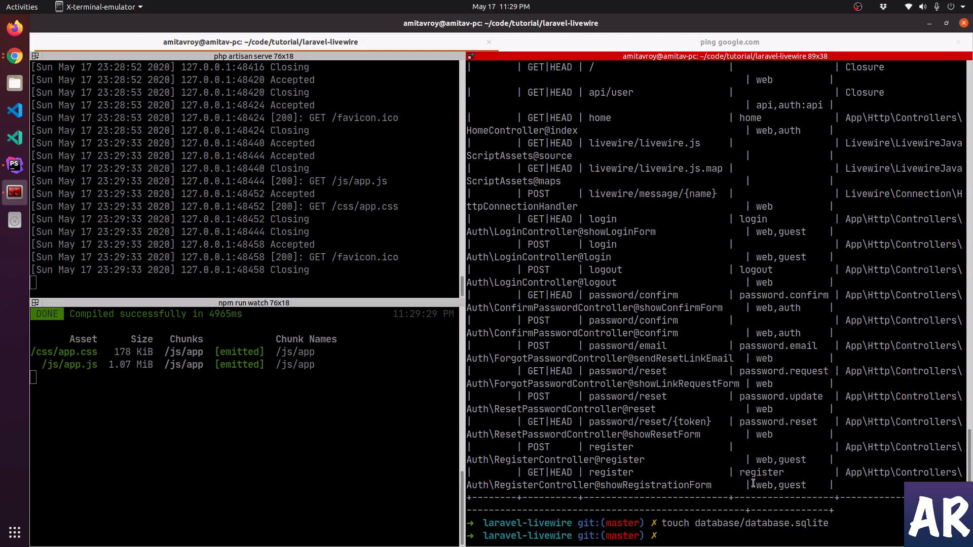
click(14, 166)
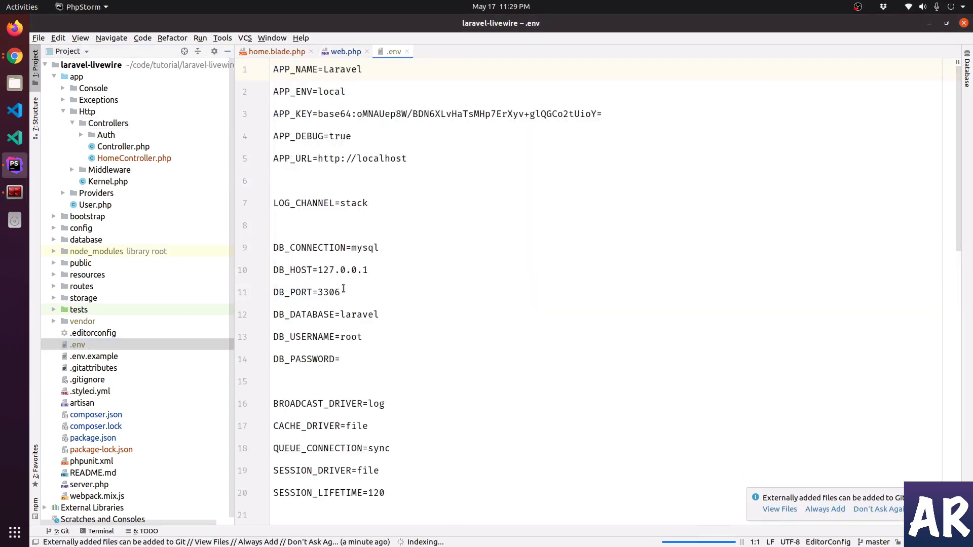
Replace the MySQL DB_ settings in .env with DB_CONNECTION=sqlite and open DatabaseSeeder.php.
drag(351, 247, 343, 359)
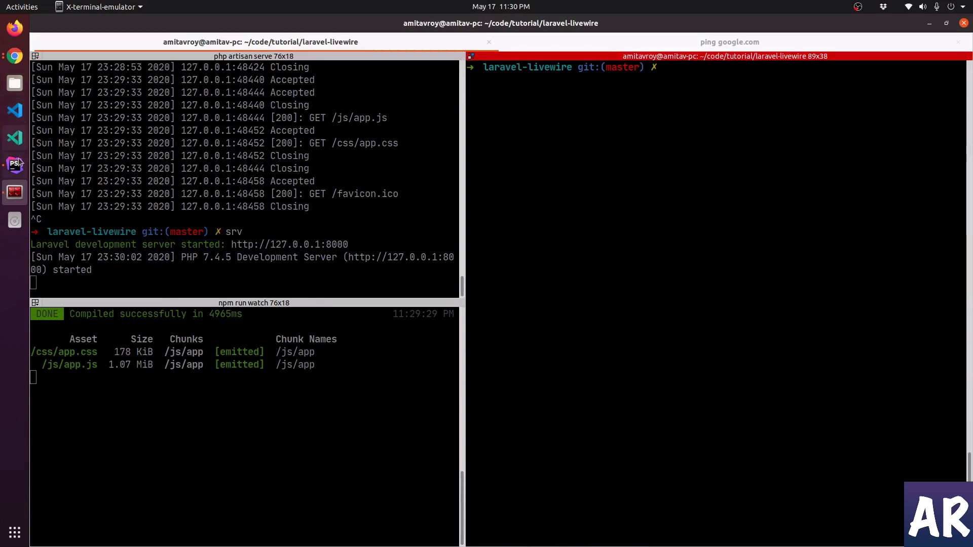
click(13, 165)
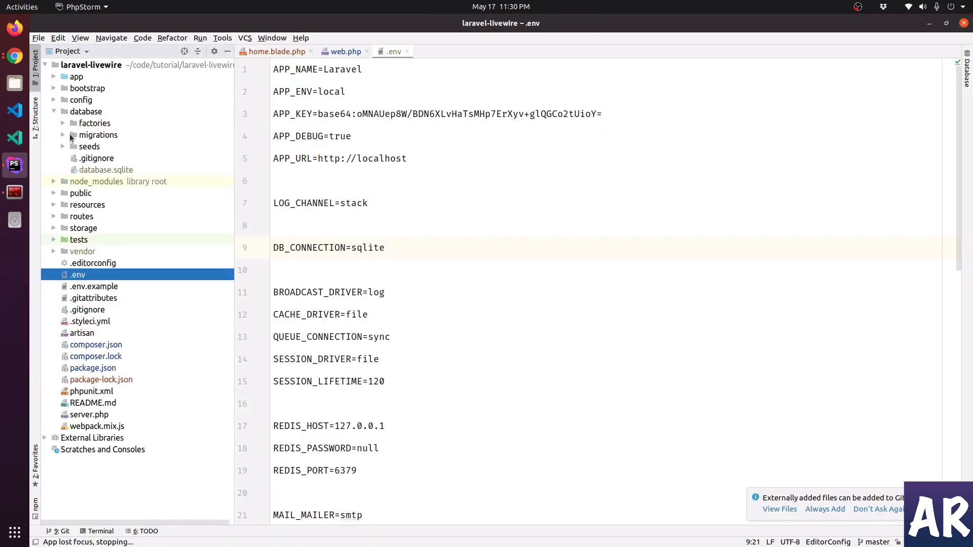
double_click(128, 158)
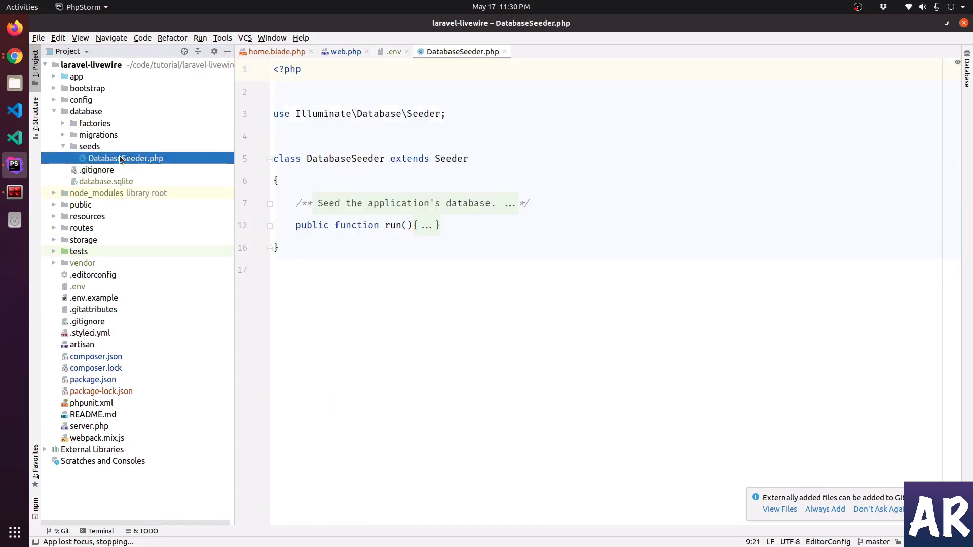
Replace the commented seeder call in run() with \App\User::create([ 'name' => ... ]).
click(411, 226)
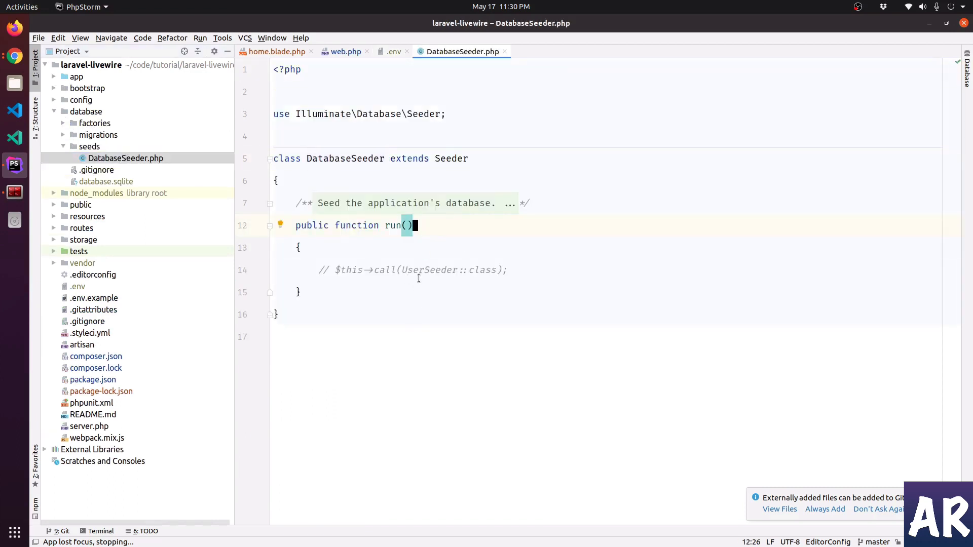
click(523, 270)
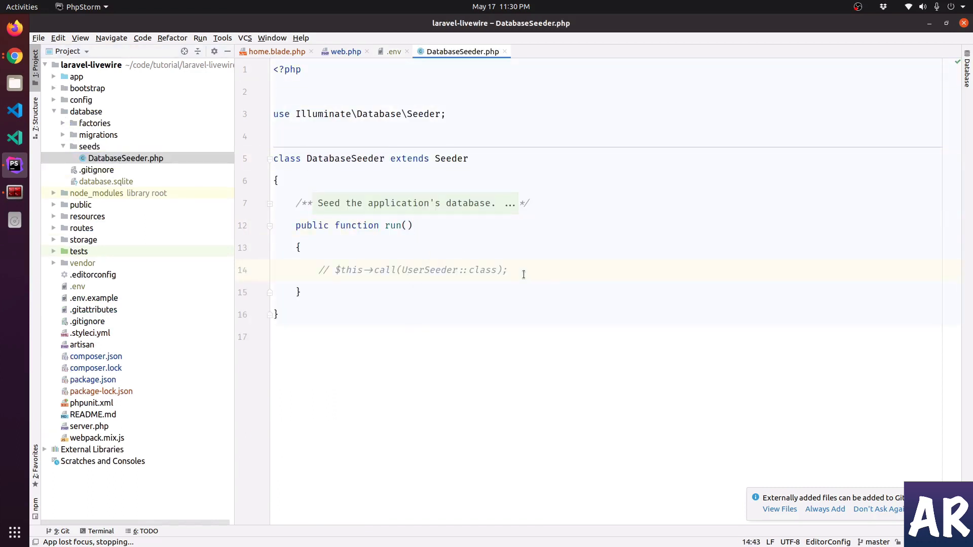
text(User)
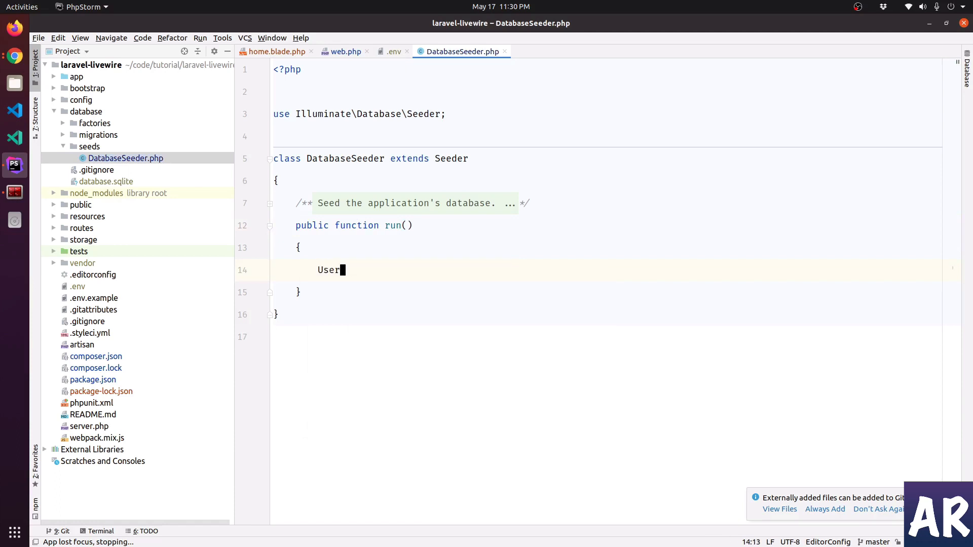
text(\App\User::create)
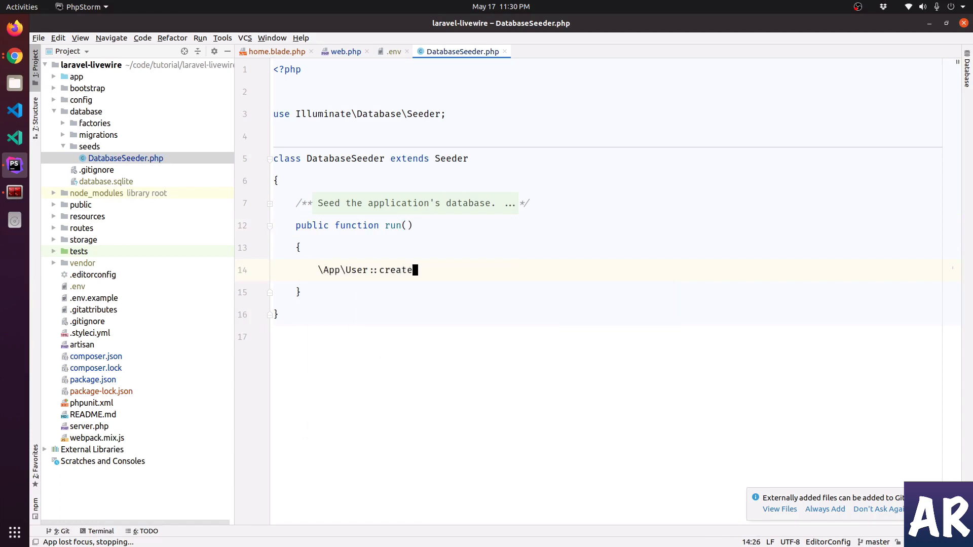
text(([)
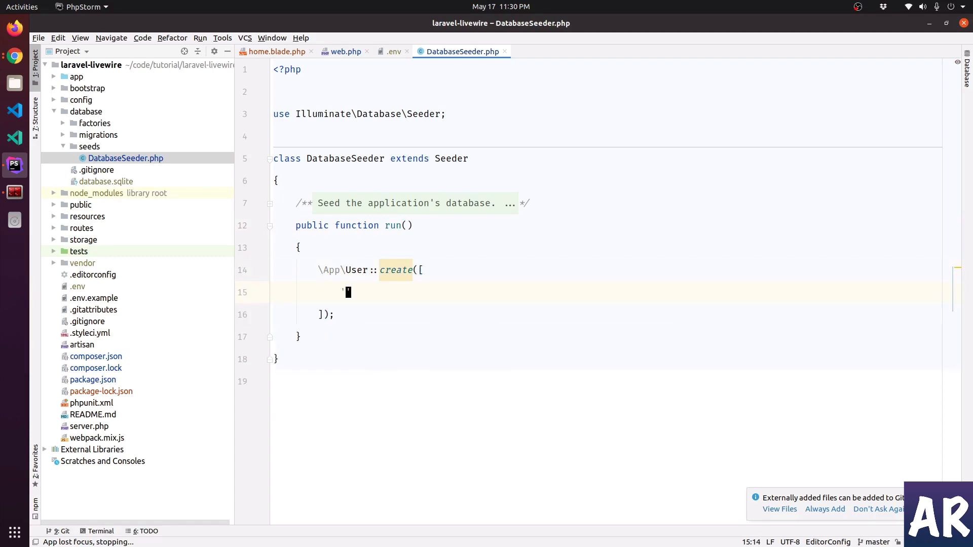
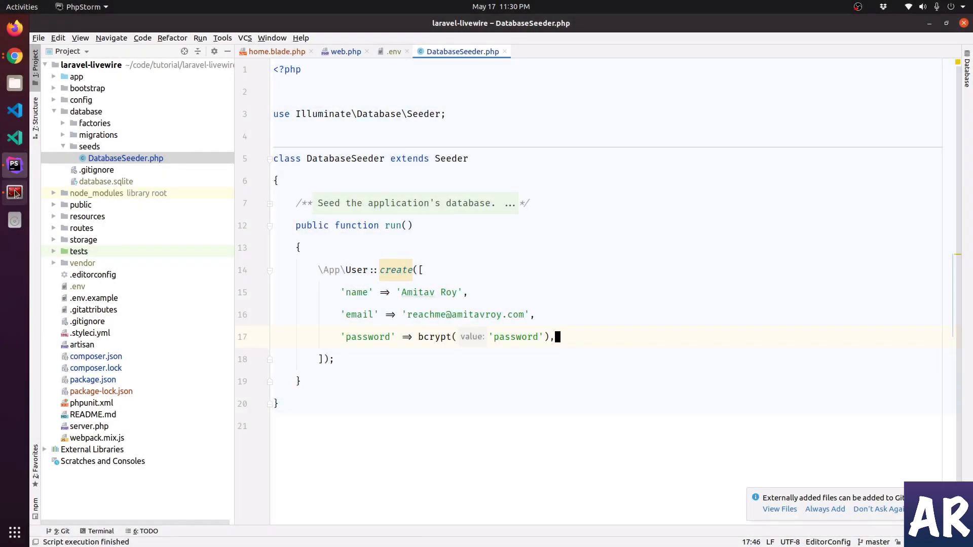
Run php artisan migrate:refresh --seed in the terminal to rebuild and reseed the database.
click(13, 192)
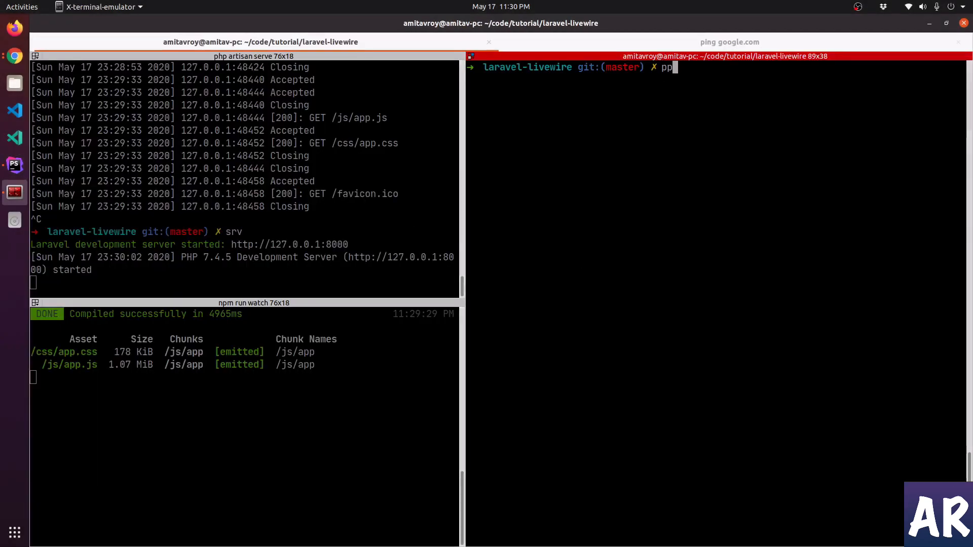
text(hp artisan)
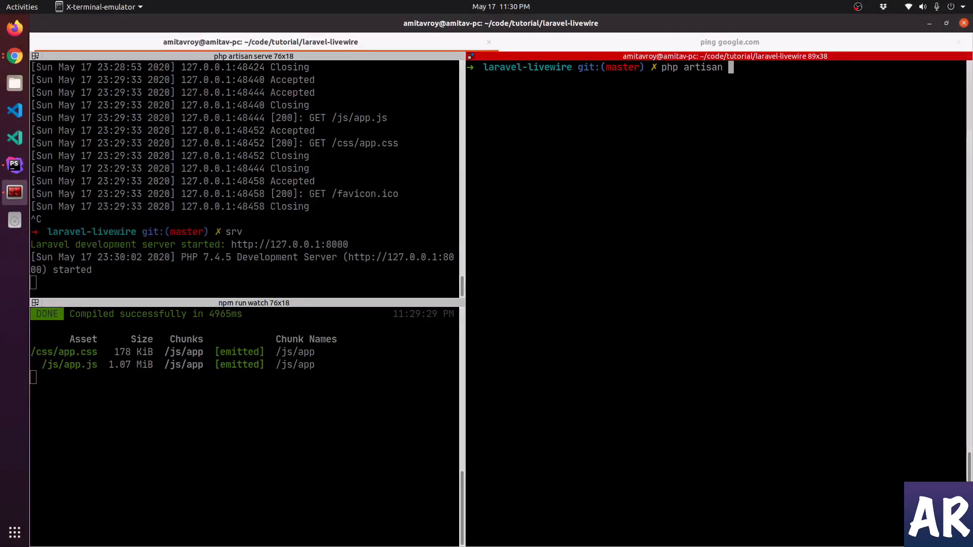
text(migrate:re)
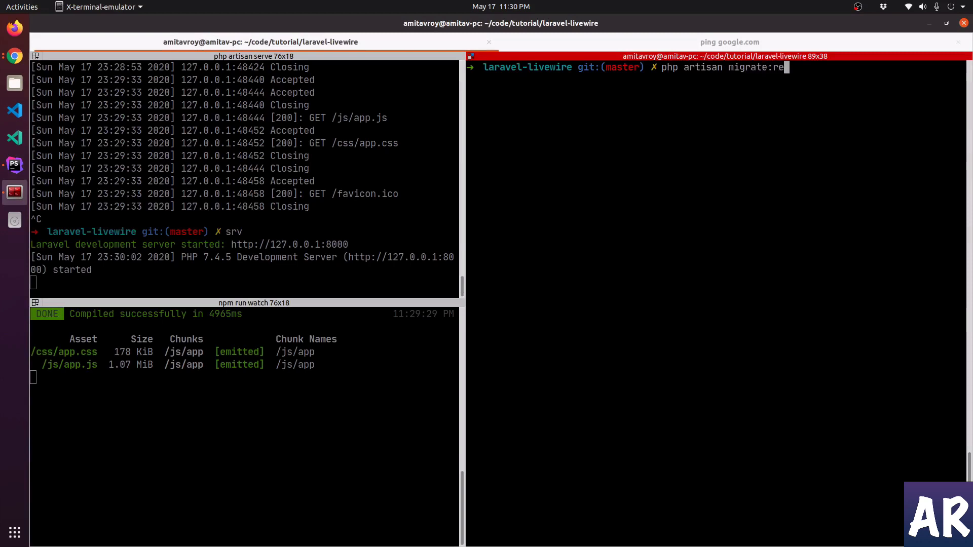
text(fresh --se)
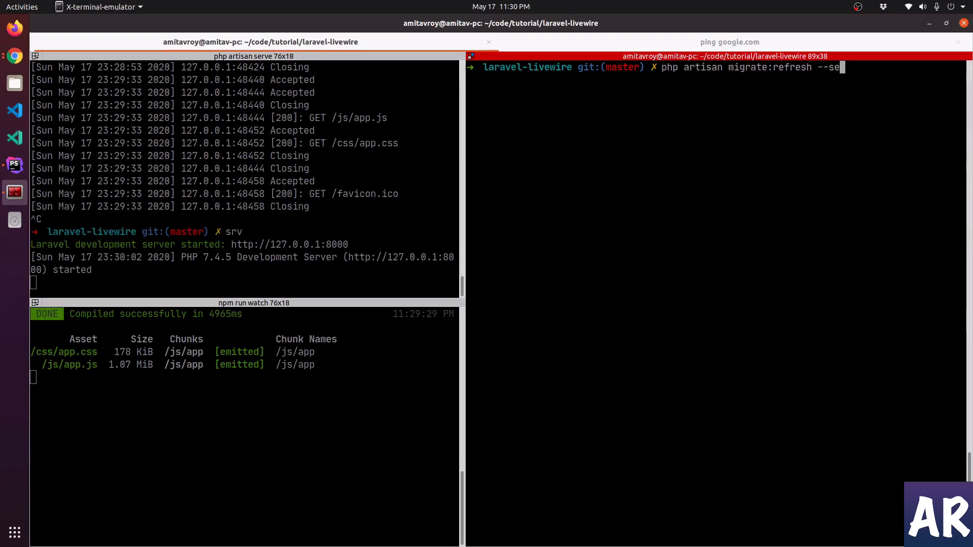
text(ed)
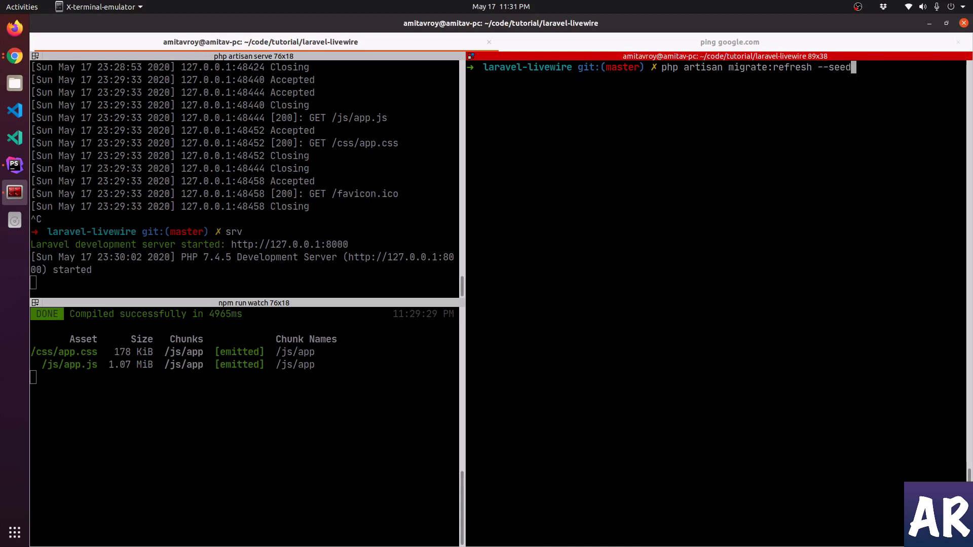
text(mrs)
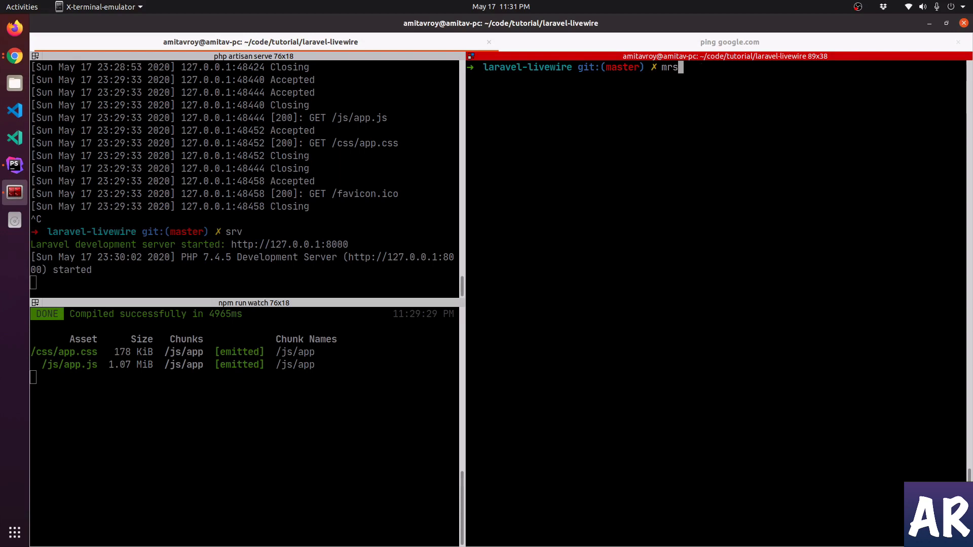
text(php artisan migrate:refresh --seed)
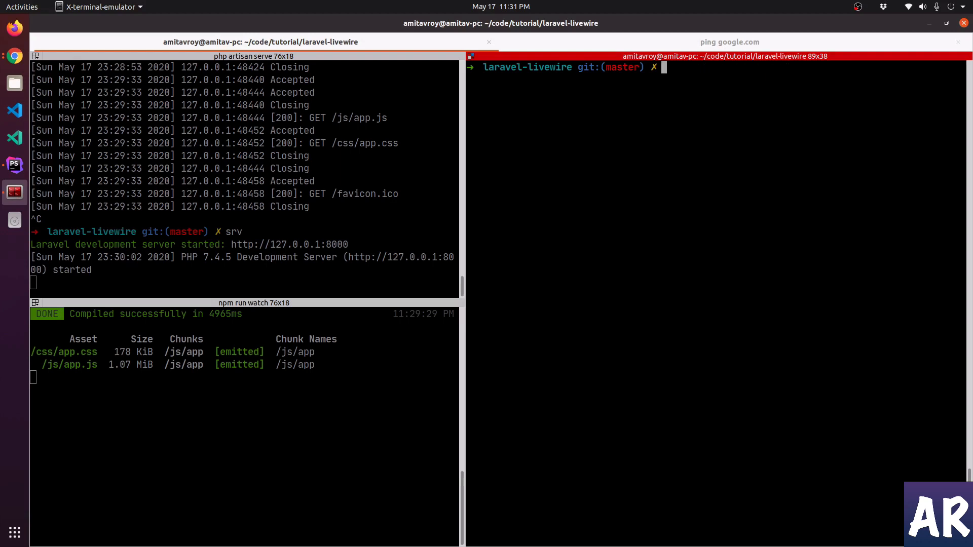
Start php artisan tinker and query User::all() to inspect the stored users.
text(php artisan tinker)
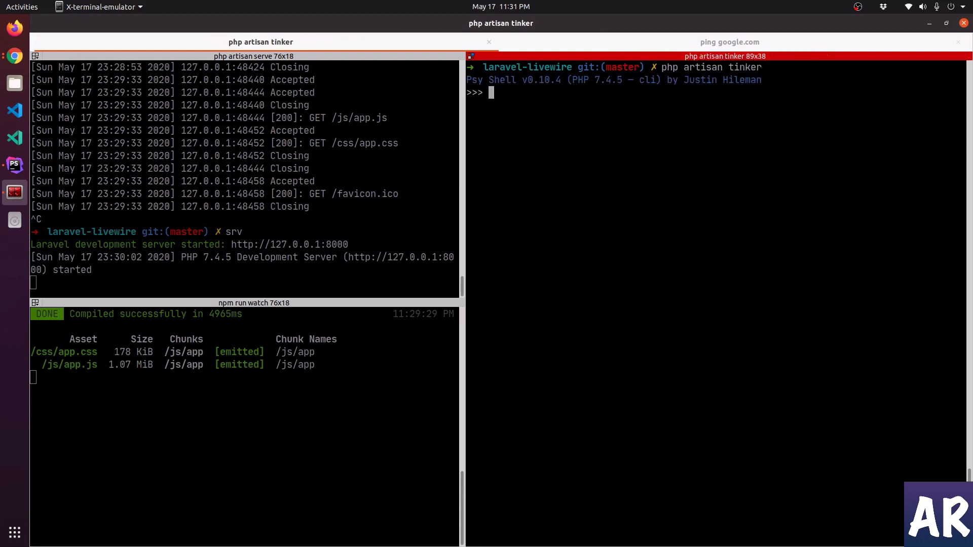
text(User::all()
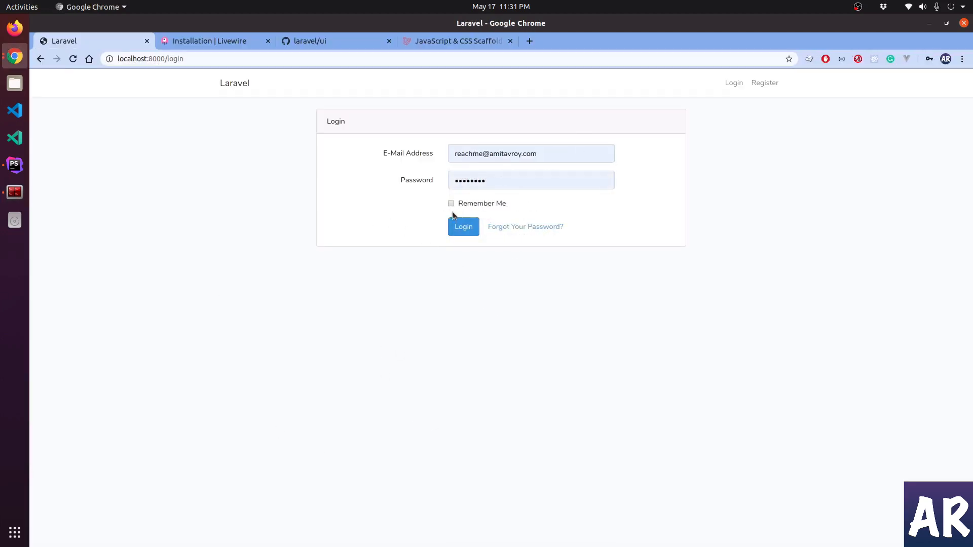
Submit the login form on localhost:8000/login with the seeded user's credentials.
click(464, 226)
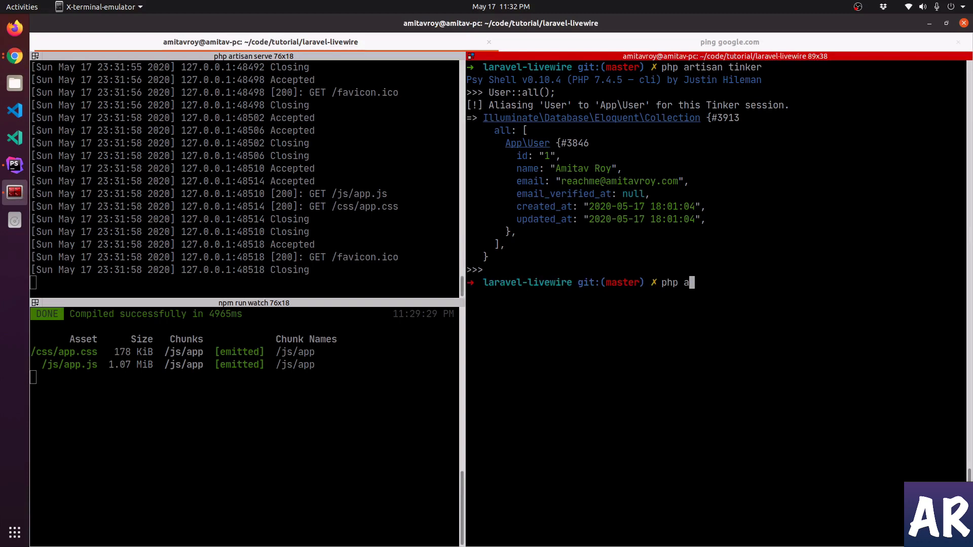
Run php artisan make:livewire EventAddForm to generate the component class and Blade view.
text(rtisan ma)
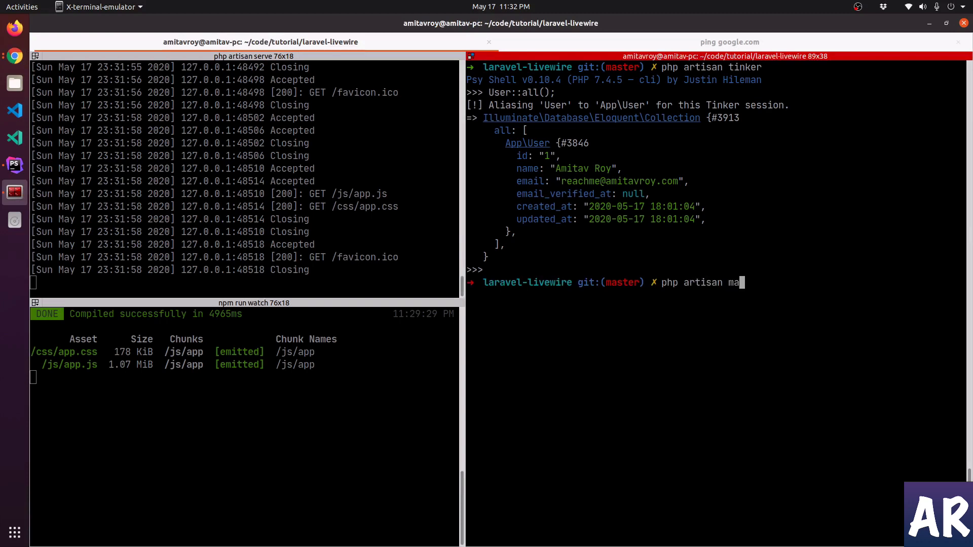
text(ke:livewir)
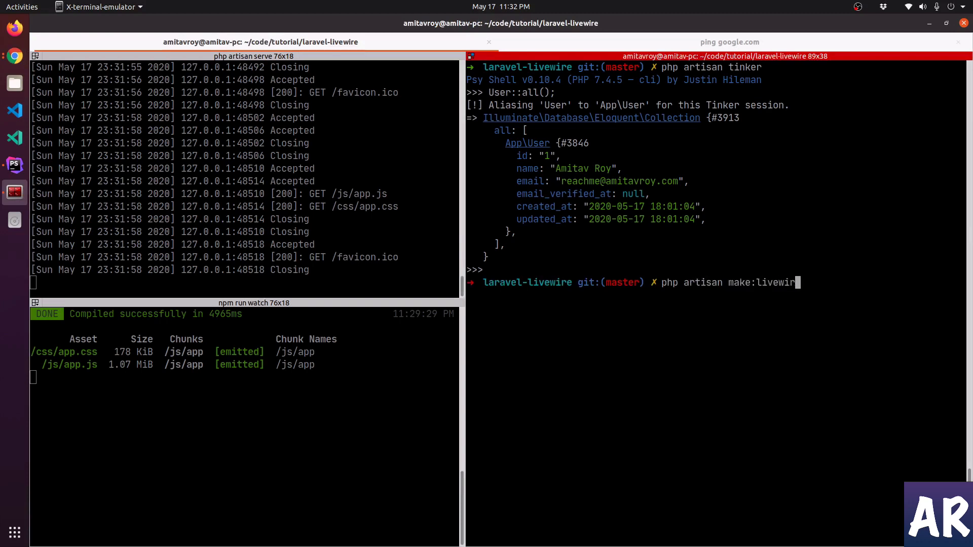
text(e)
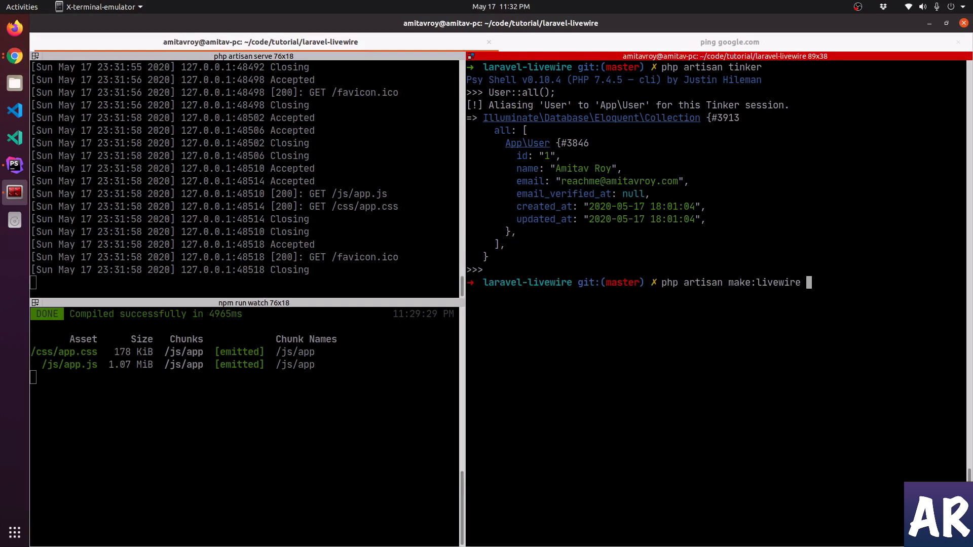
text(EventAddForm)
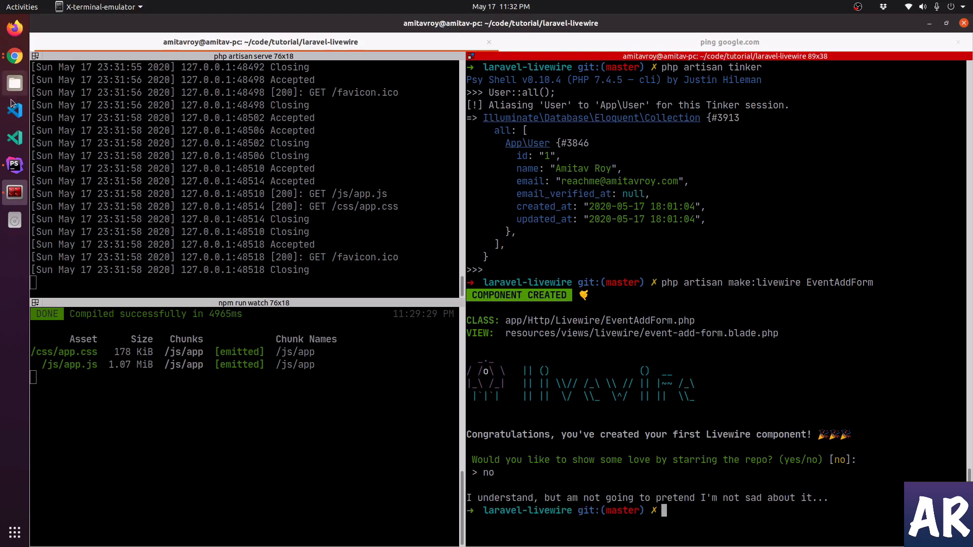
click(13, 165)
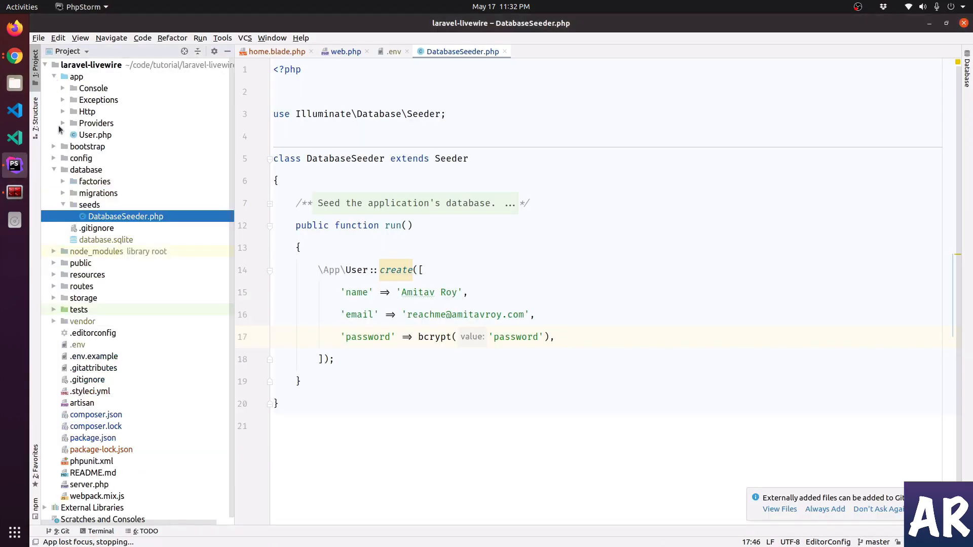
Open app/Http/Livewire/EventAddForm.php from the Project tree.
click(63, 111)
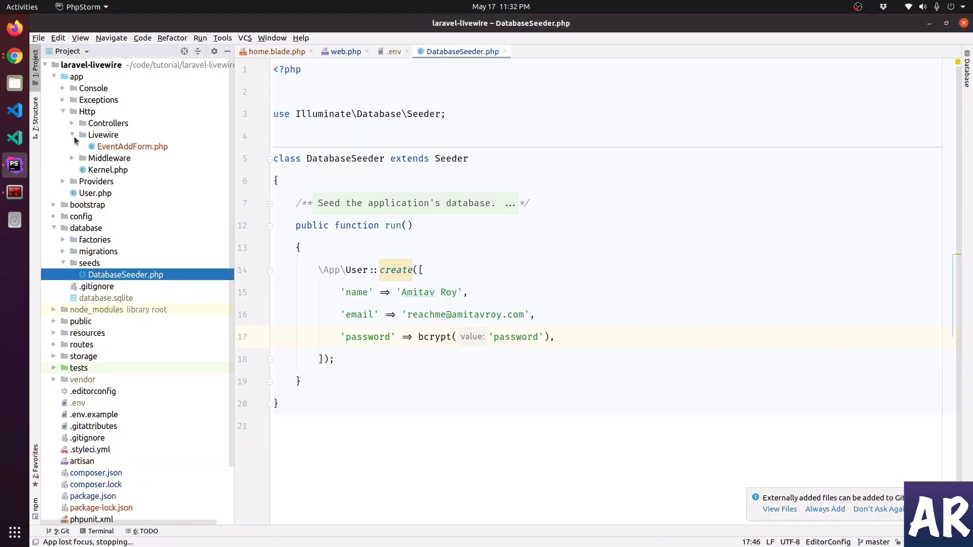
click(131, 146)
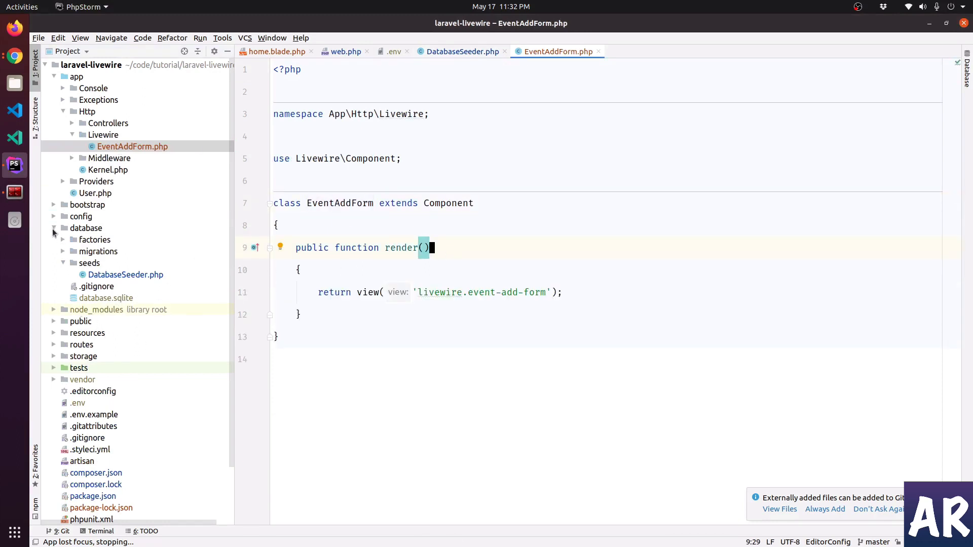
Open resources/views/livewire/event-add-form.blade.php from the Project tree.
click(54, 228)
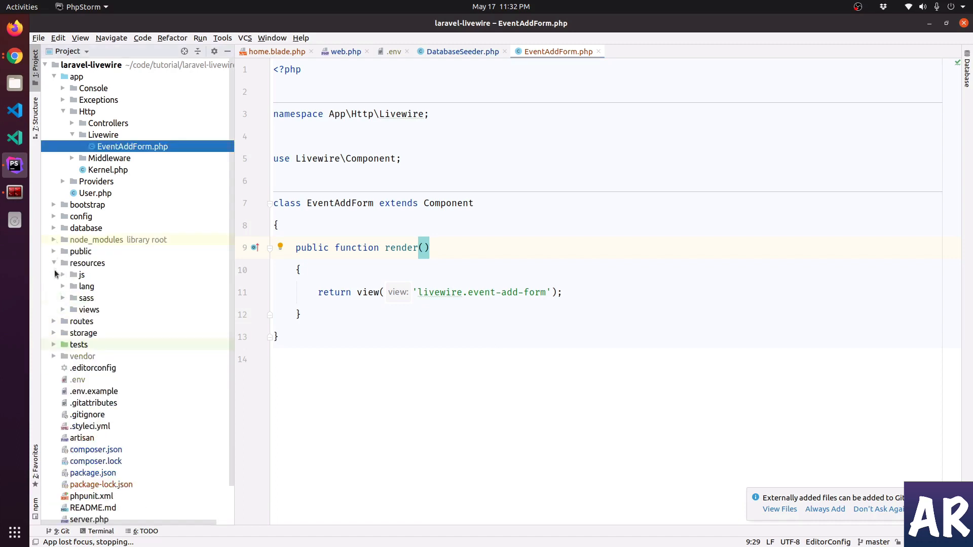
click(79, 310)
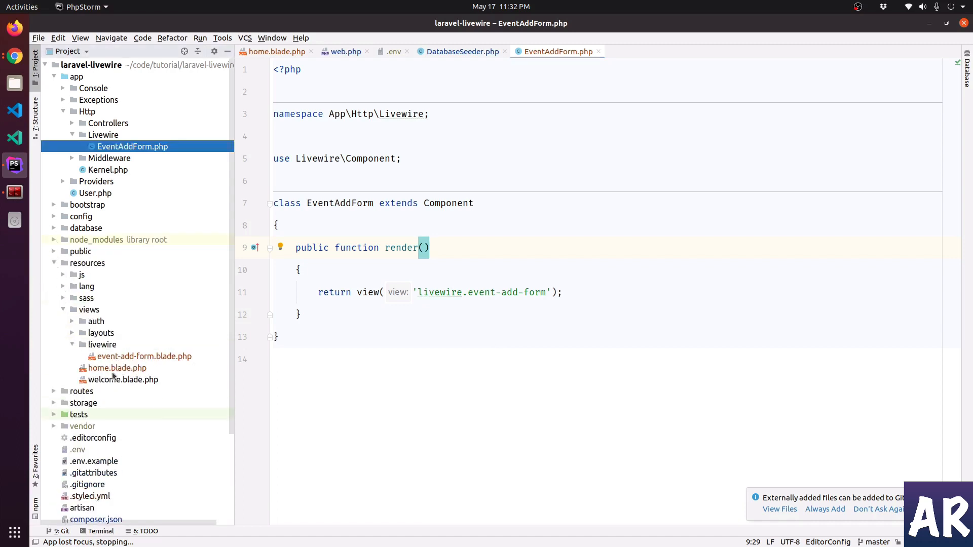
double_click(142, 356)
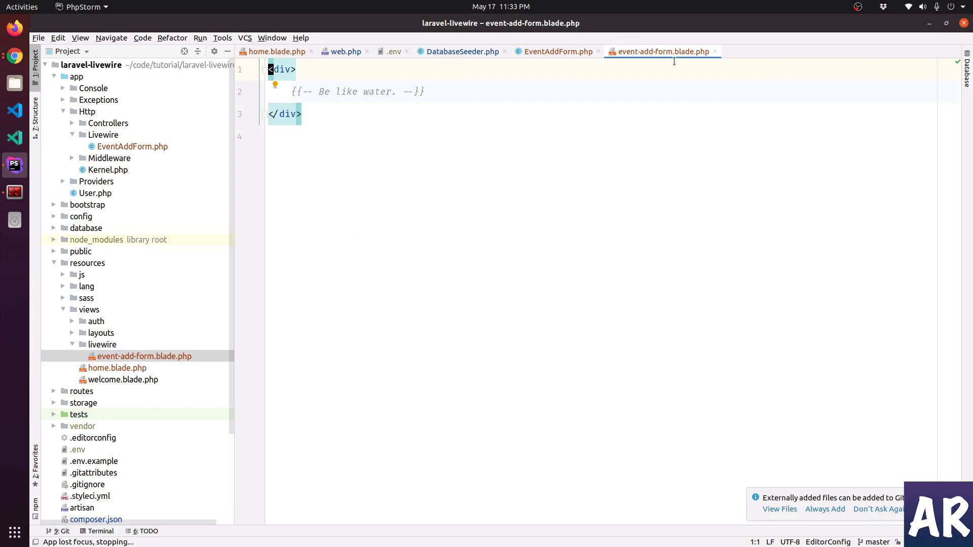
mouse_move(661, 52)
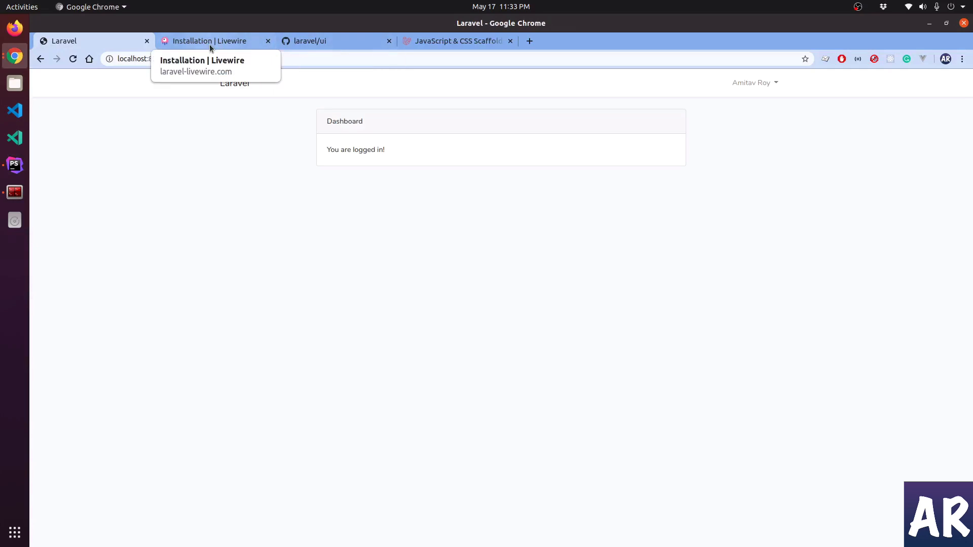
From Livewire's Turbolinks docs, follow to the turbolinks GitHub README's npm installation section.
click(214, 41)
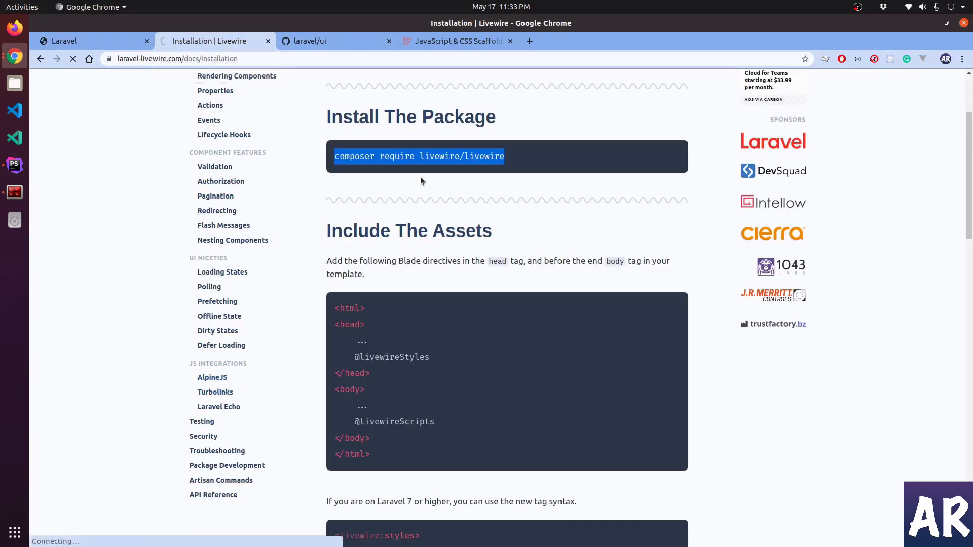
click(215, 391)
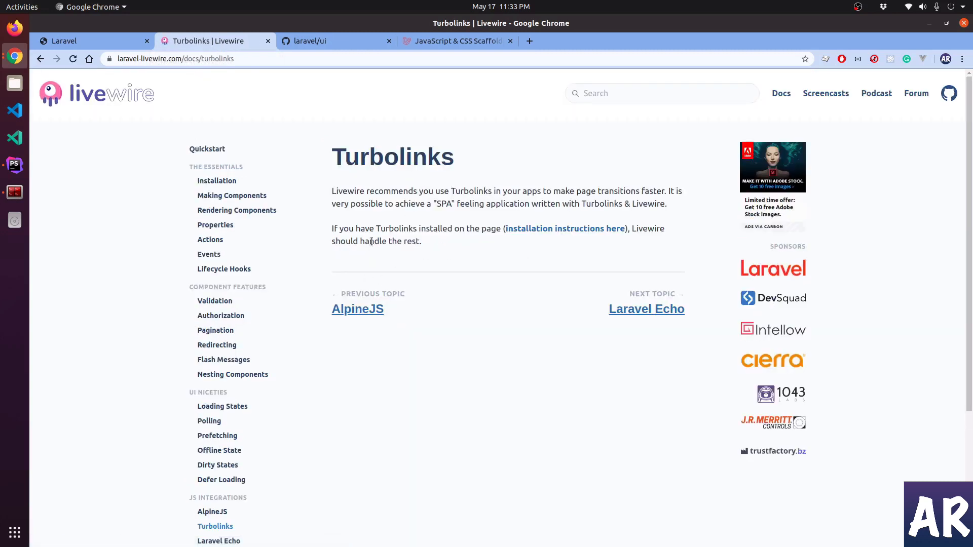
mouse_move(546, 235)
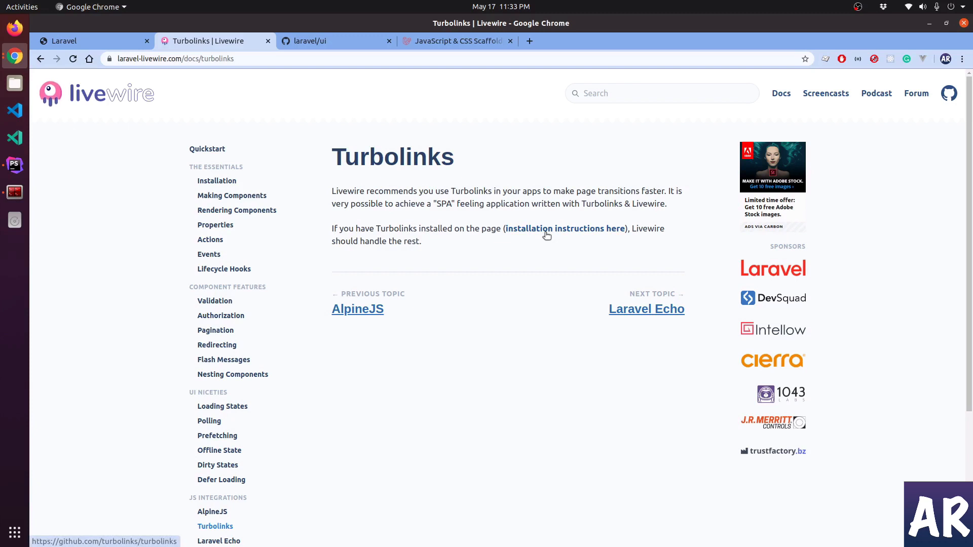
click(565, 228)
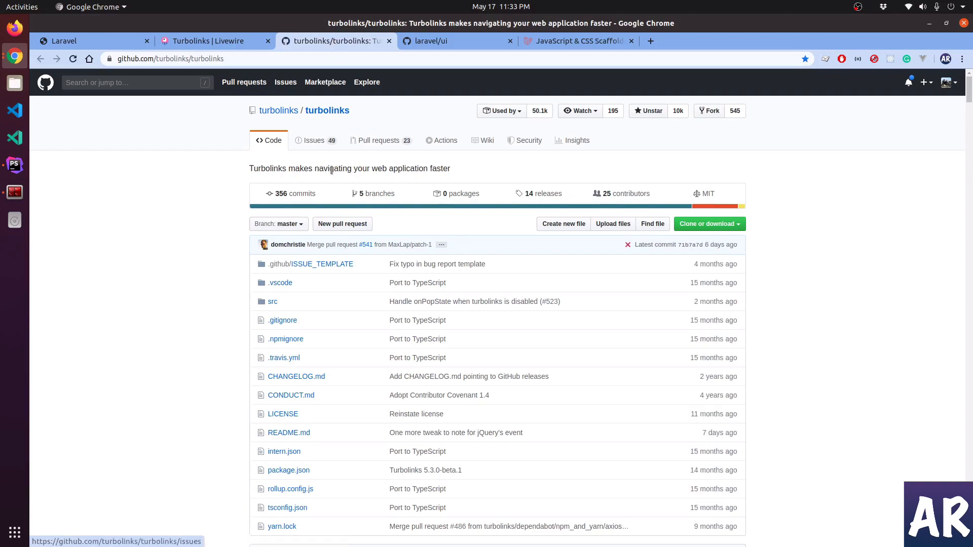
scroll(down, 3)
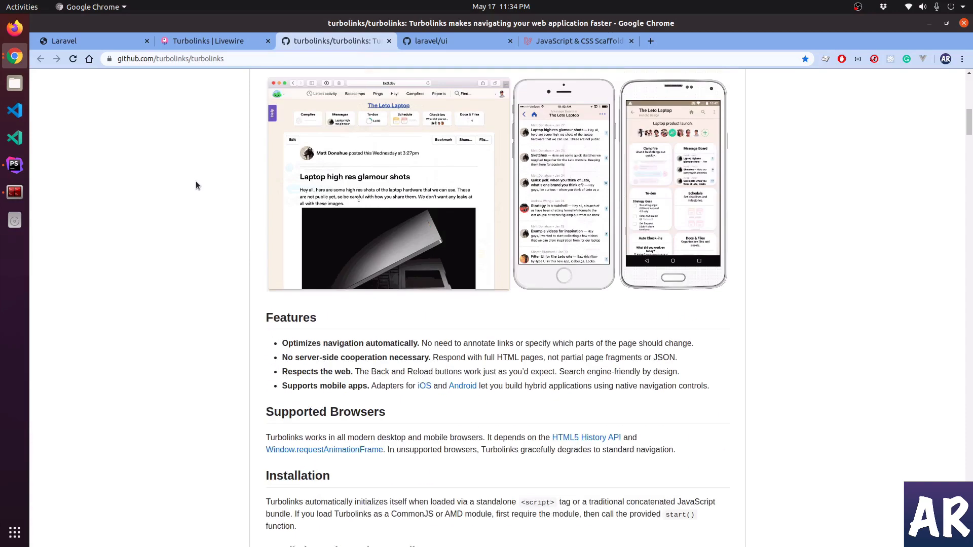
scroll(down, 3)
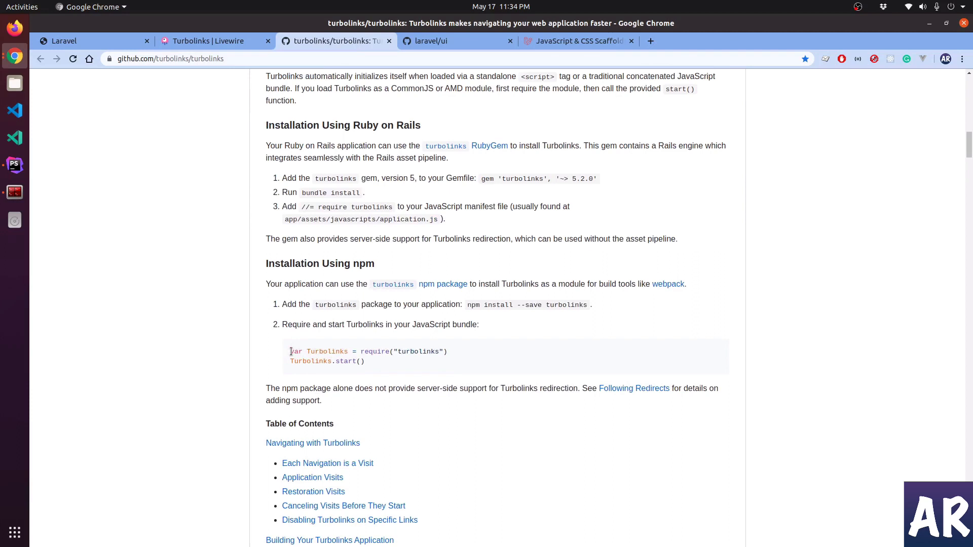
mouse_move(467, 305)
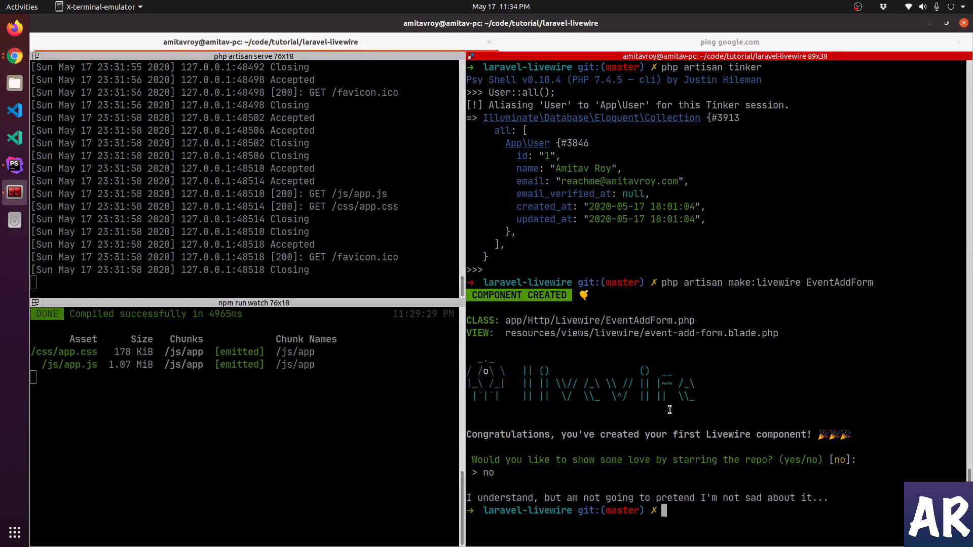
Run npm i turbolinks in the terminal.
text(npm i)
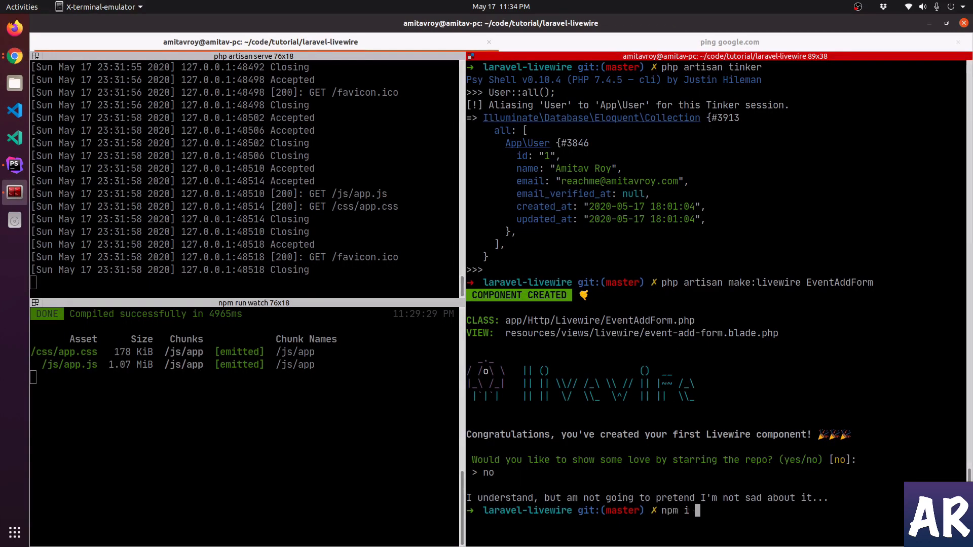
text(turbolinks)
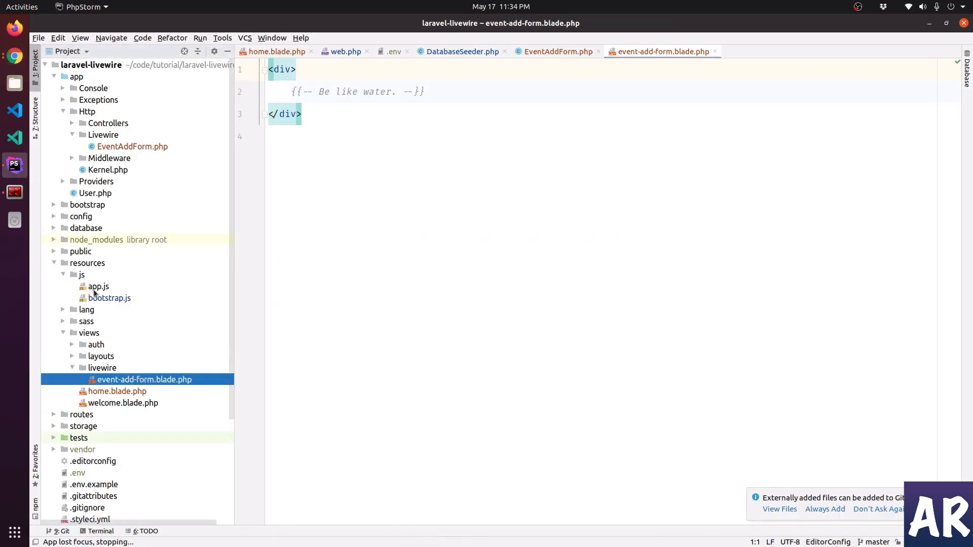
mouse_move(110, 300)
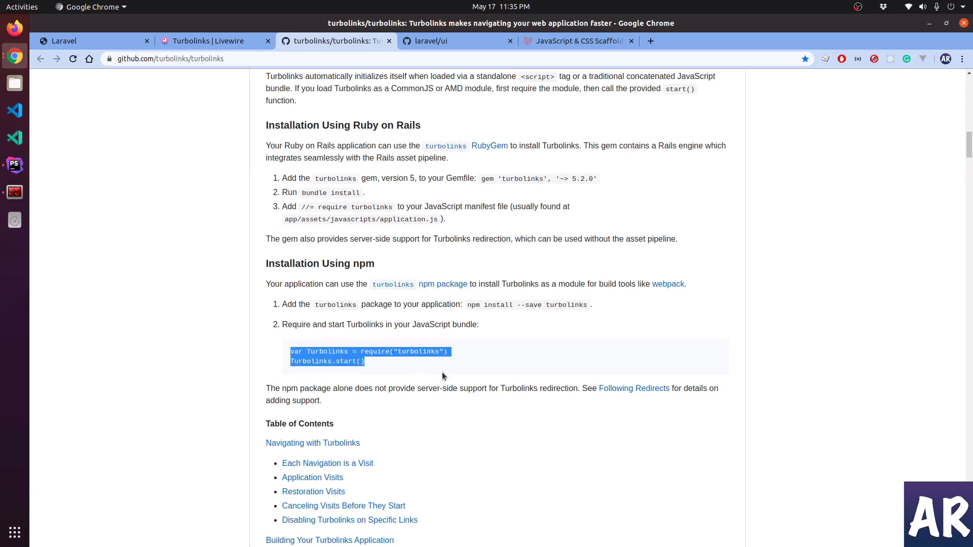
Paste the Turbolinks require and Turbolinks.start() lines into app.js, then check the app in Chrome.
click(14, 165)
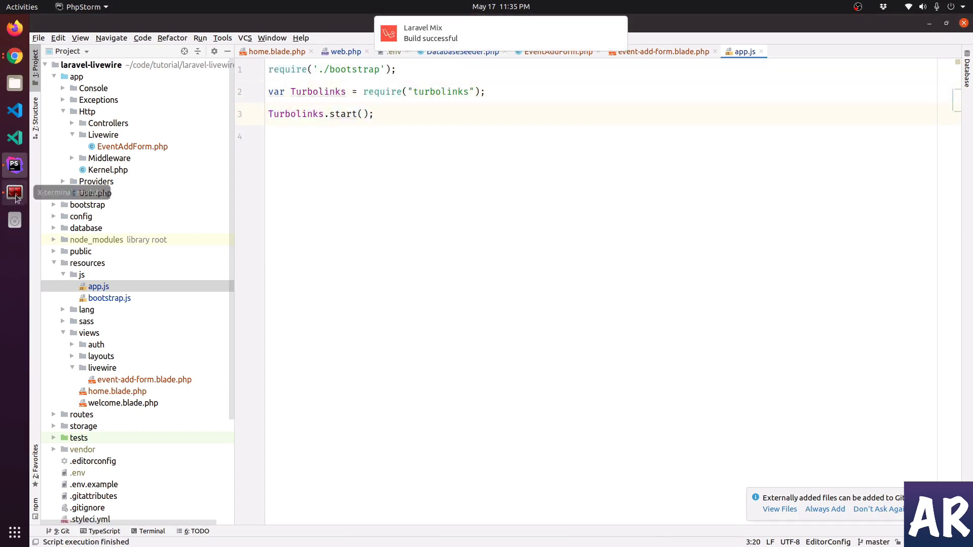
click(14, 59)
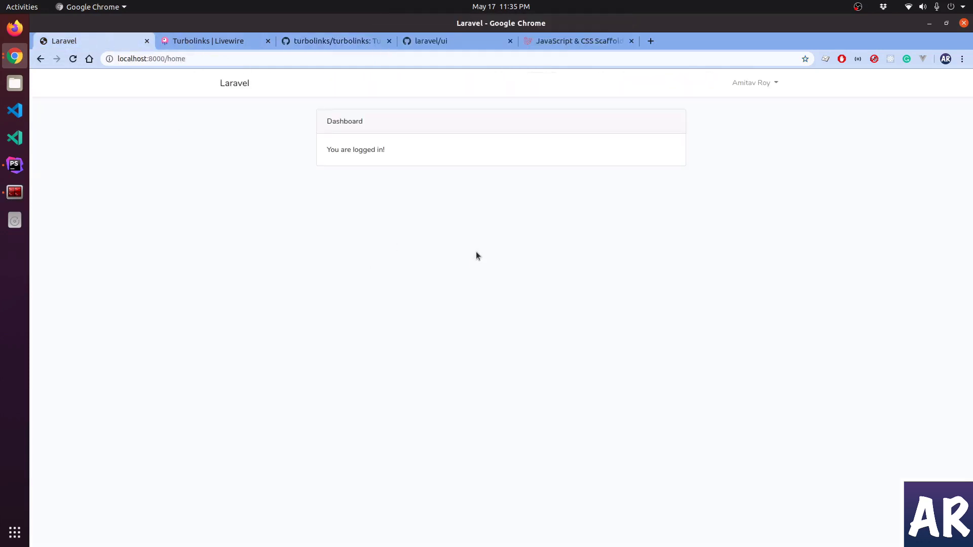
Show the DevTools Console on the logged-in localhost:8000/home page.
key(F12)
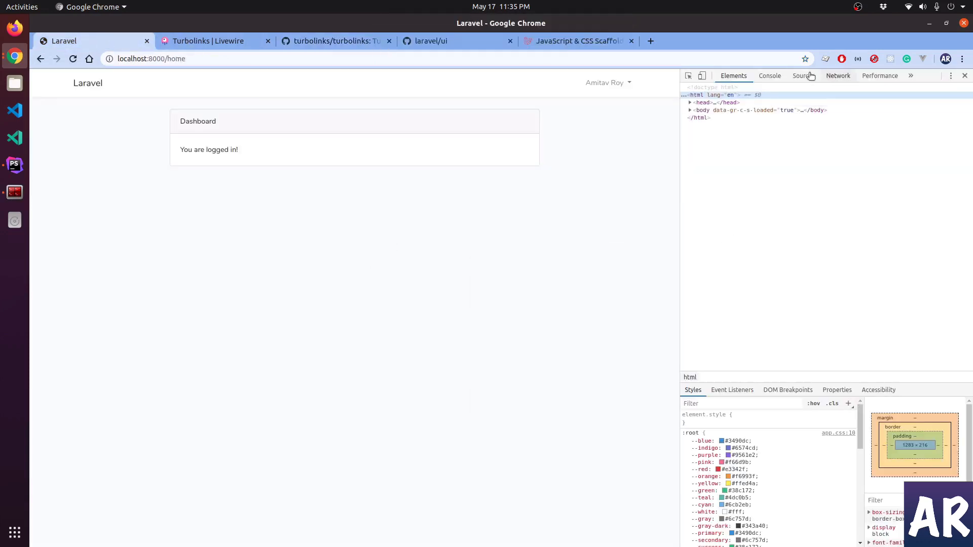
click(770, 76)
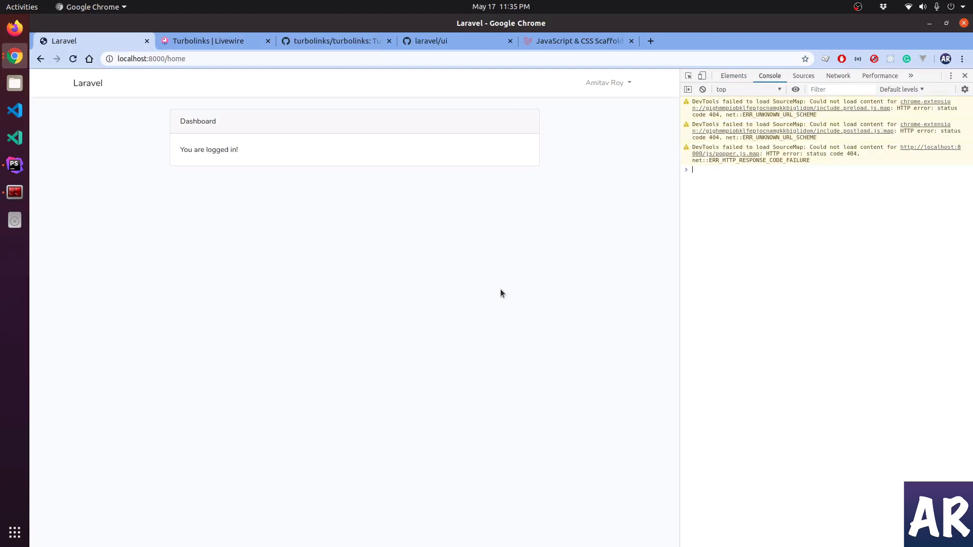
mouse_move(298, 217)
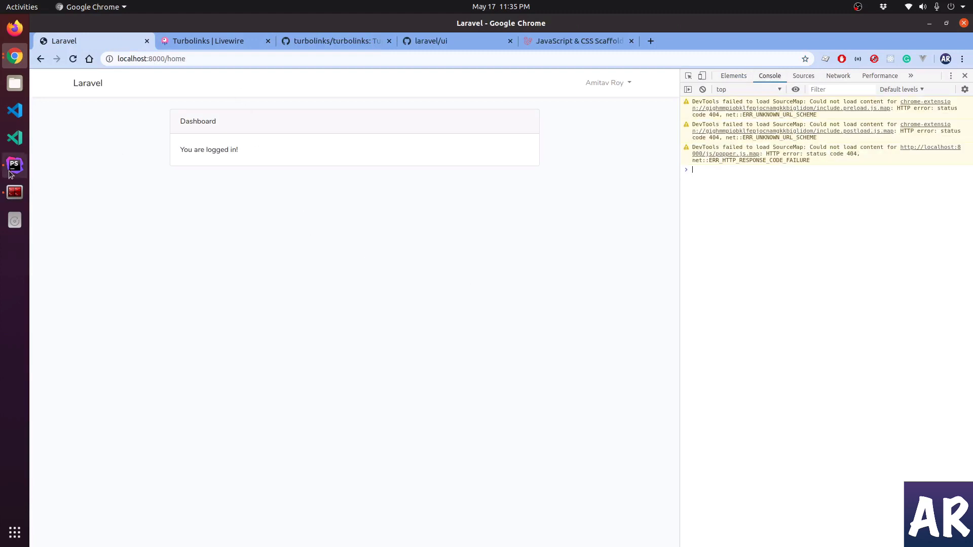
mouse_move(14, 165)
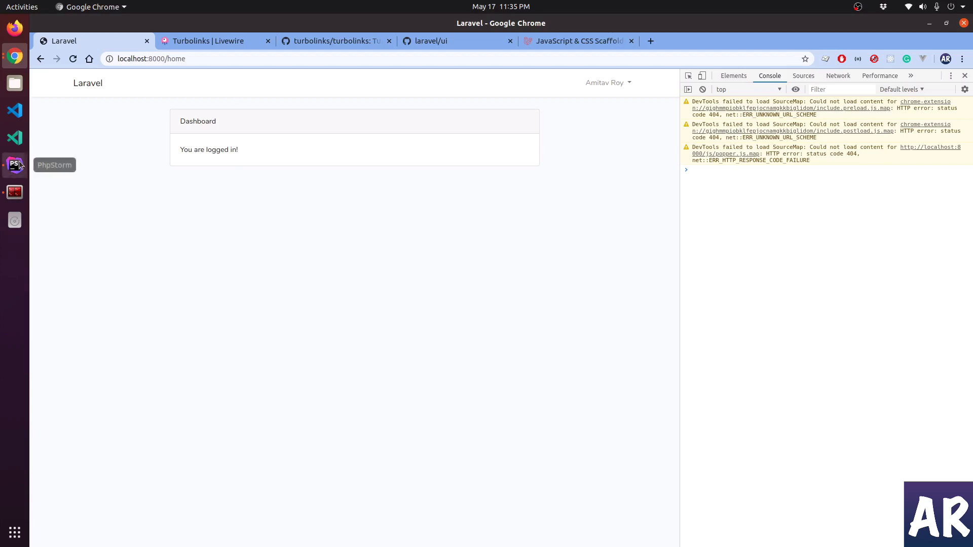
Create a new file pages/event-add-page.blade.php under resources/views.
click(13, 165)
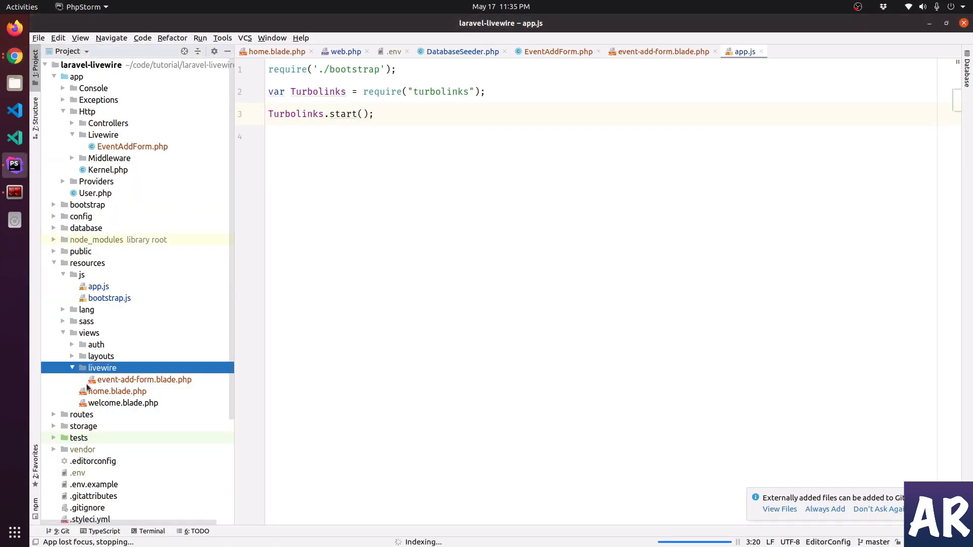
right_click(102, 367)
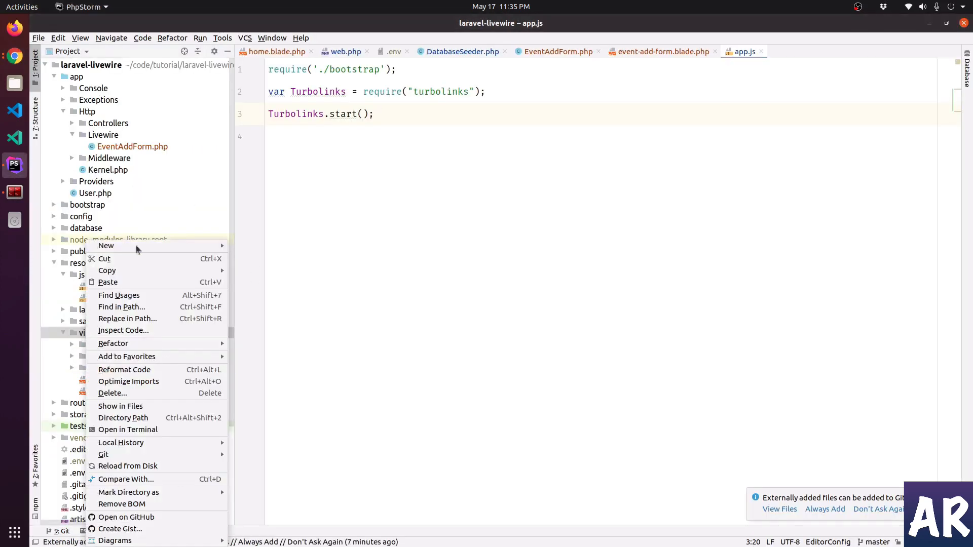
click(106, 245)
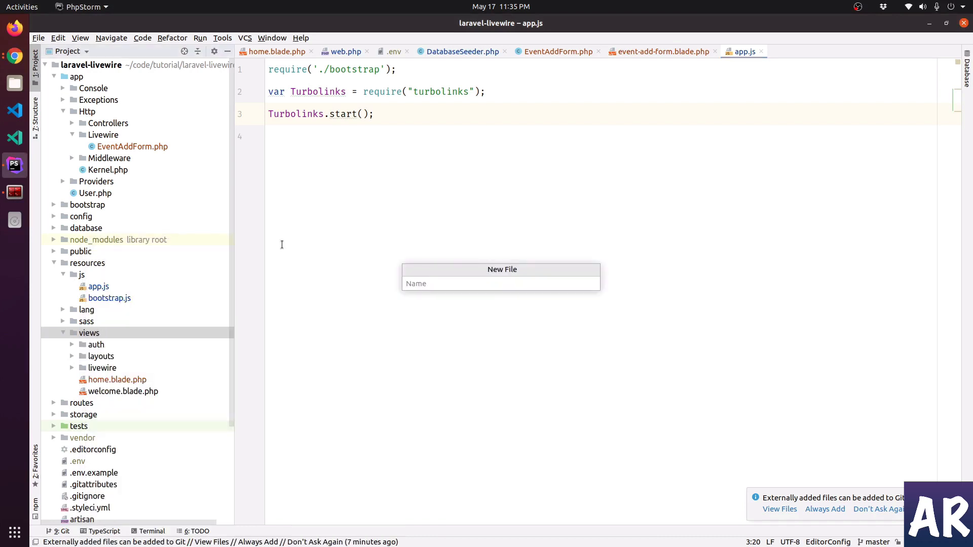
text(pages/)
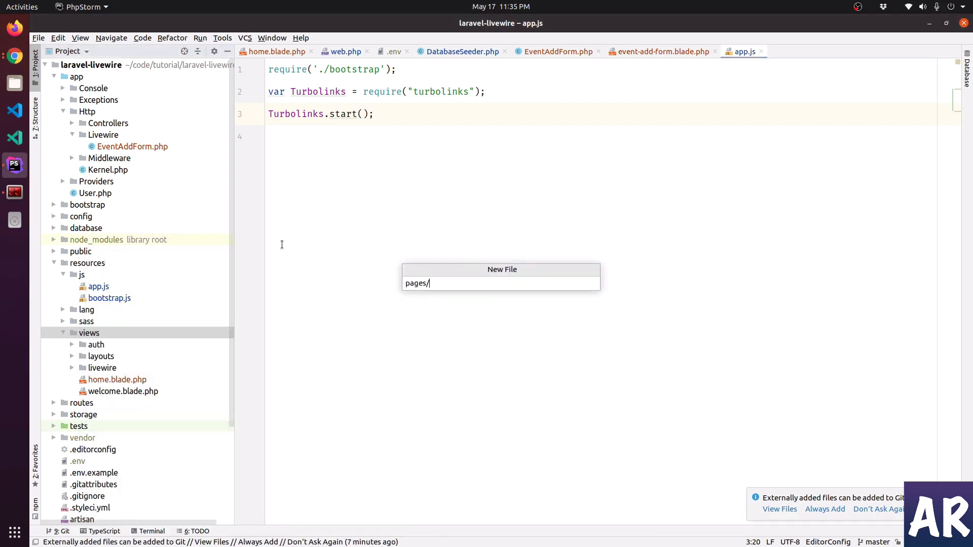
text(event-add)
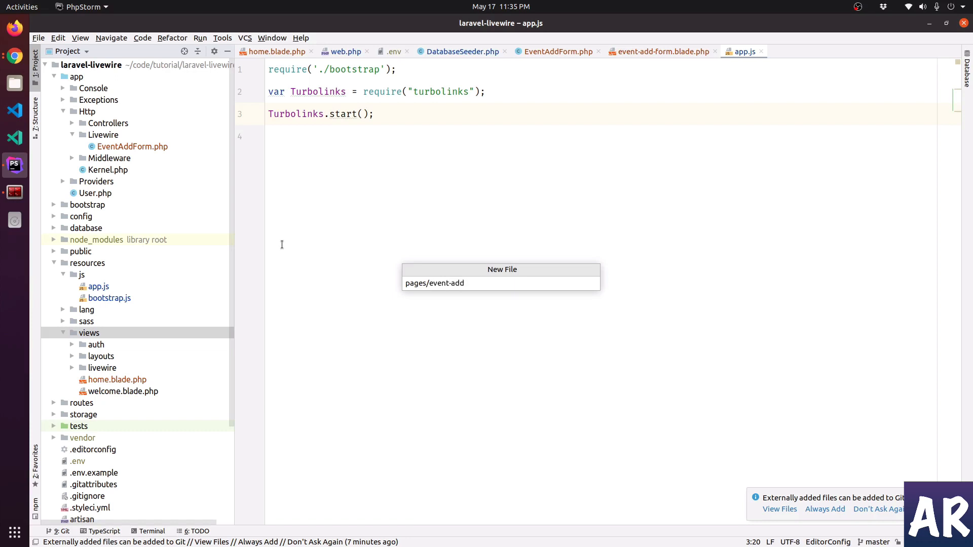
text(-page.bla)
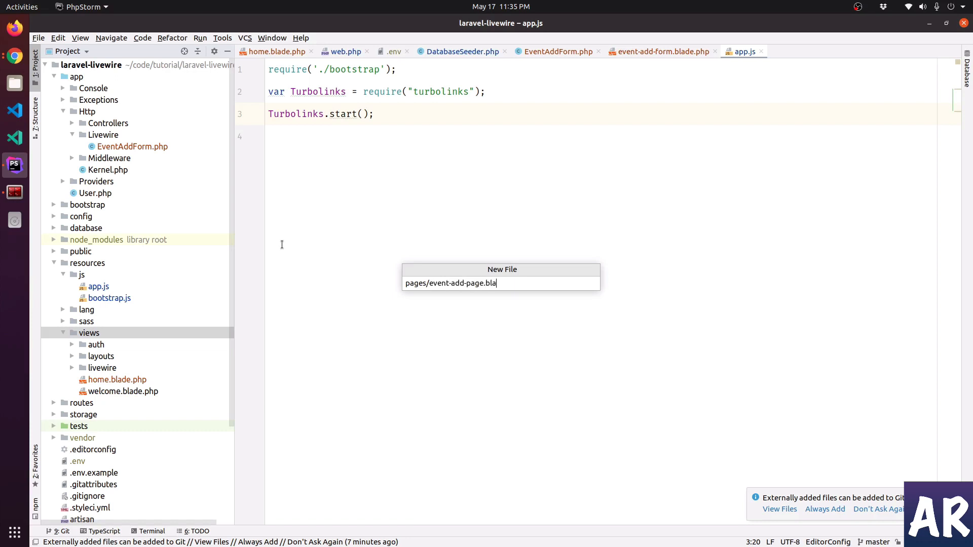
text(de.php)
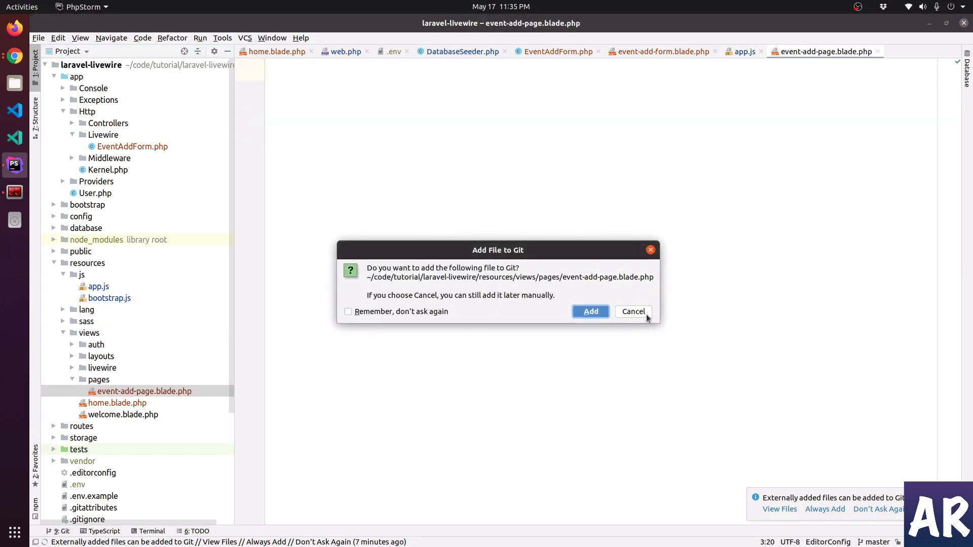
click(633, 312)
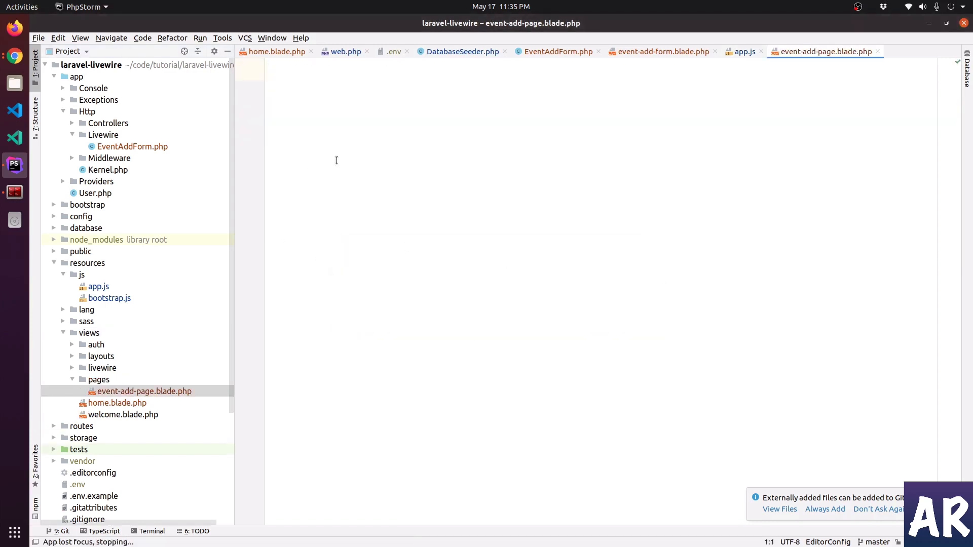
text(@extends()
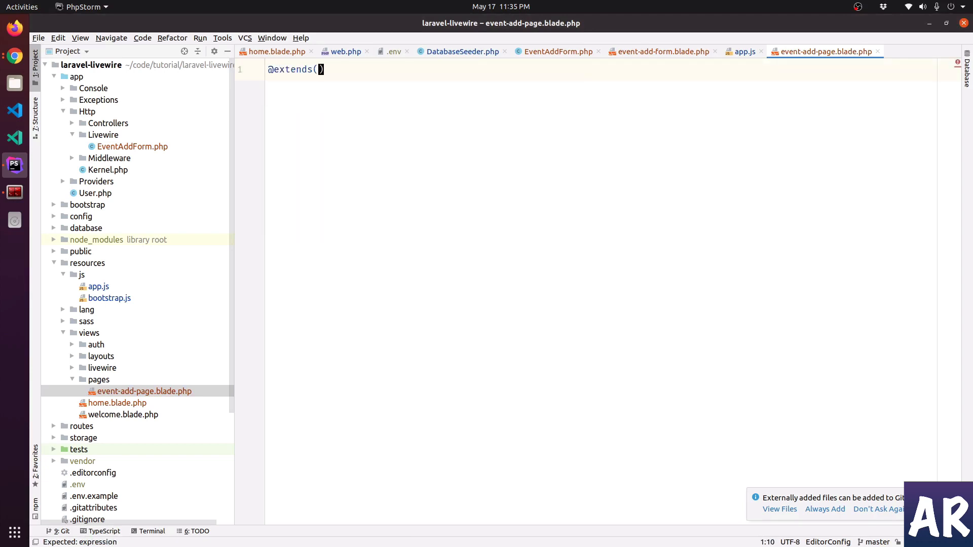
text('layouts.app)
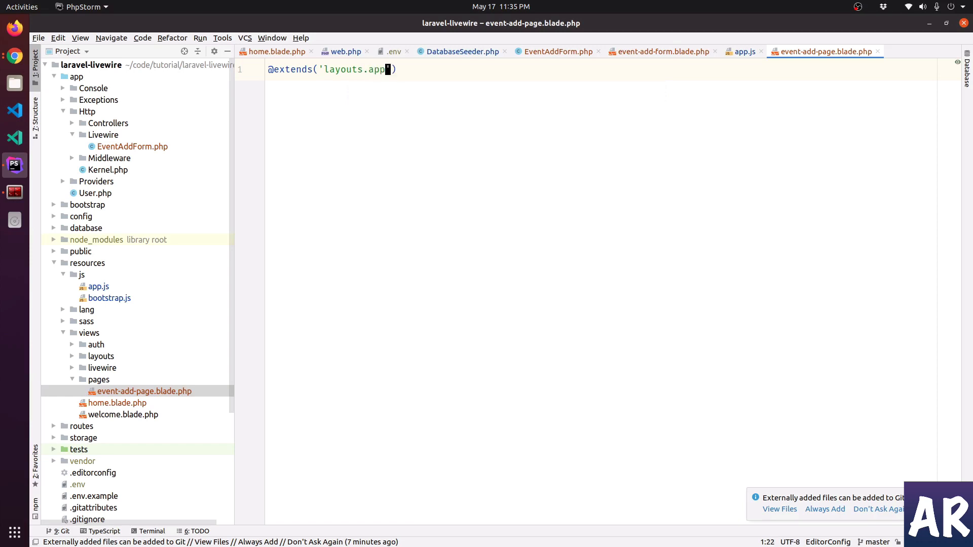
text(@section('content')
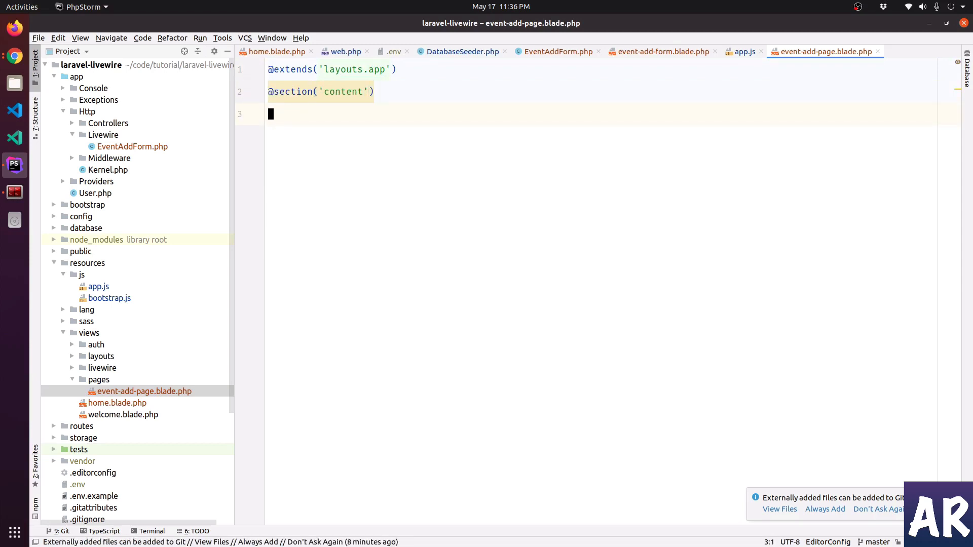
text(@endsection)
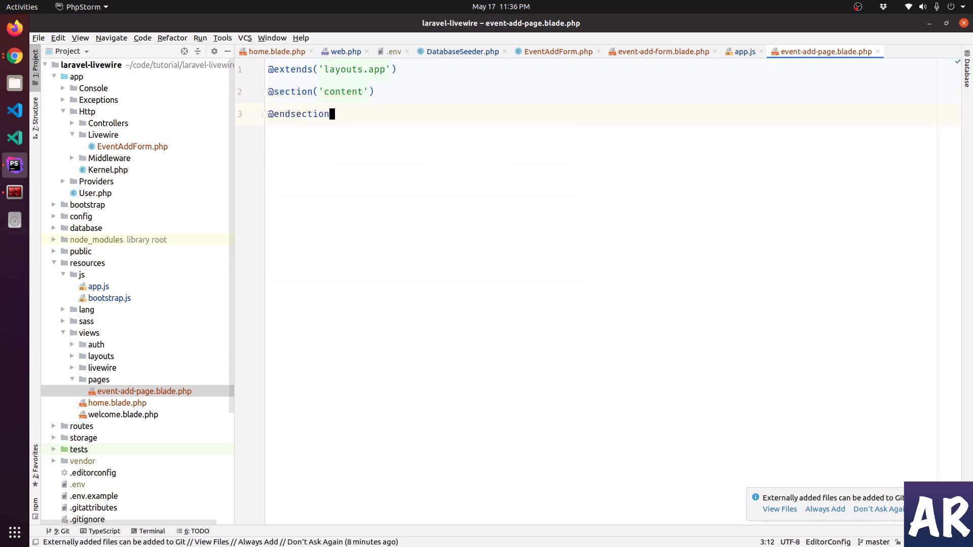
Render the <livewire:event-add-form> component inside the content section.
text(<)
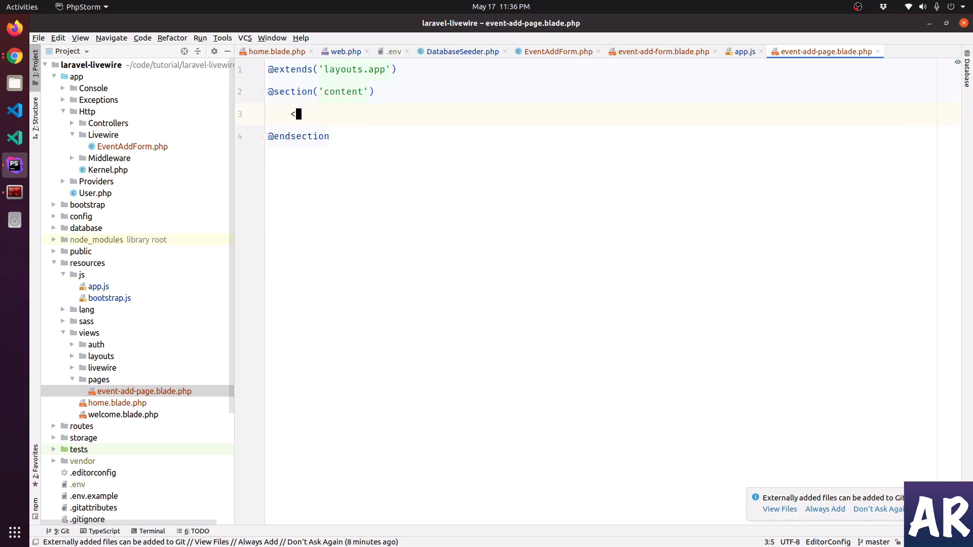
text(livewire)
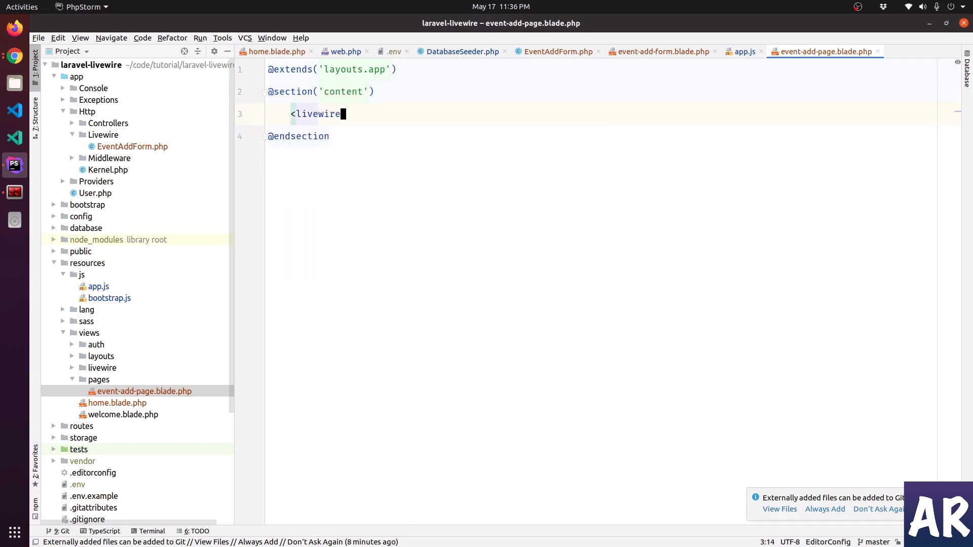
text(:)
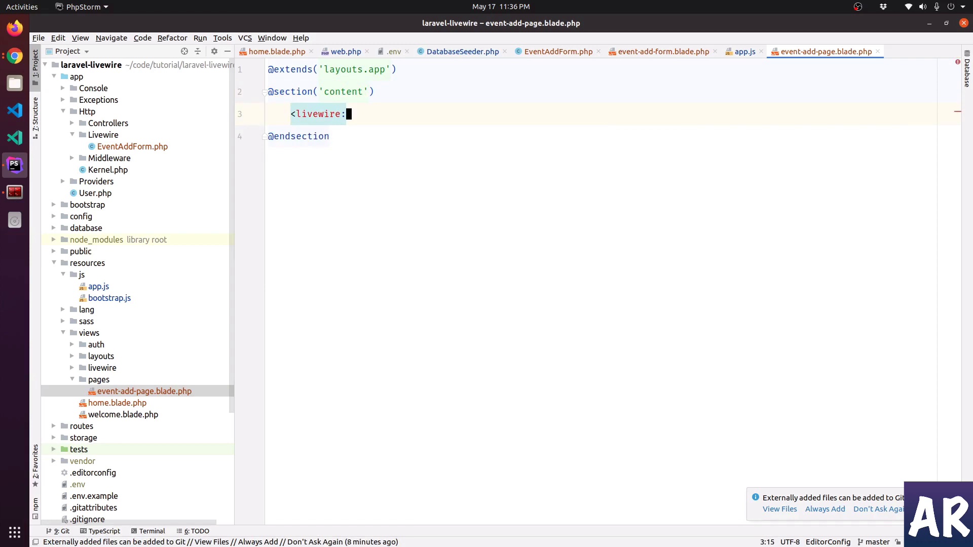
text(event-add-form></livewire:event-add-form>)
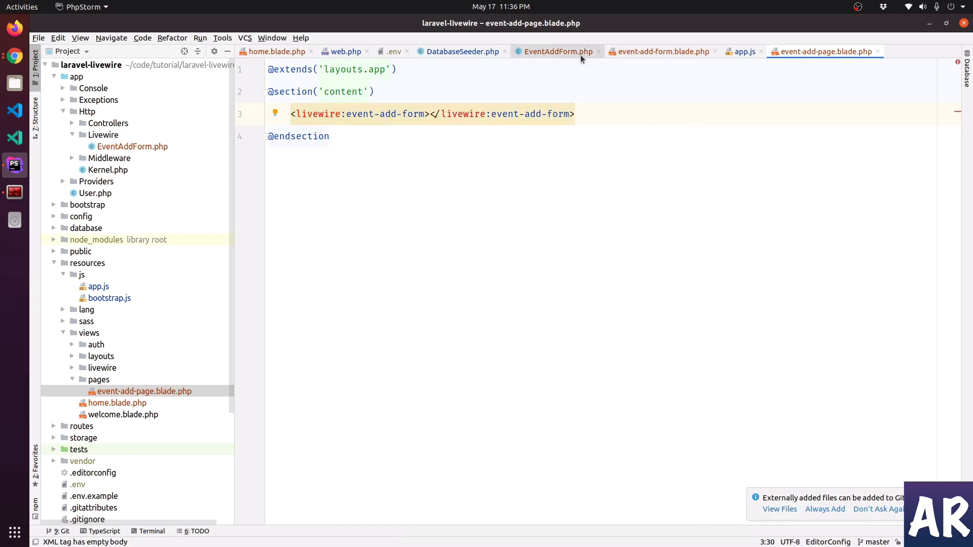
mouse_move(661, 52)
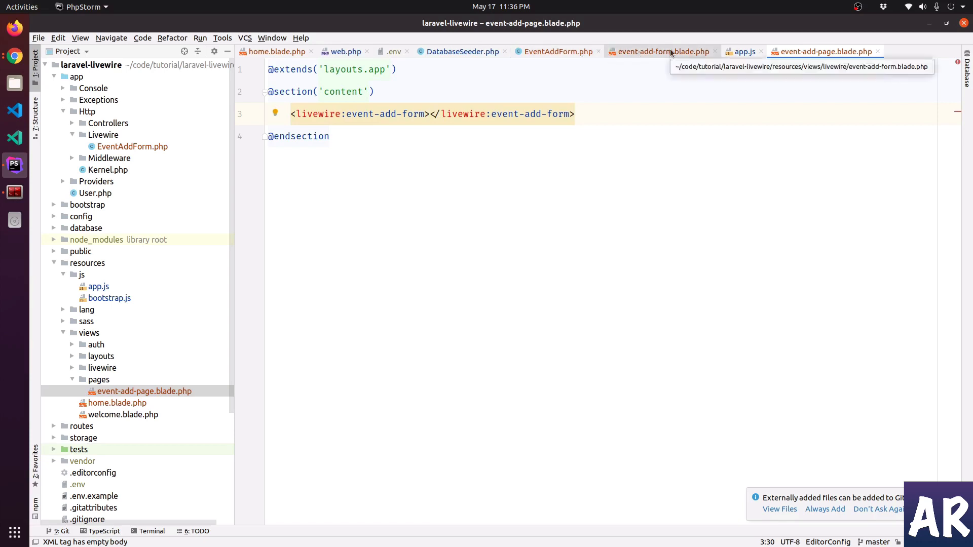
Copy home.blade.php's card markup into event-add-form.blade.php and retitle its header 'Add new Event'.
click(662, 52)
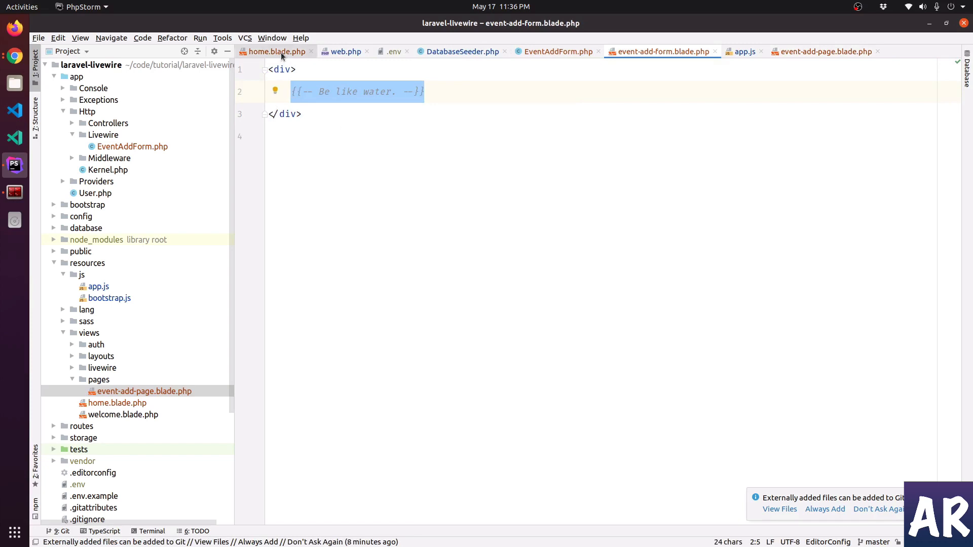
click(276, 52)
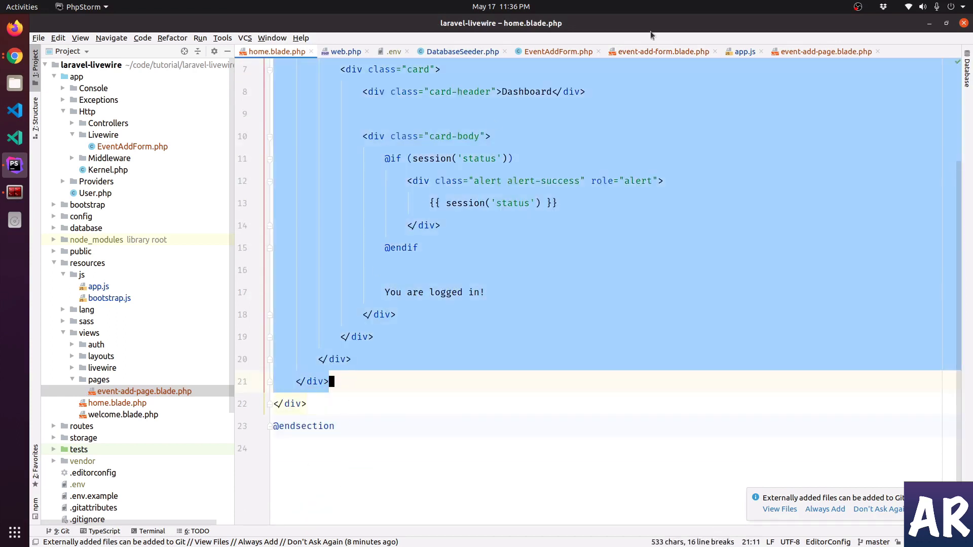
click(662, 52)
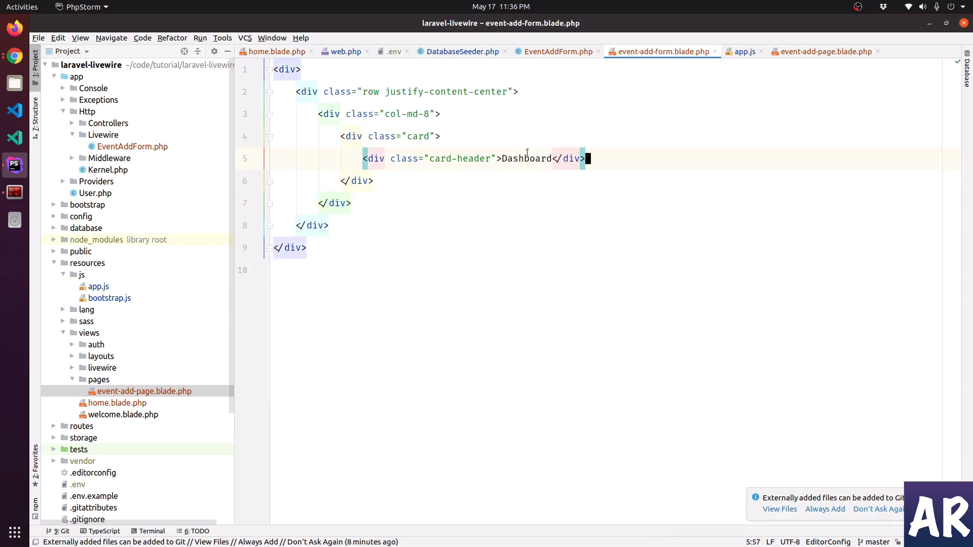
double_click(526, 159)
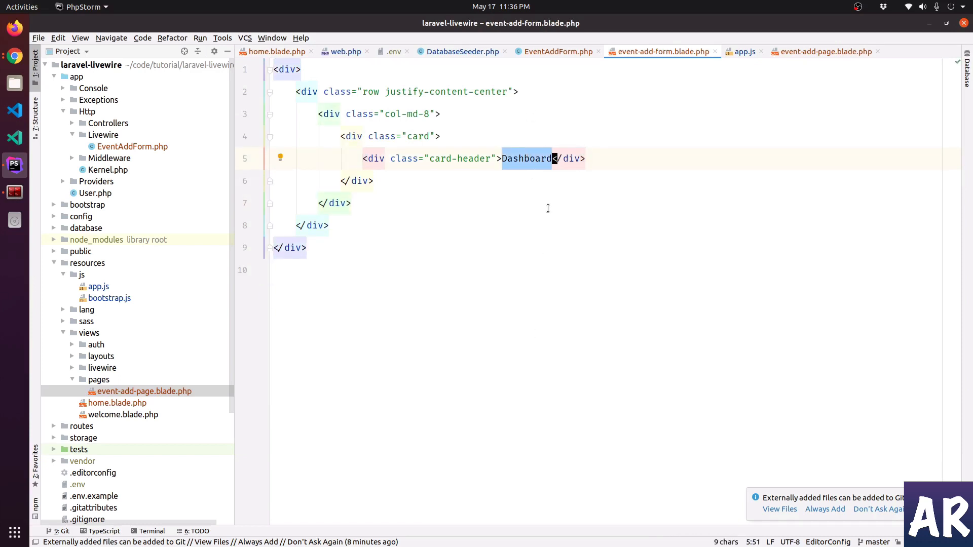
text(Add ne)
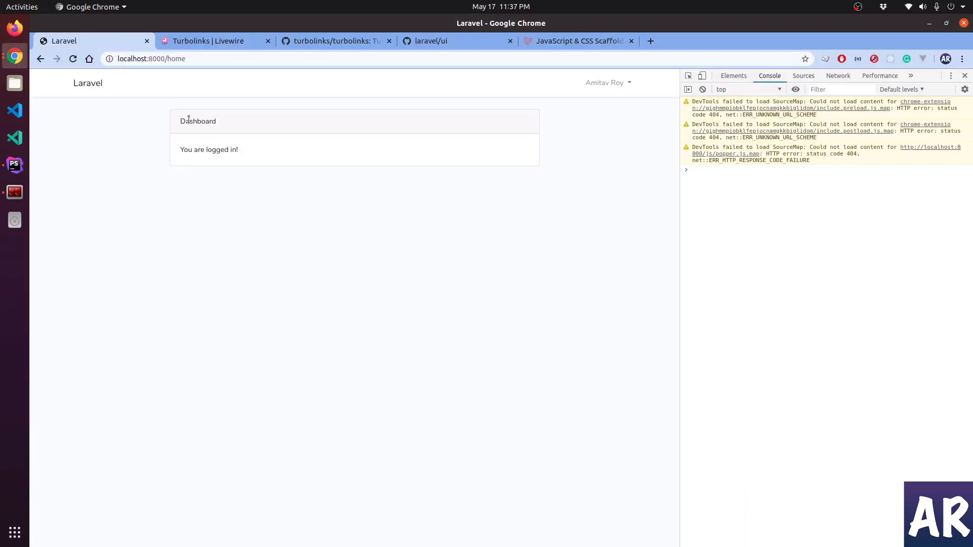
mouse_move(119, 162)
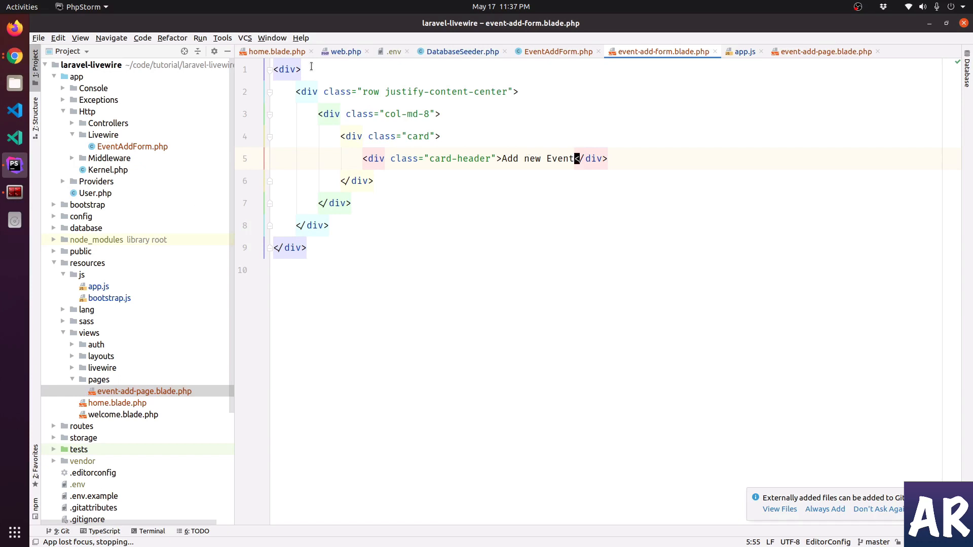
Open resources/views/layouts/app.blade.php and scroll through its navbar markup.
click(272, 51)
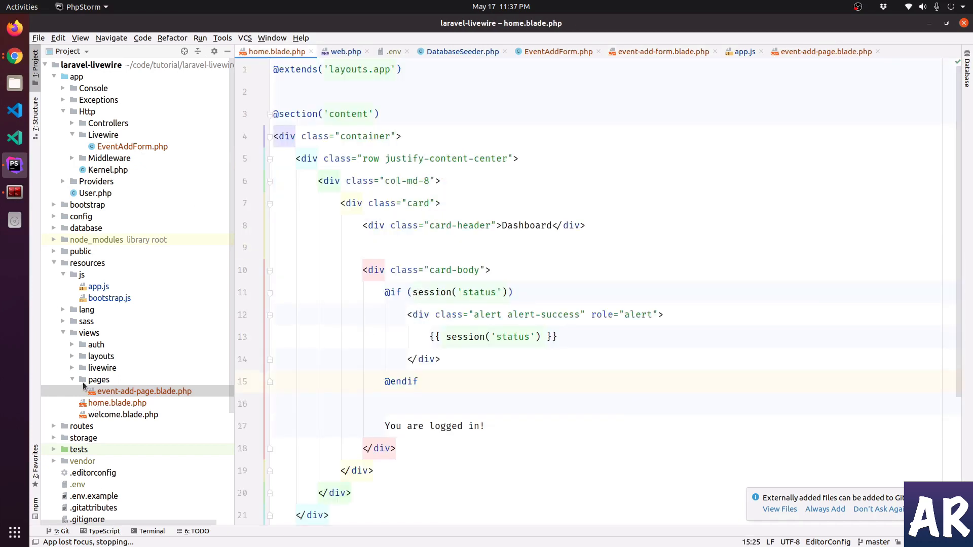
click(100, 356)
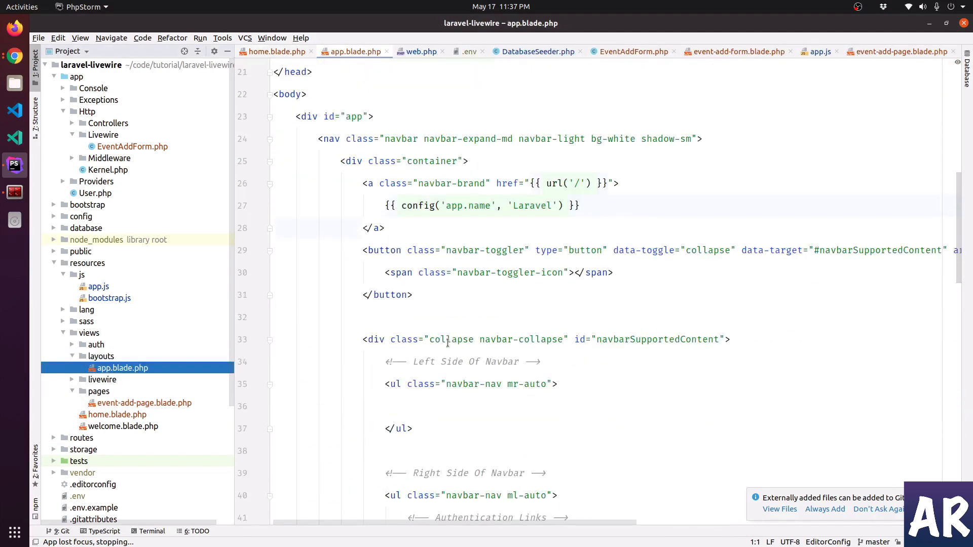
scroll(down, 3)
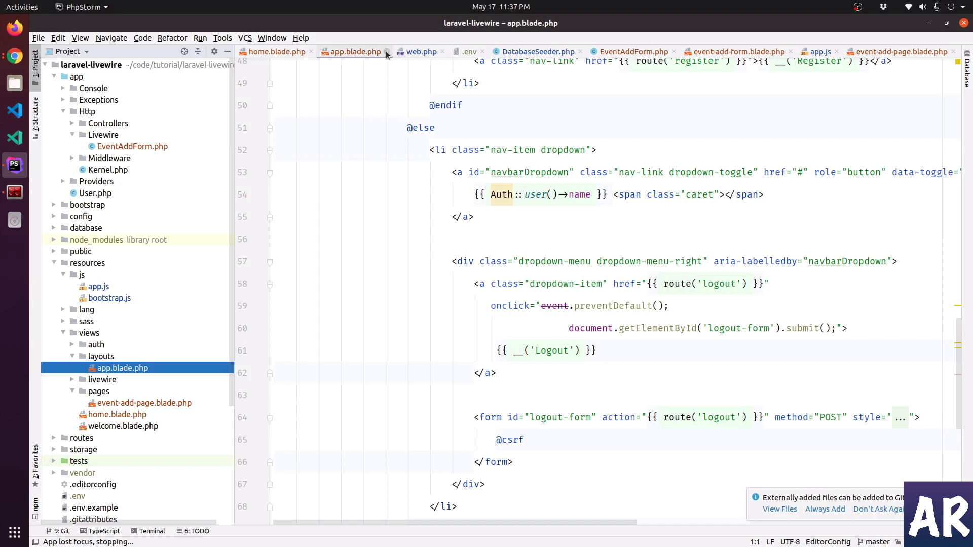
Add an 'Add a new event' link paragraph to the dashboard card in home.blade.php.
click(275, 51)
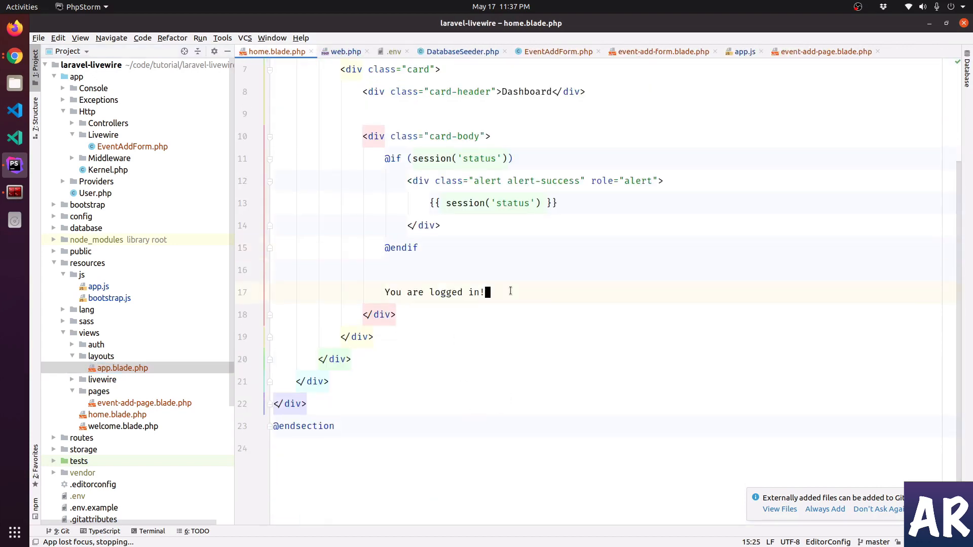
text(<p></p>)
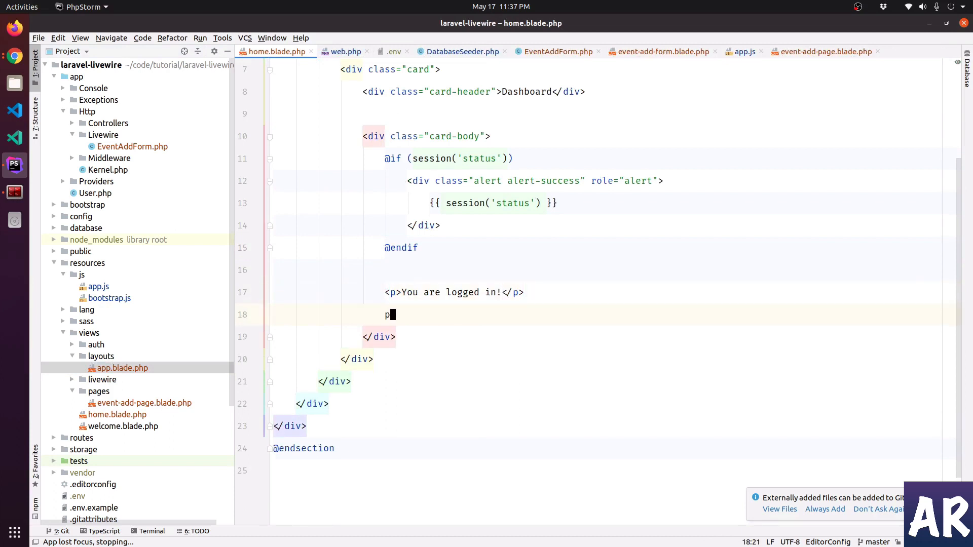
text(>Add a new </p>)
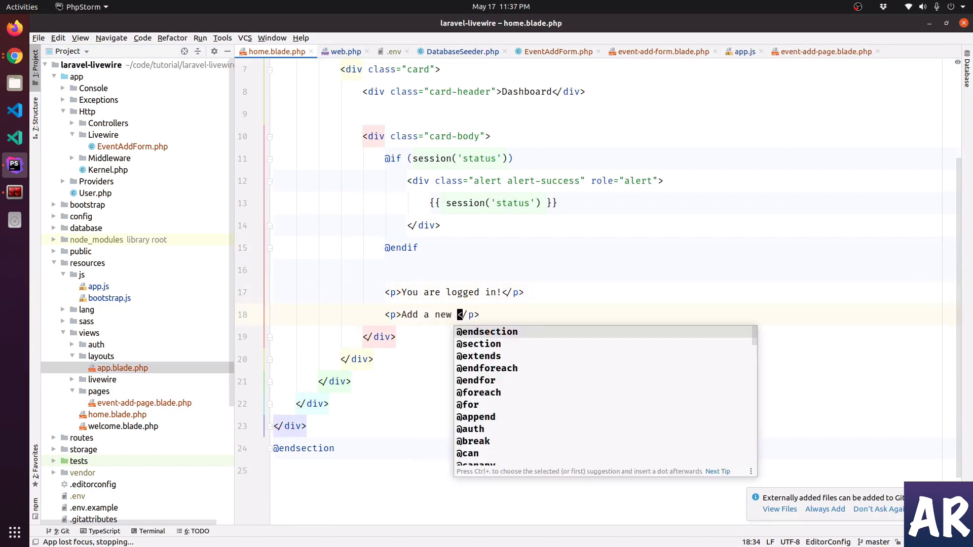
key(Escape)
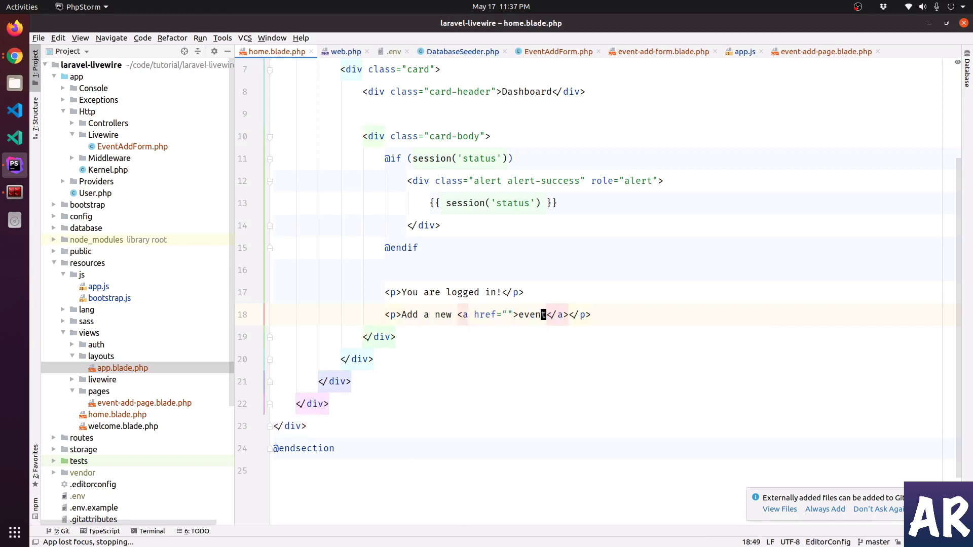
Point the link's href to route('event.add'), then move to the web.php routes file.
click(509, 315)
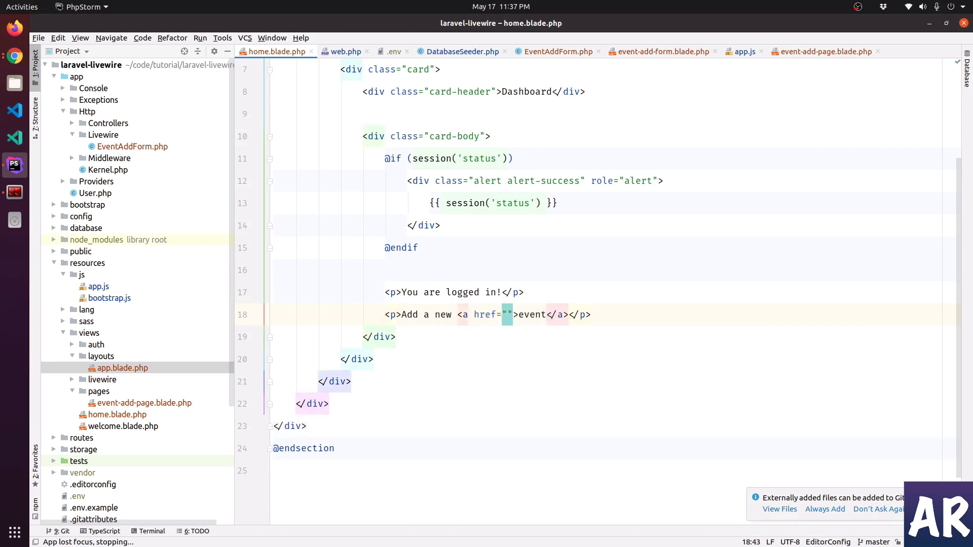
text(route}})
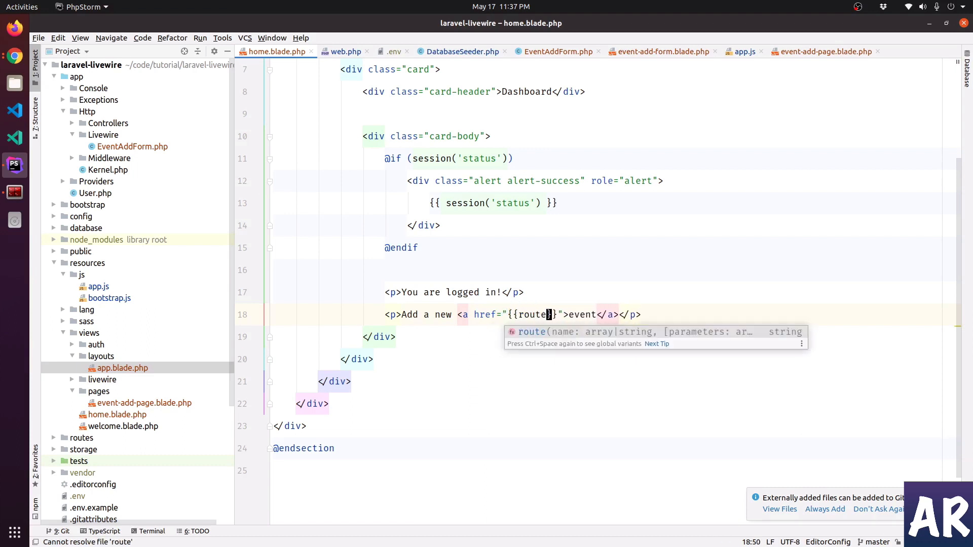
text((')
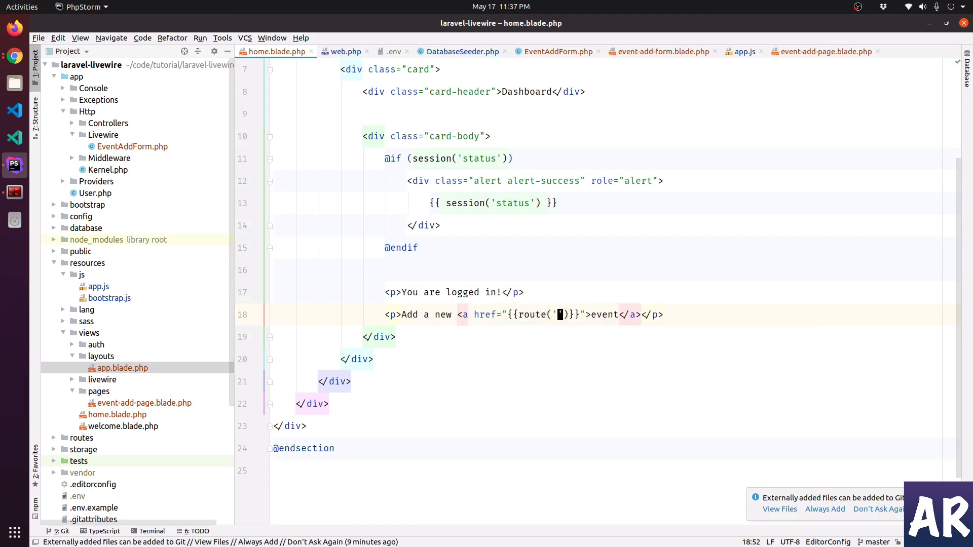
text(a)
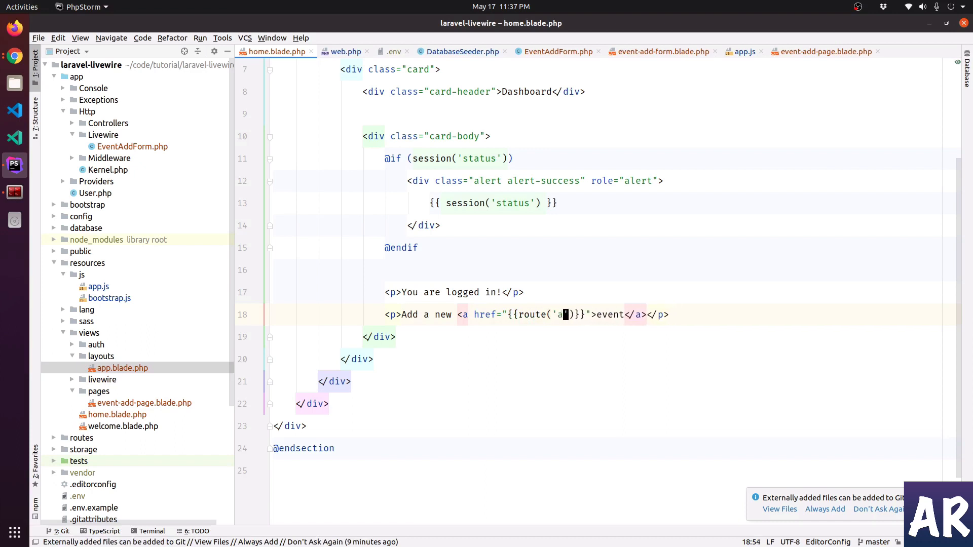
text(event.add)
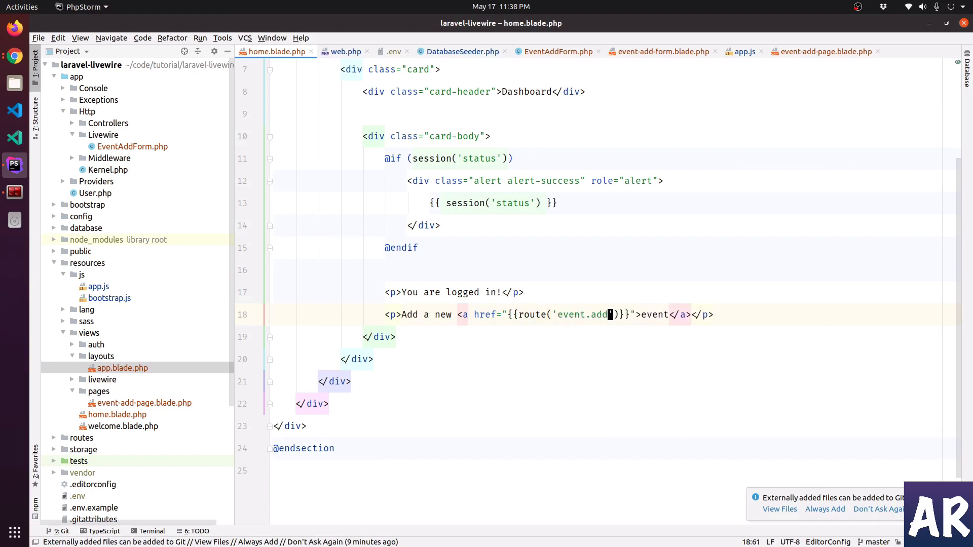
click(346, 51)
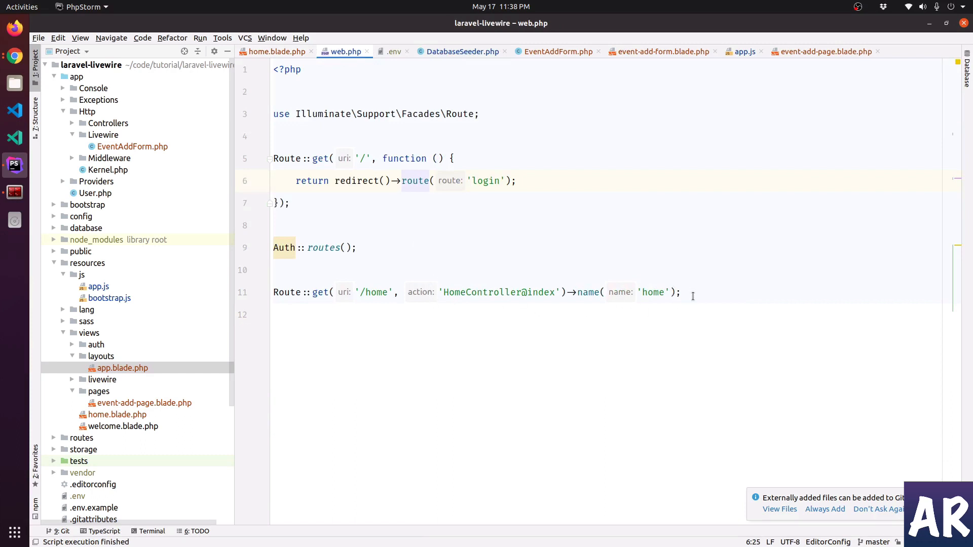
Add a Route::group with 'middleware' => 'auth' holding a GET route for '/event/add'.
click(682, 292)
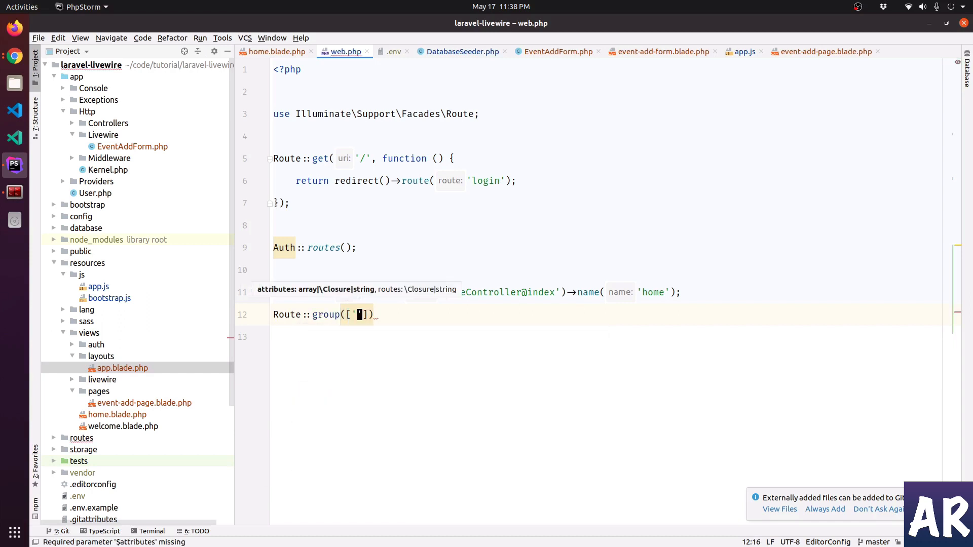
text(middleware' =>)
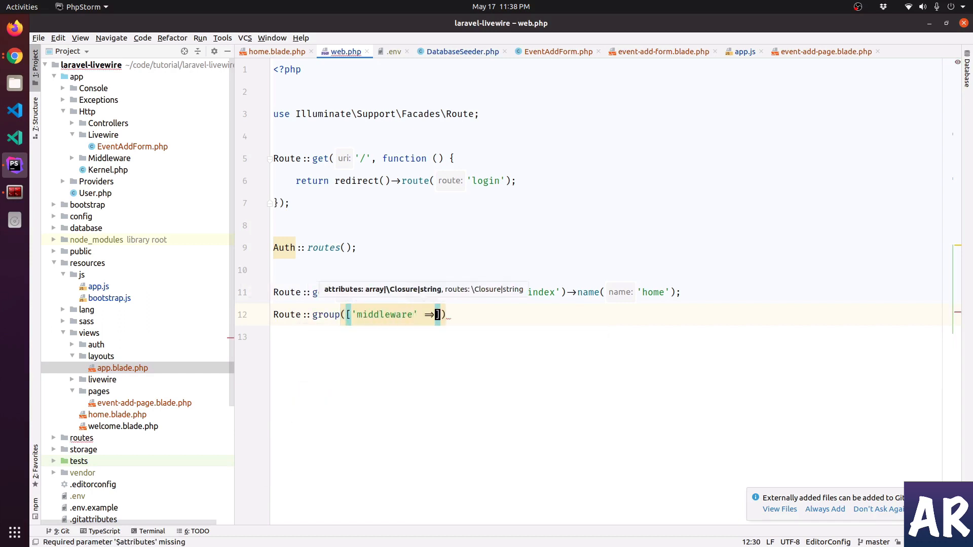
text('auth')
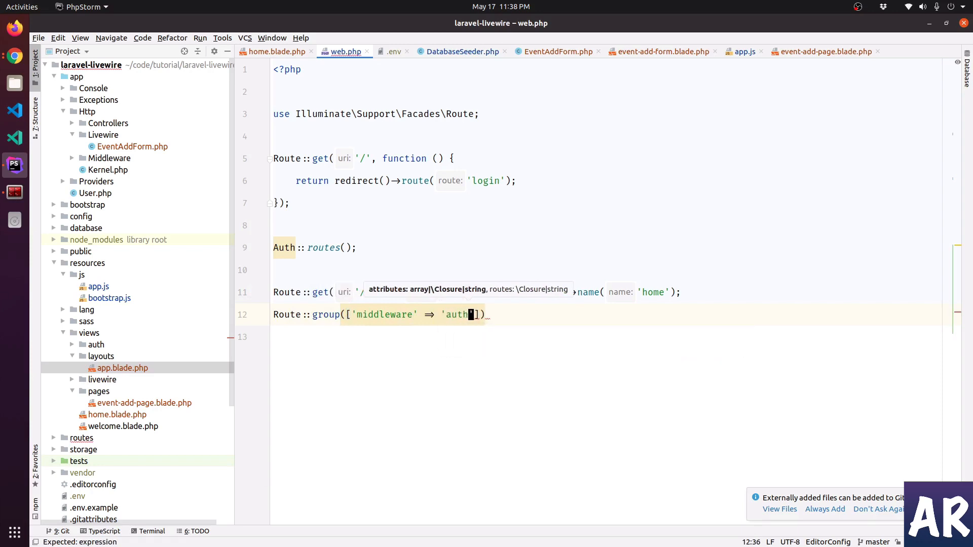
text(function ()
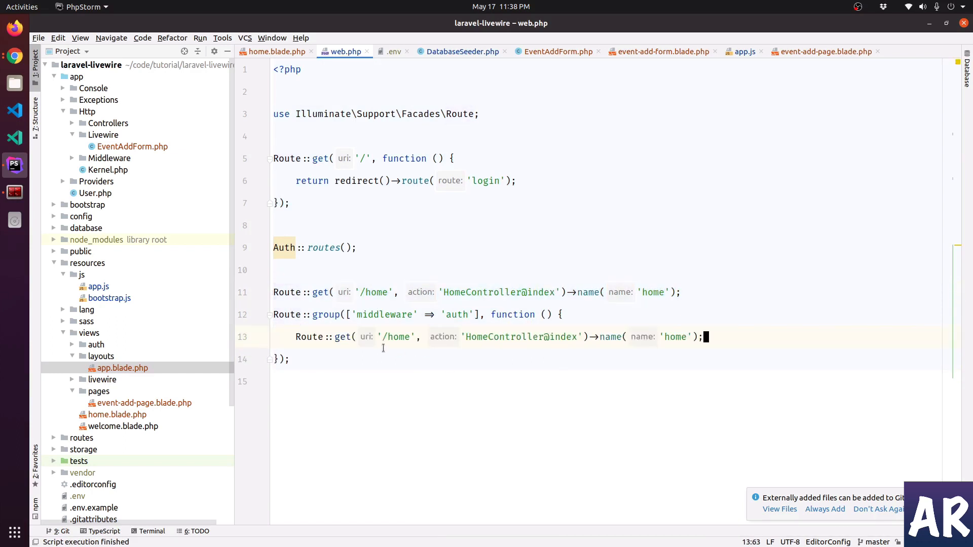
double_click(400, 336)
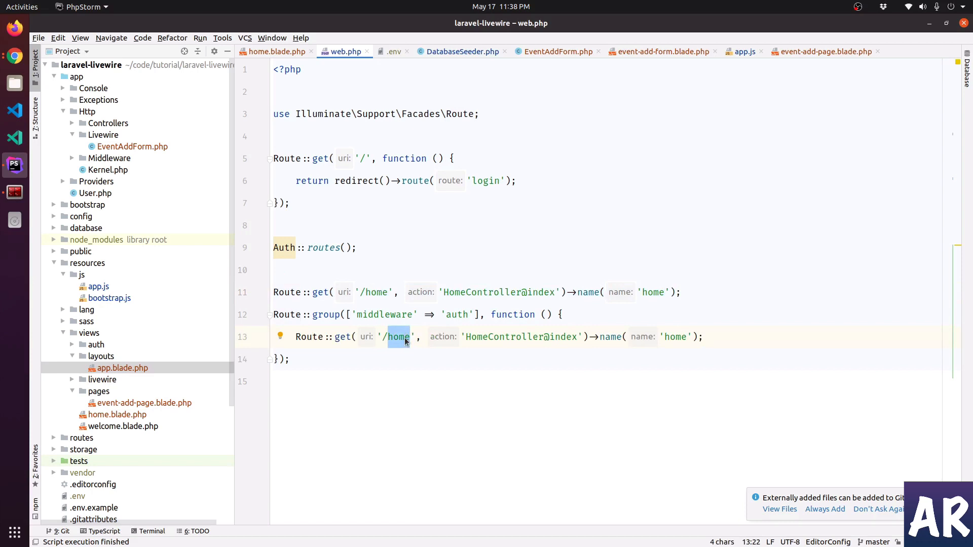
text(event/add)
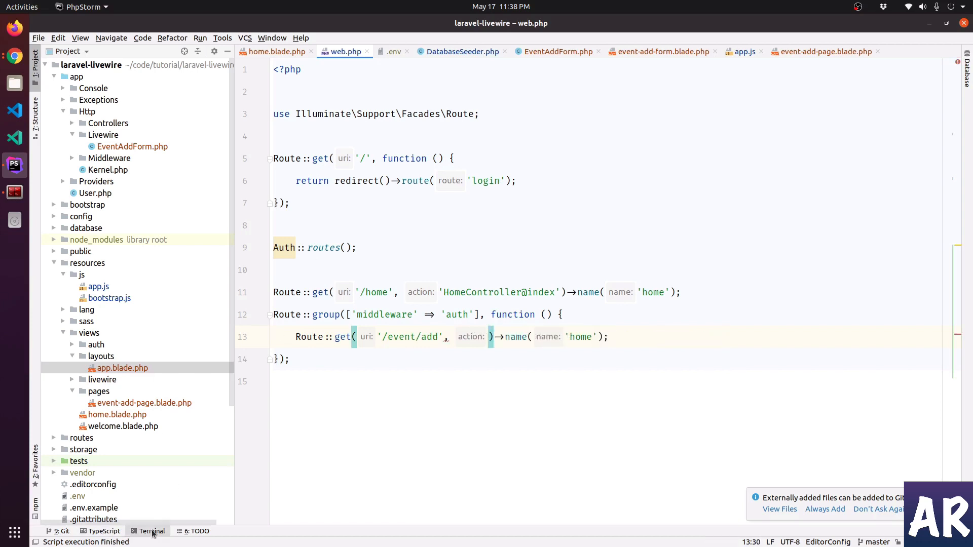
Run pa make:model Models/Event -mfc in the project terminal to generate the Event model and related files.
click(152, 531)
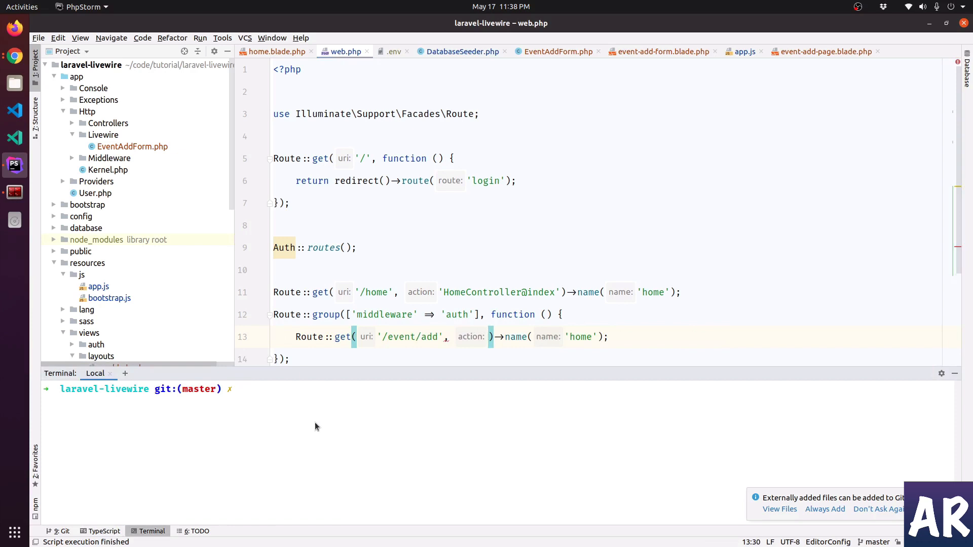
text(pa make:model M)
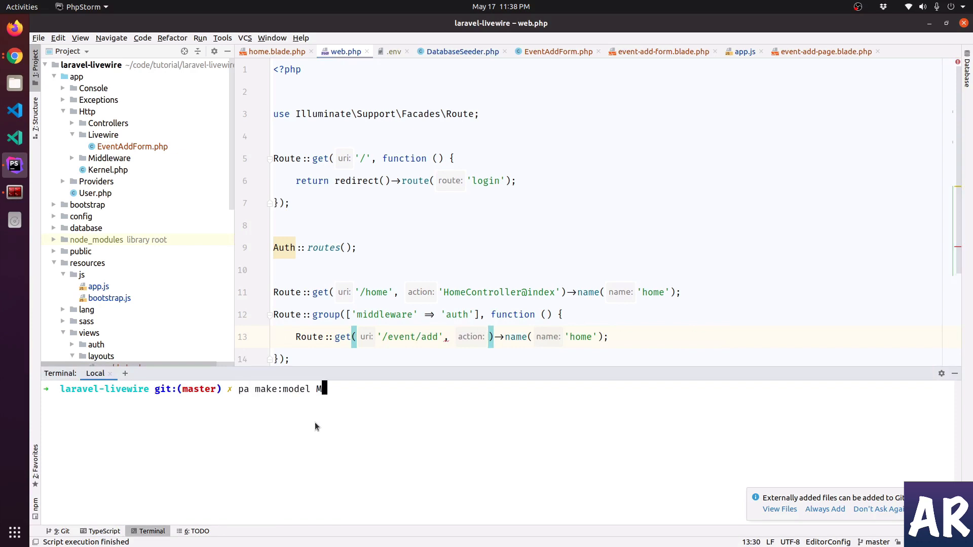
text(odels/)
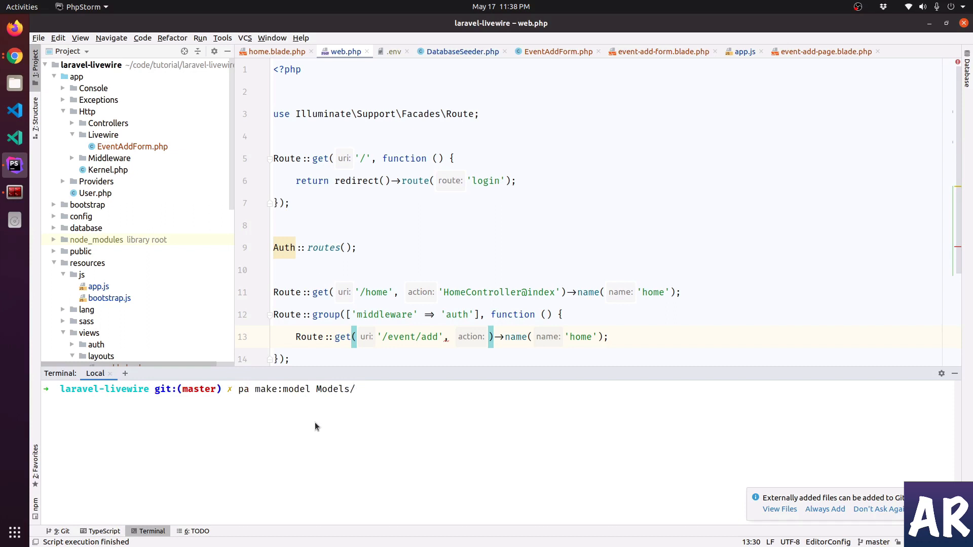
text(Event -)
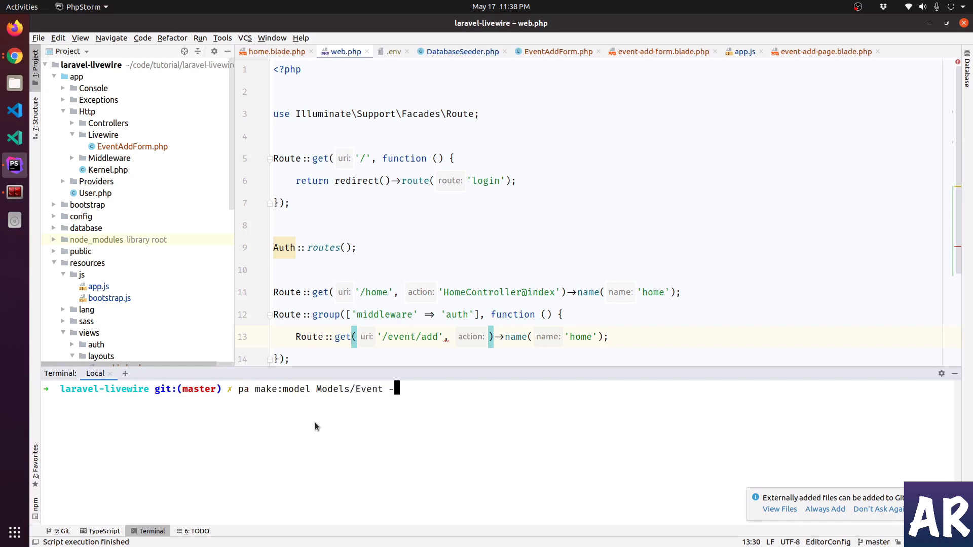
text(m)
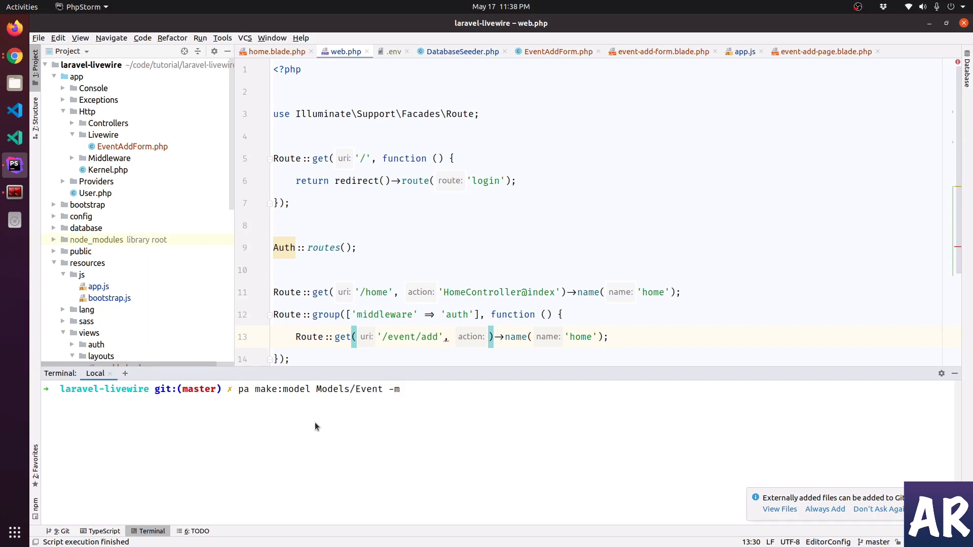
text(fc)
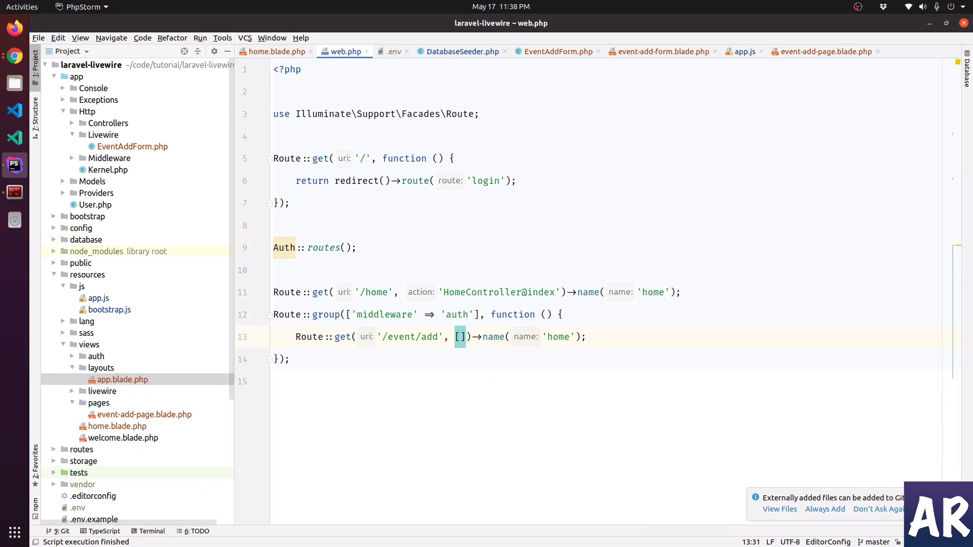
Set the /event/add route action to [EventController::class, 'add'] and name it 'event.add'.
text(EventController::class)
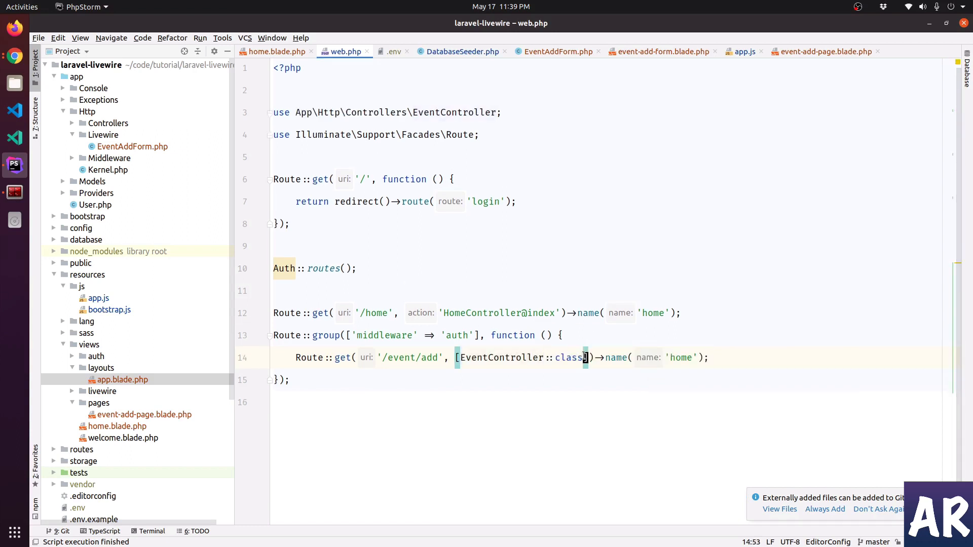
text(, '')
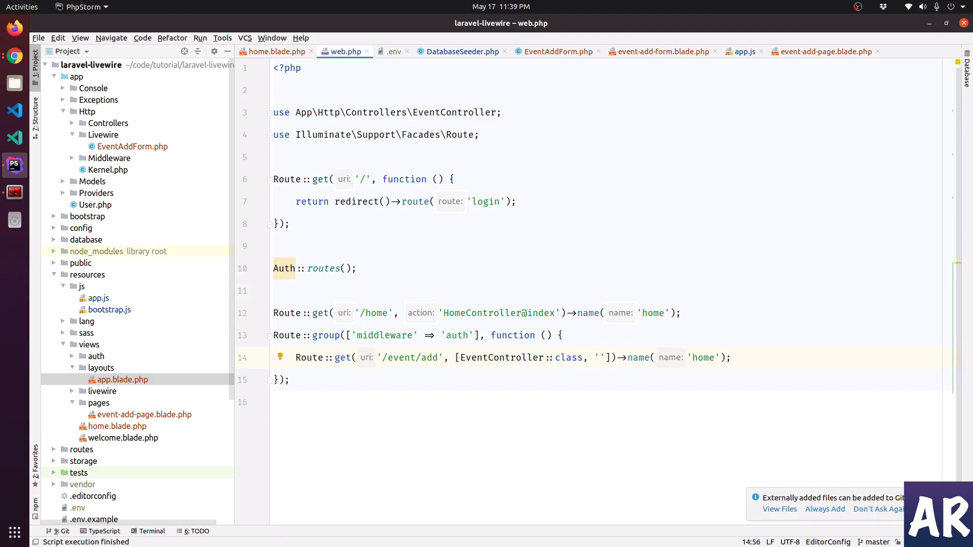
text(add)
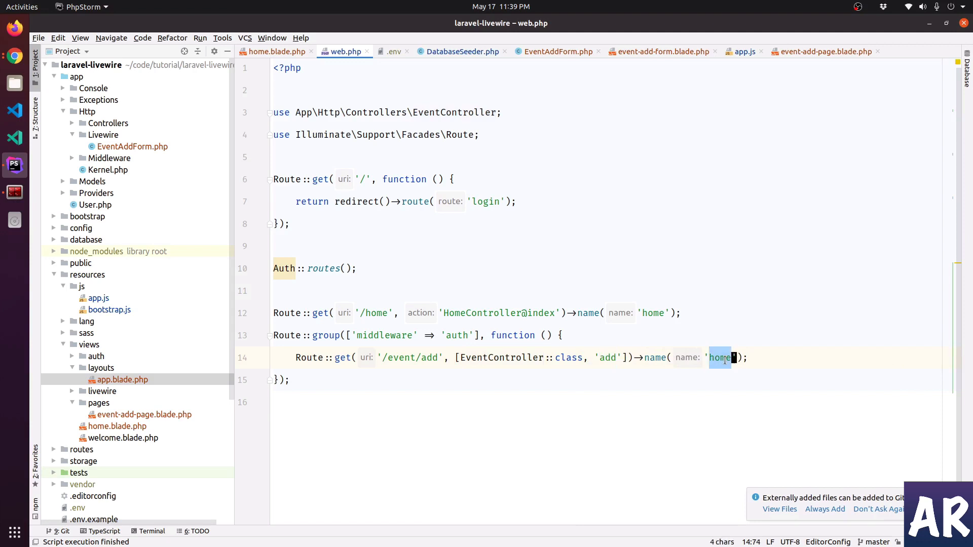
text(event.add)
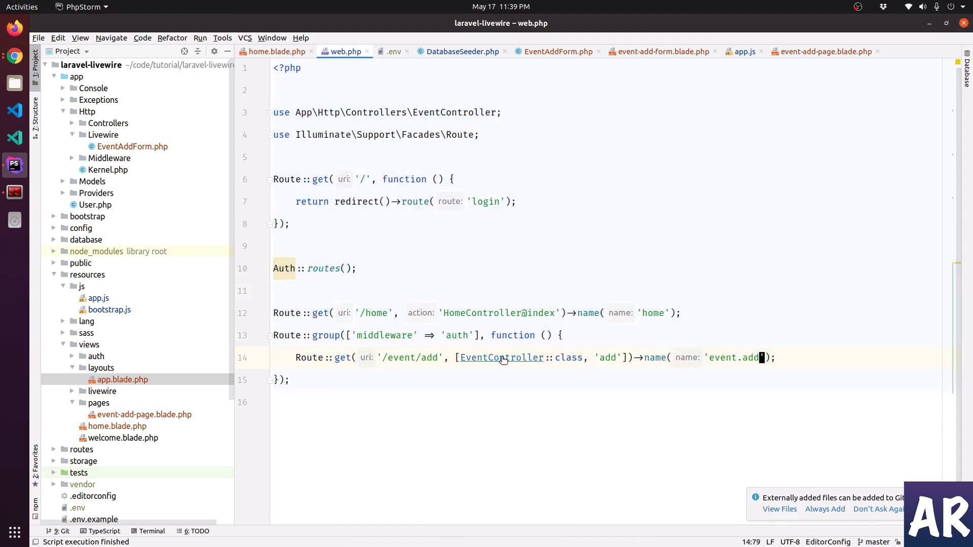
text(am)
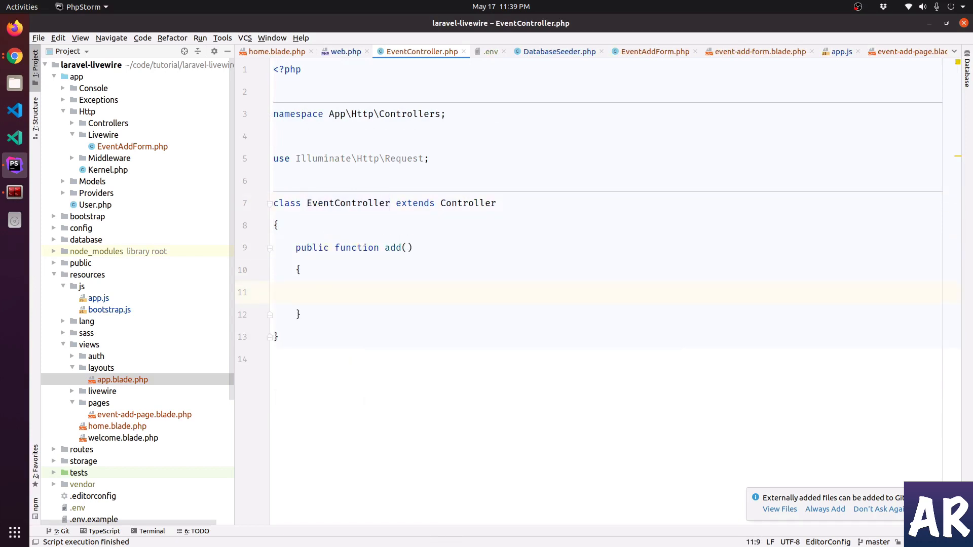
Have add() return view('pages.event-add-page').
text(return)
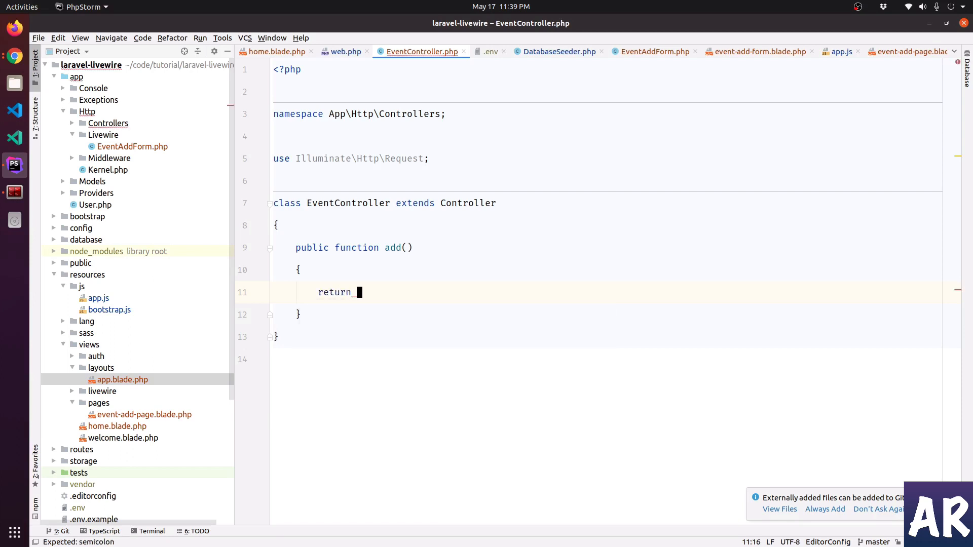
text(view())
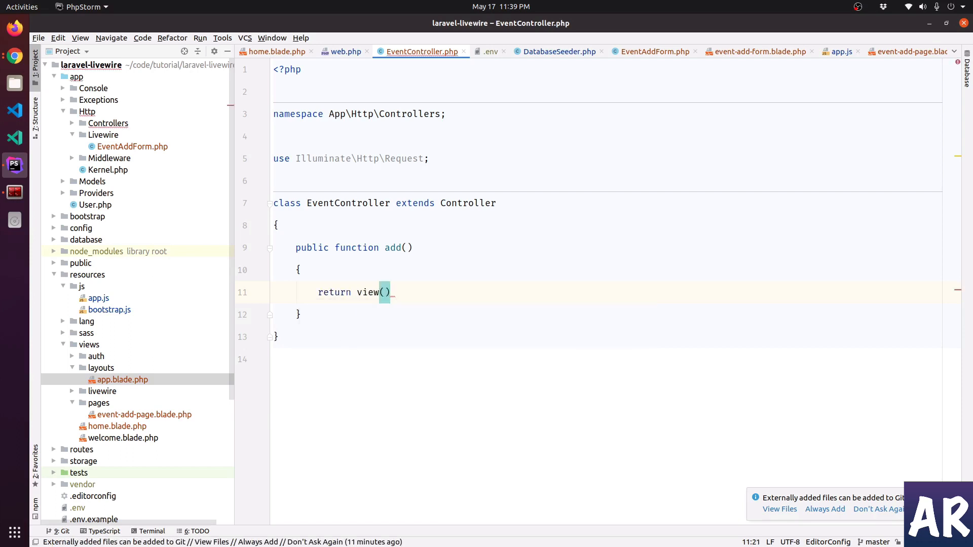
text(view: 'p)
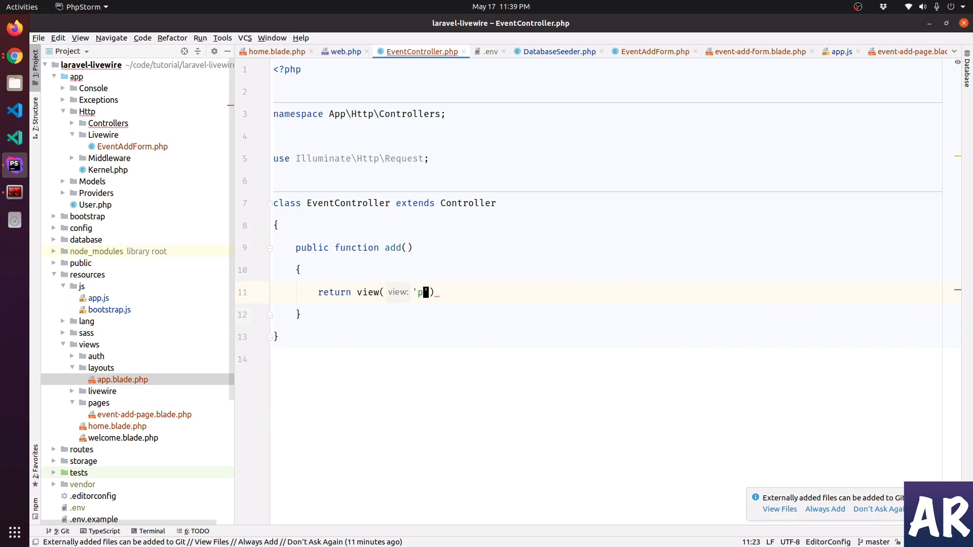
text(ages)
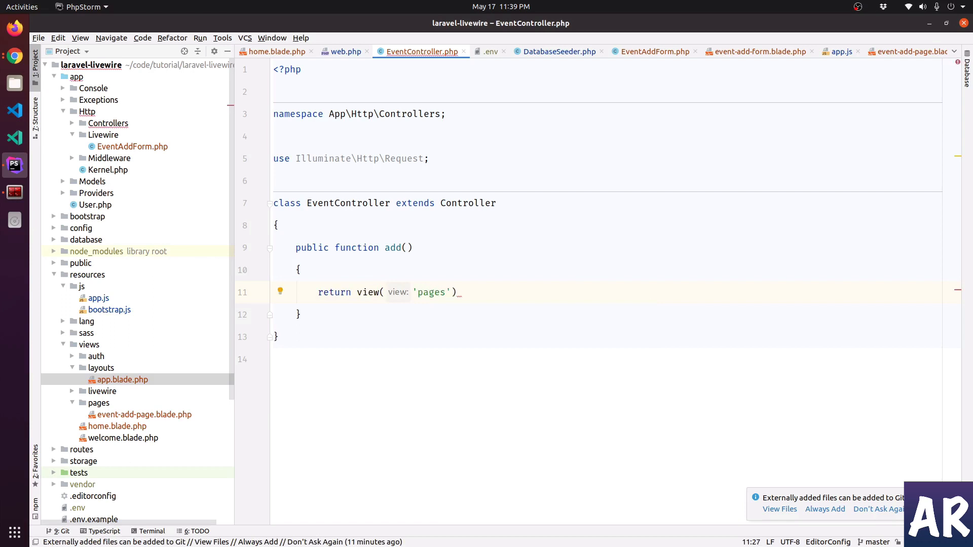
text(.)
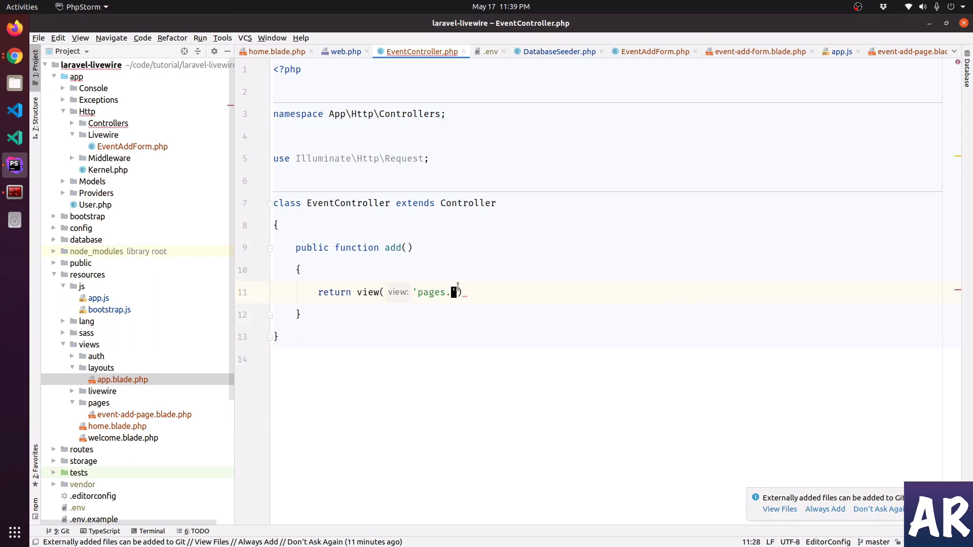
text(event-add-)
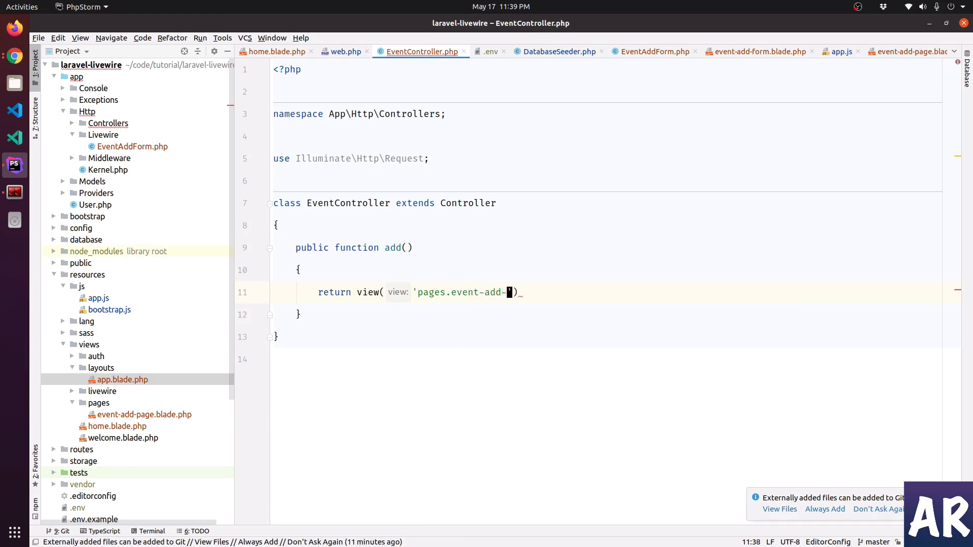
text(page)
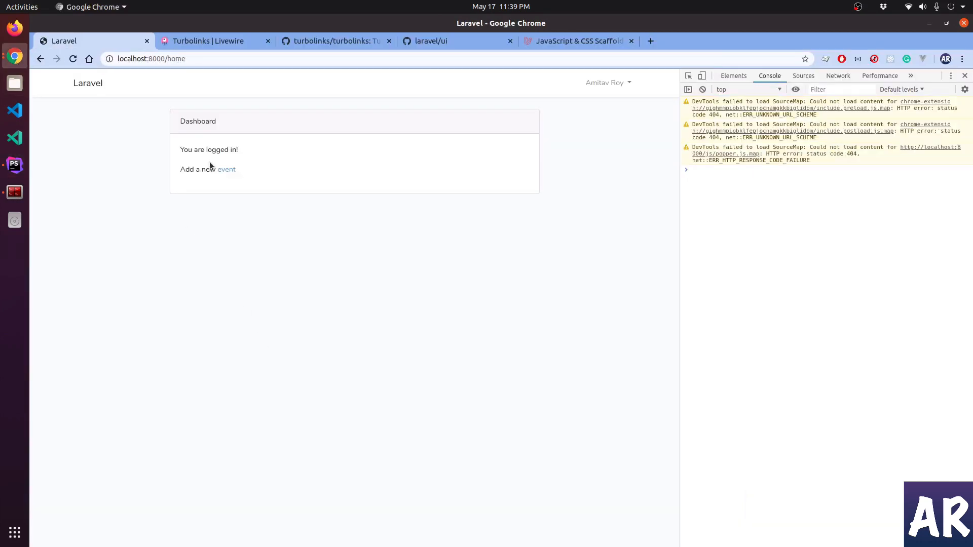
Enable Preserve log in DevTools Network and reload the dashboard.
click(226, 170)
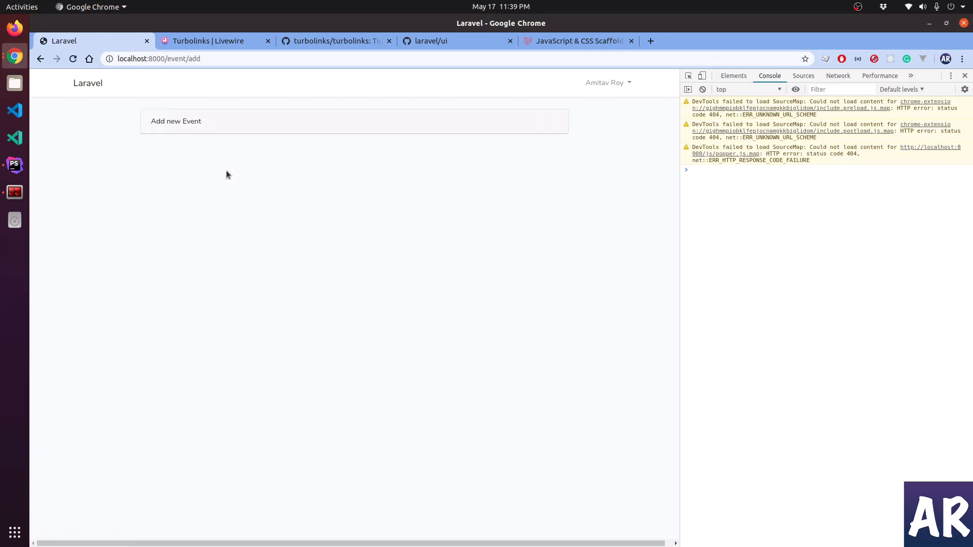
mouse_move(233, 216)
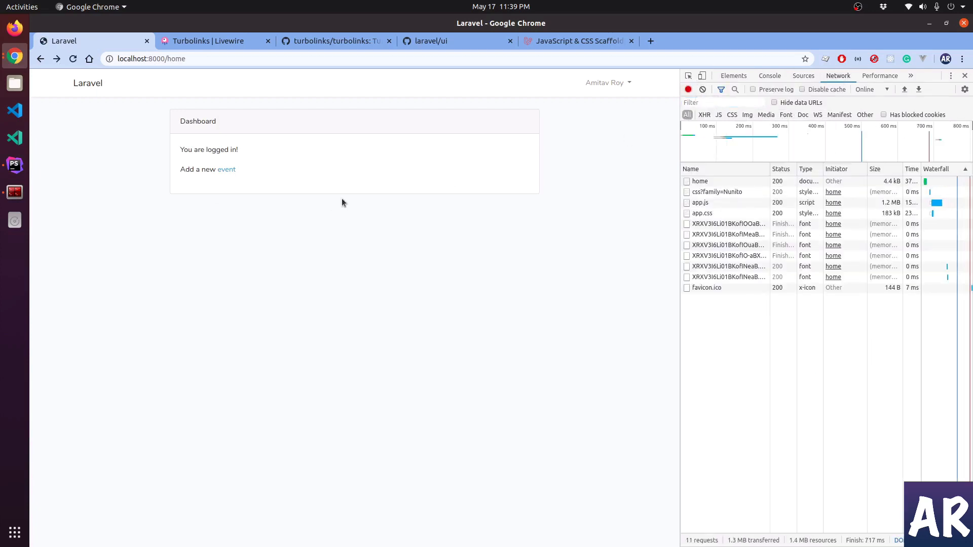
mouse_move(707, 287)
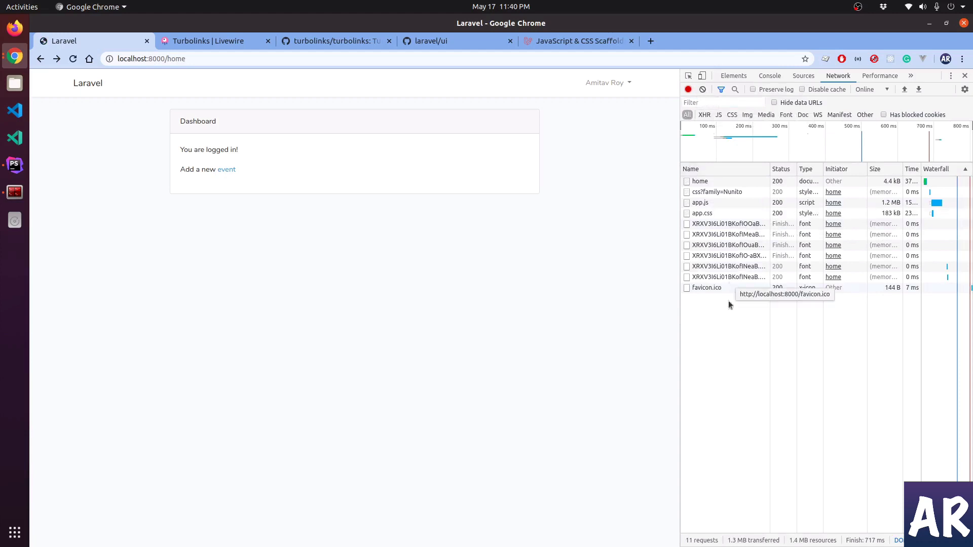
click(753, 89)
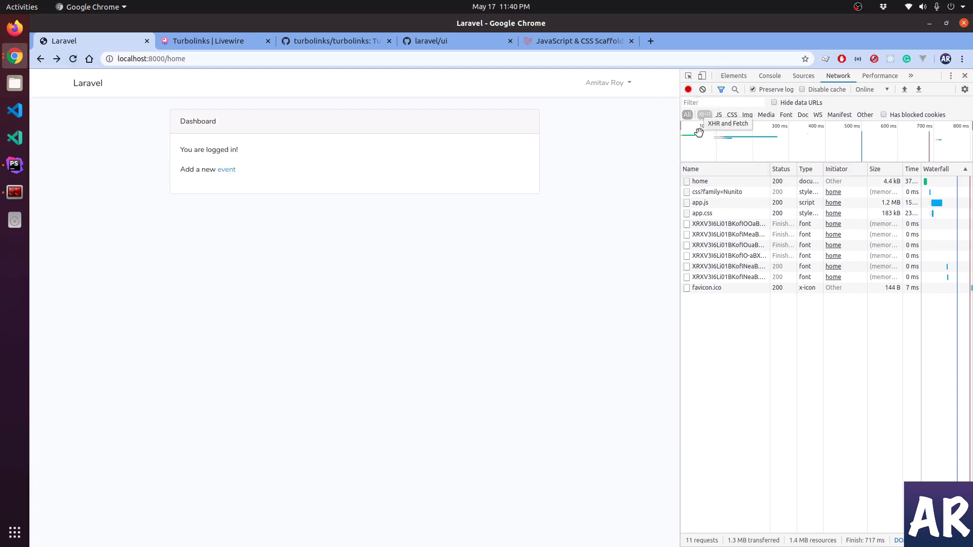
click(73, 59)
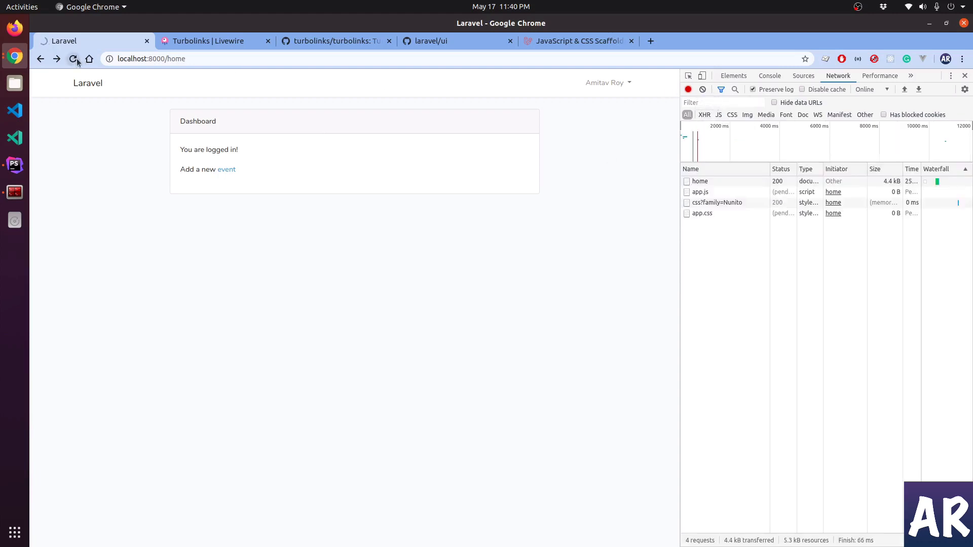
click(73, 59)
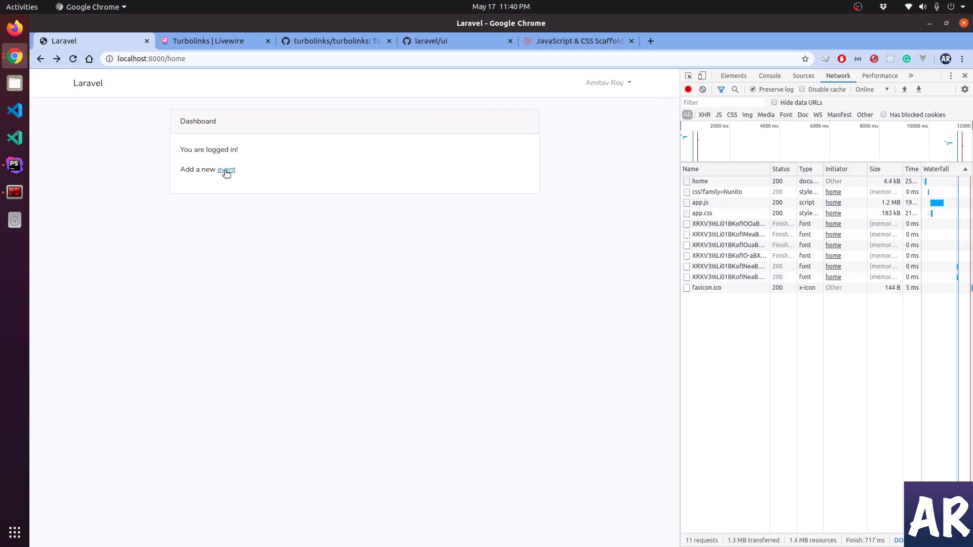
Follow the Add a new event link to /event/add and select its XHR request.
click(226, 169)
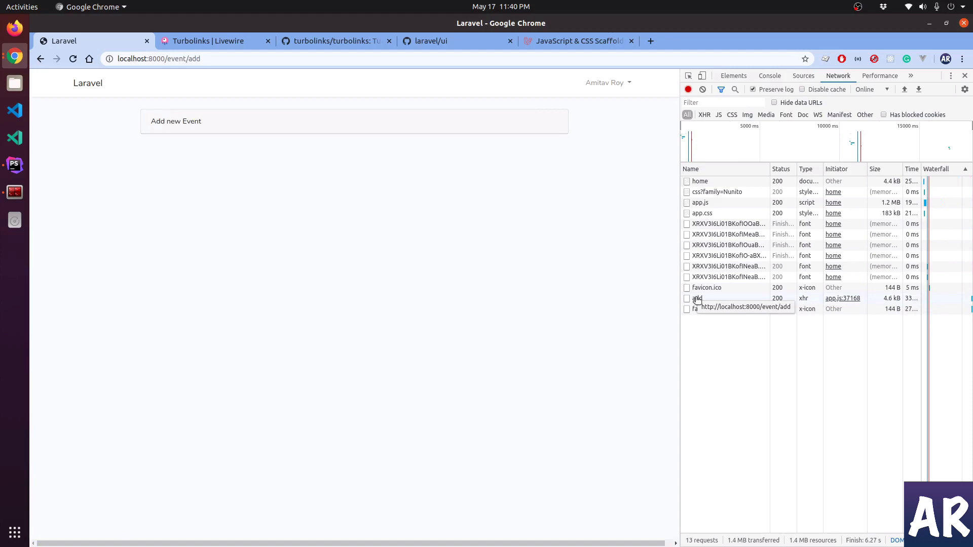
click(698, 298)
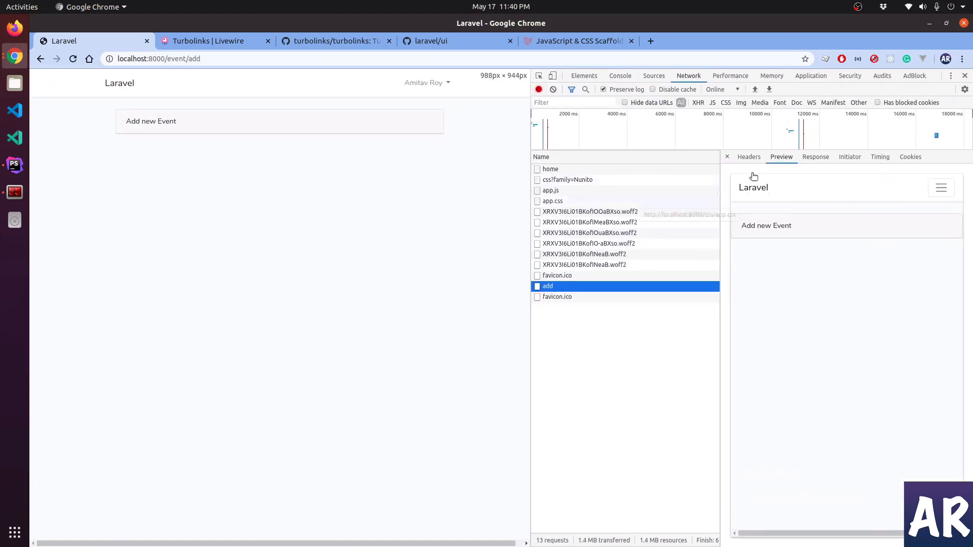
View the raw HTML response for the add request, then return to the dashboard and reopen the event add page.
click(815, 156)
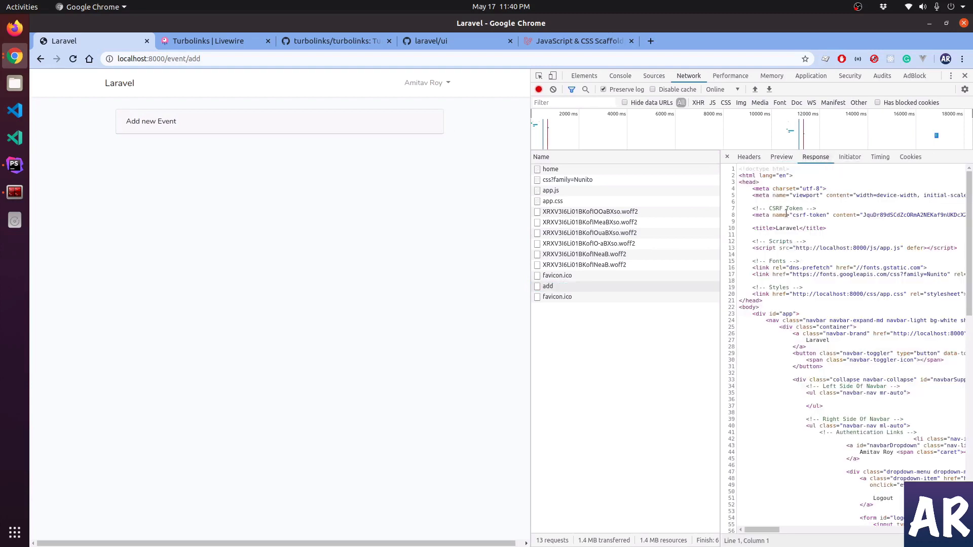
mouse_move(486, 262)
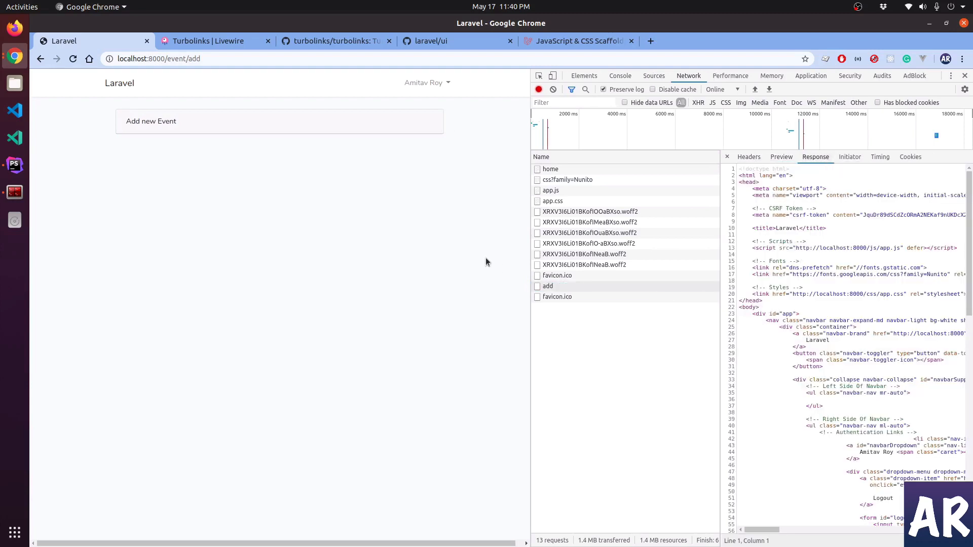
click(41, 59)
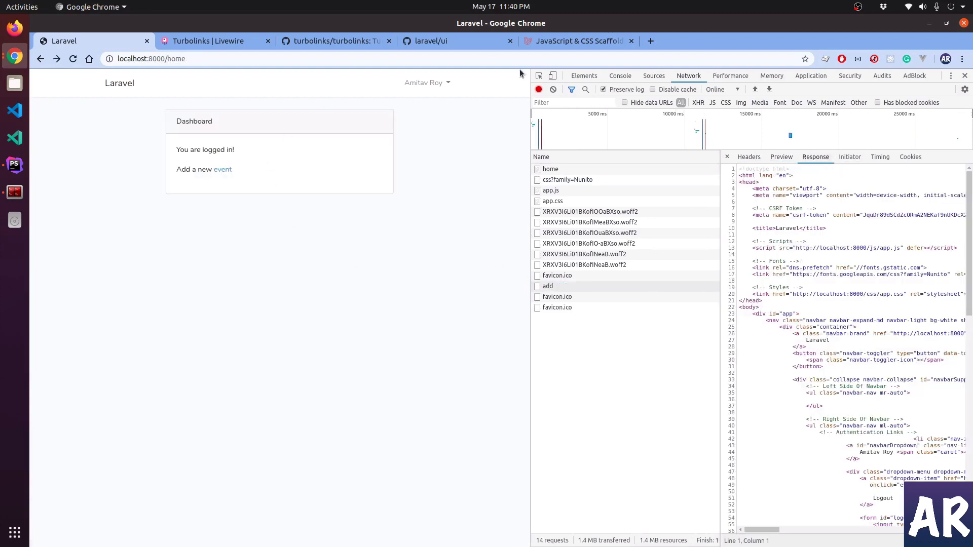
click(222, 169)
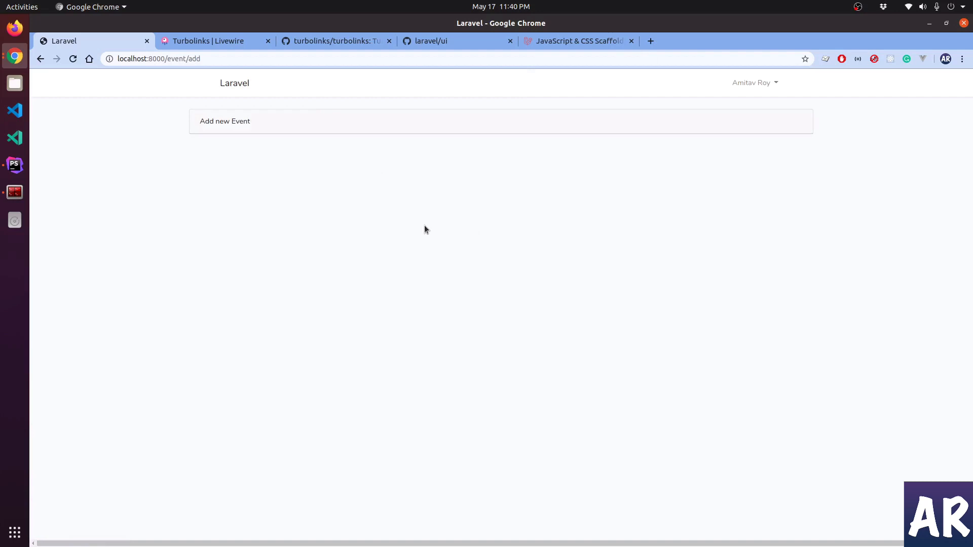
mouse_move(321, 181)
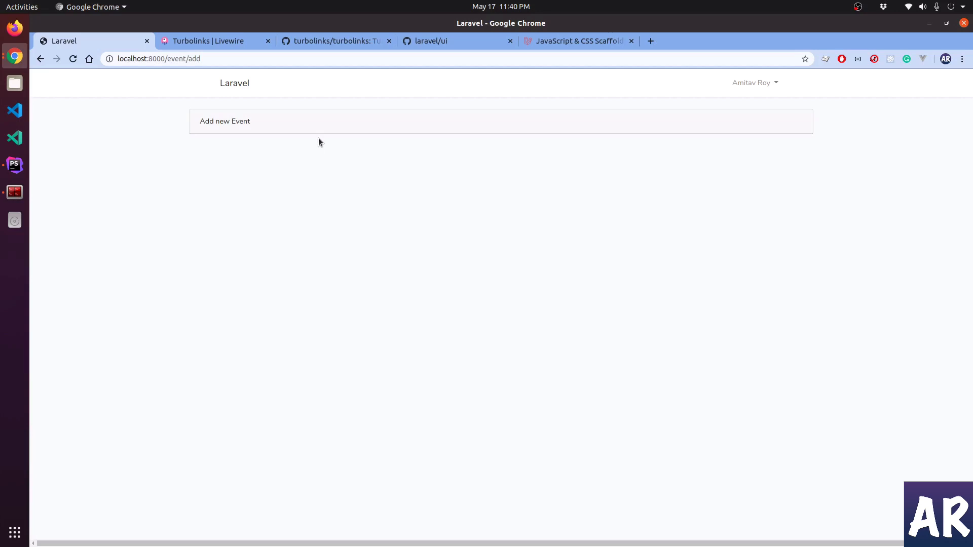
mouse_move(311, 110)
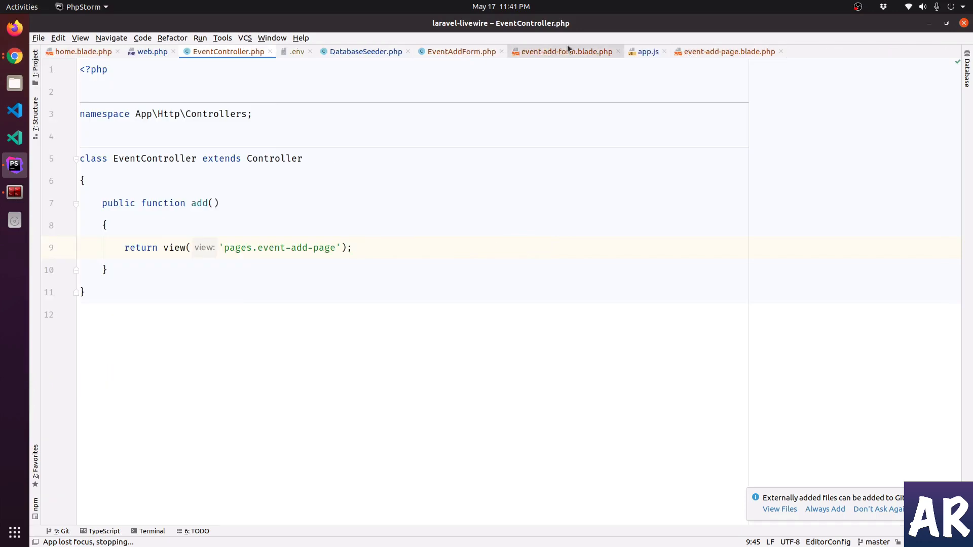
click(565, 52)
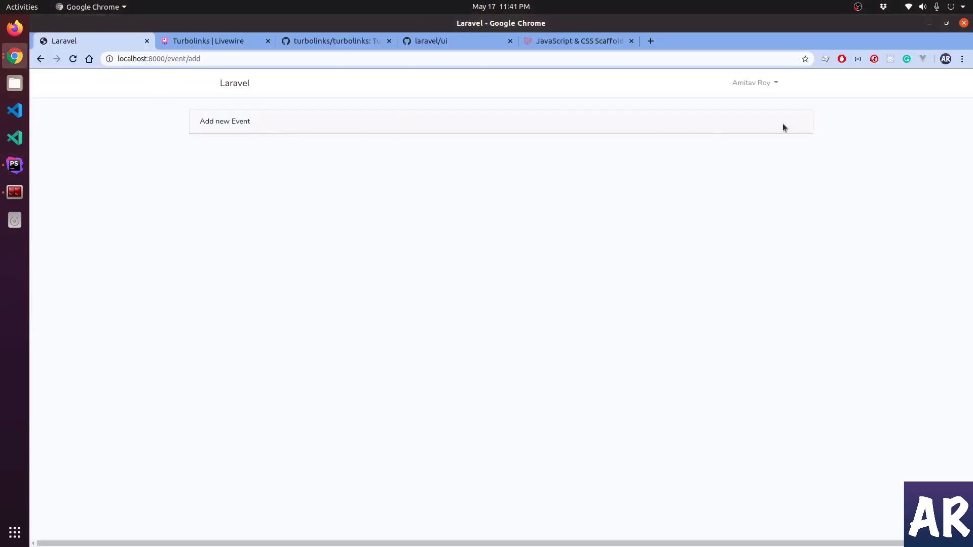
key(F12)
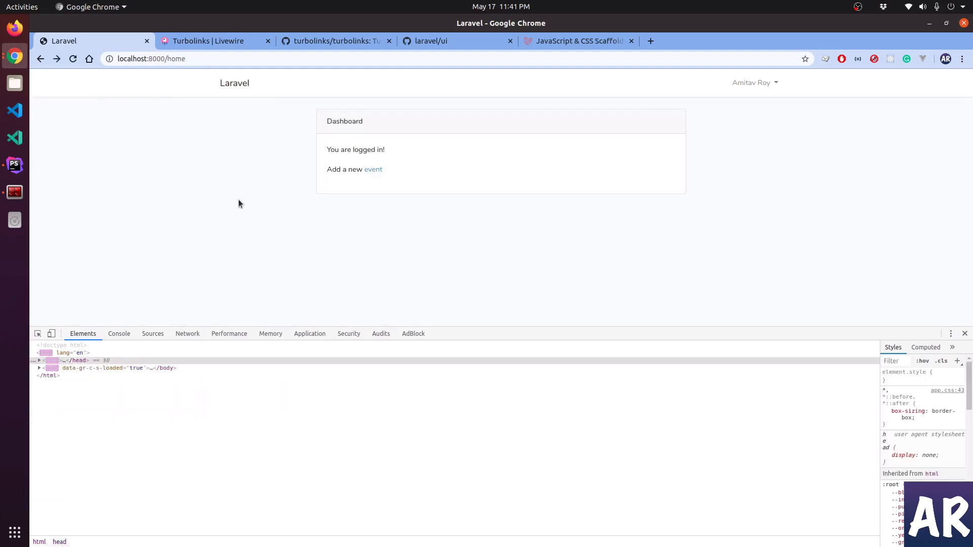
Expand the dashboard's body node in Elements, then bring up PhpStorm.
click(52, 367)
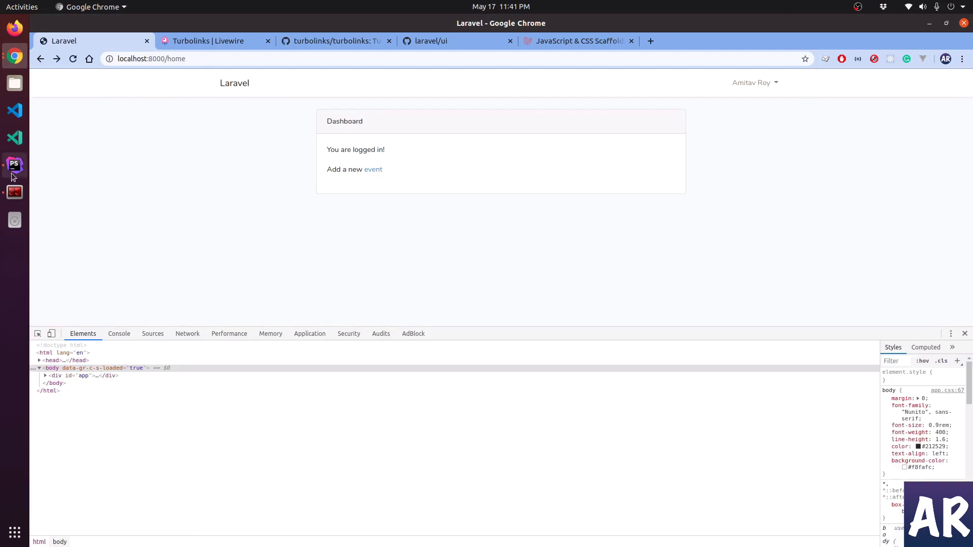
click(13, 166)
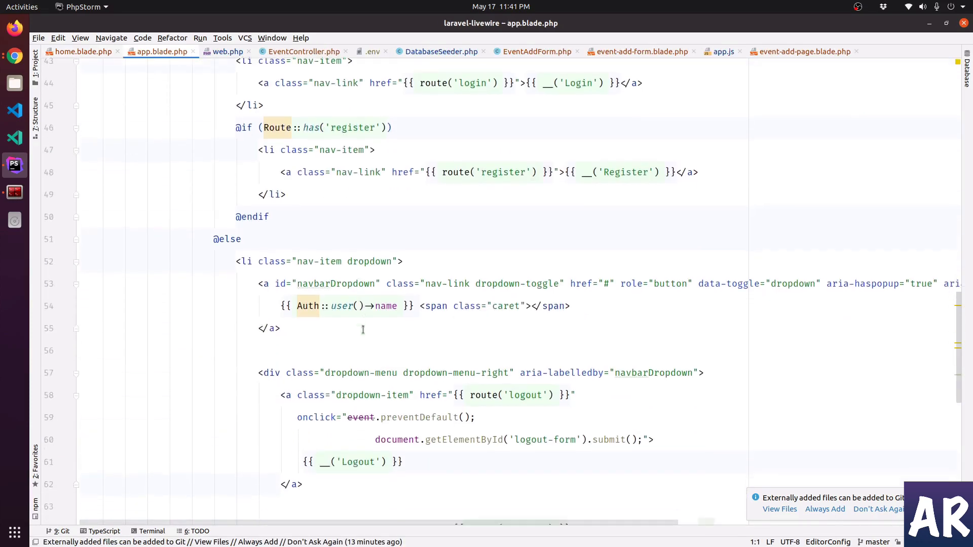
scroll(down, 3)
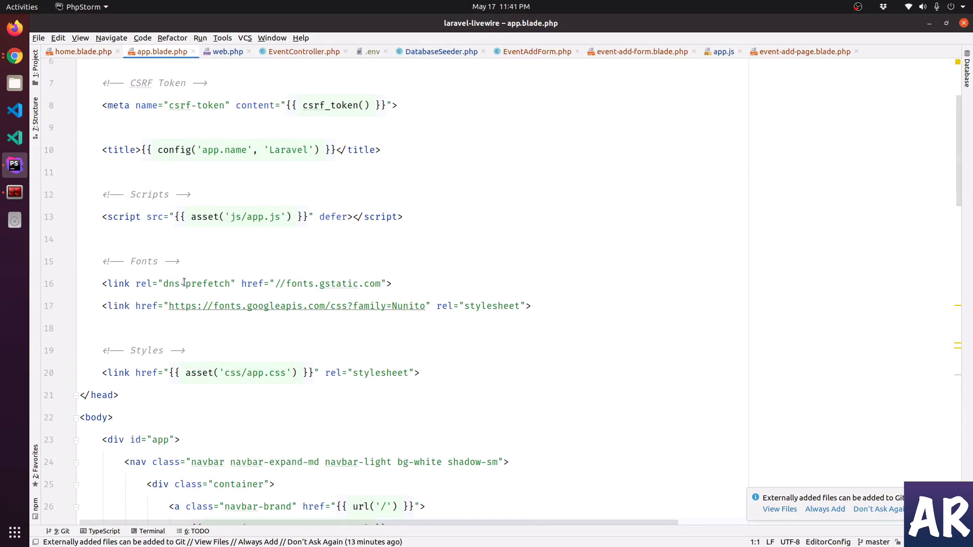
scroll(down, 3)
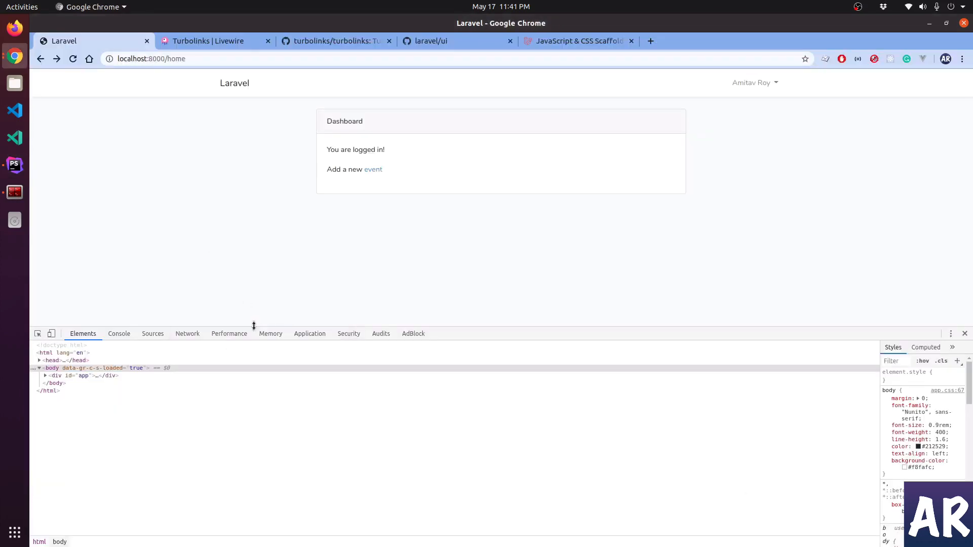
mouse_move(65, 375)
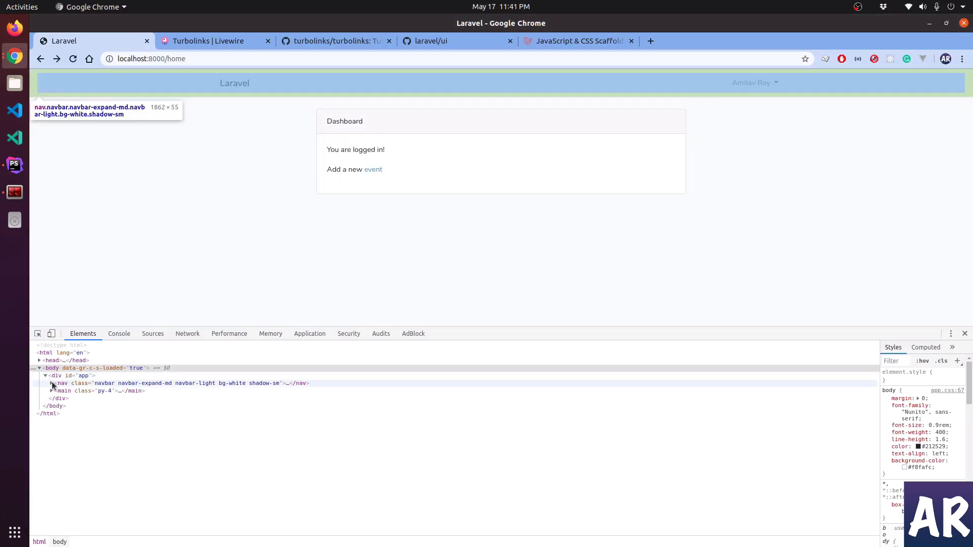
Expand nav and main inside div#app on /home, then follow the 'event' link.
click(55, 383)
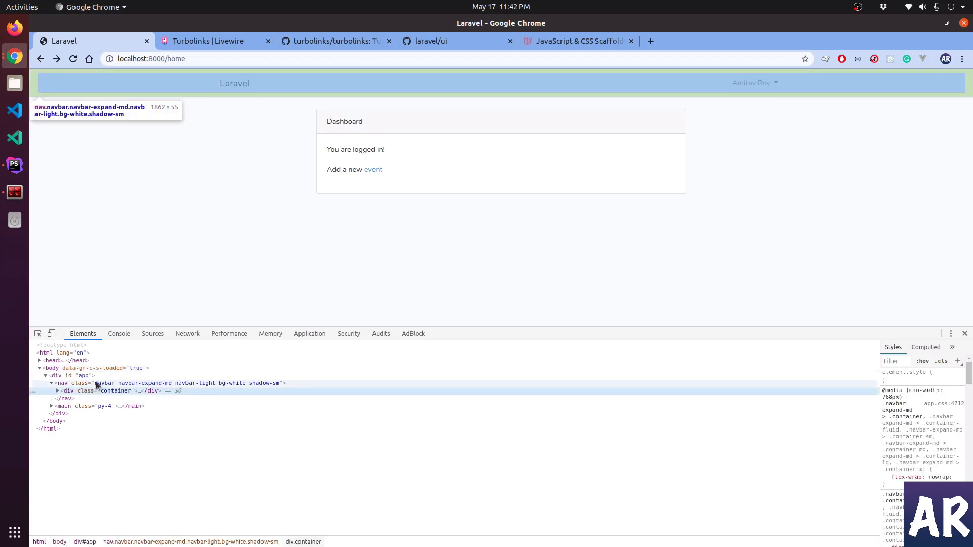
mouse_move(82, 405)
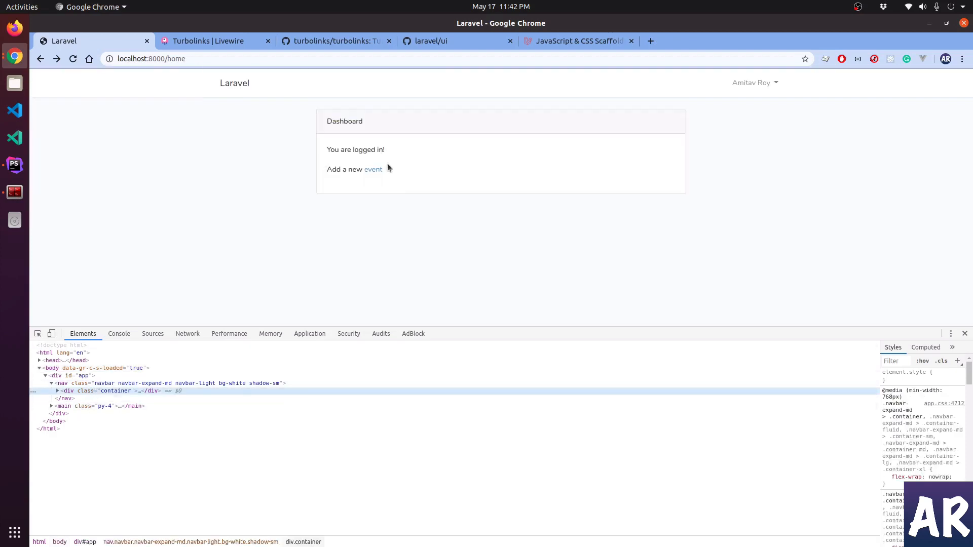
click(81, 406)
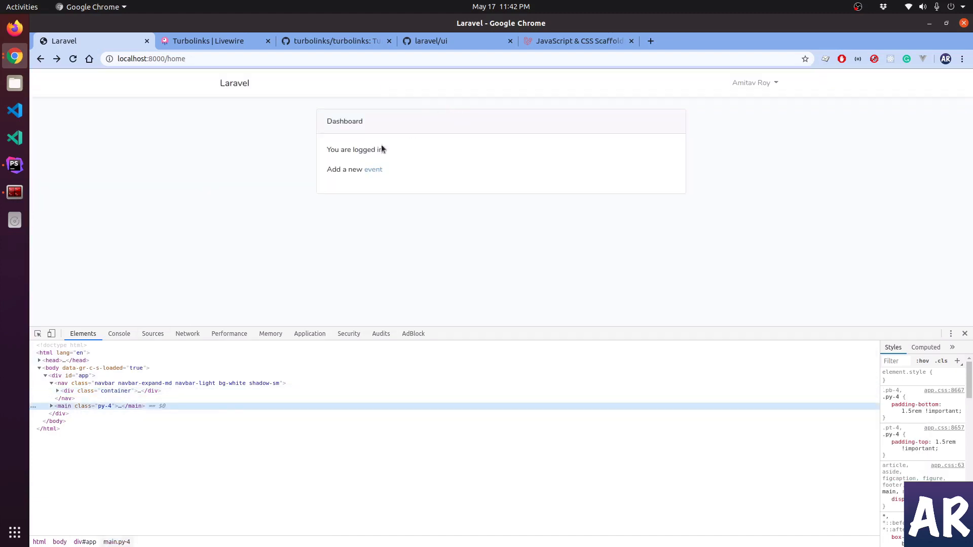
click(373, 169)
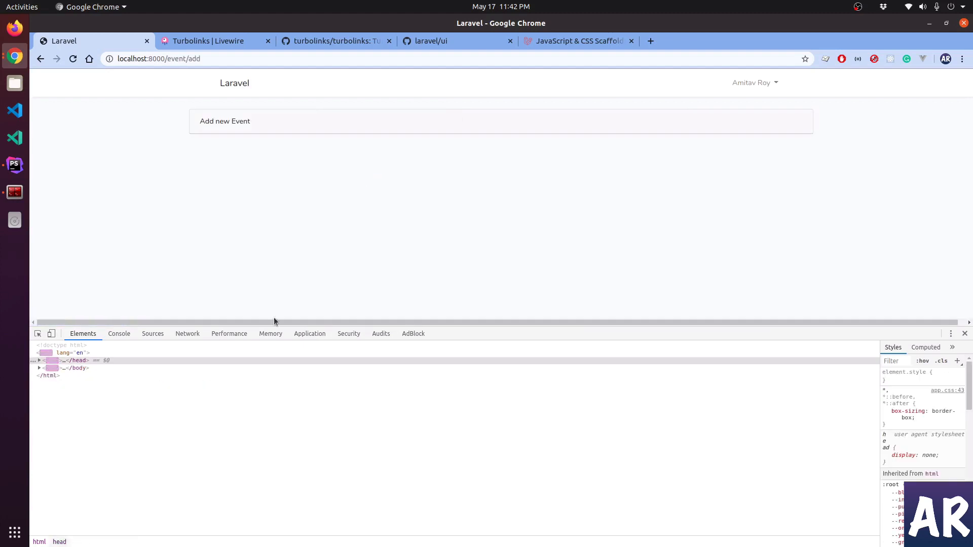
Expand body and div#app on /event/add to compare its nav and main, then collapse it.
click(40, 368)
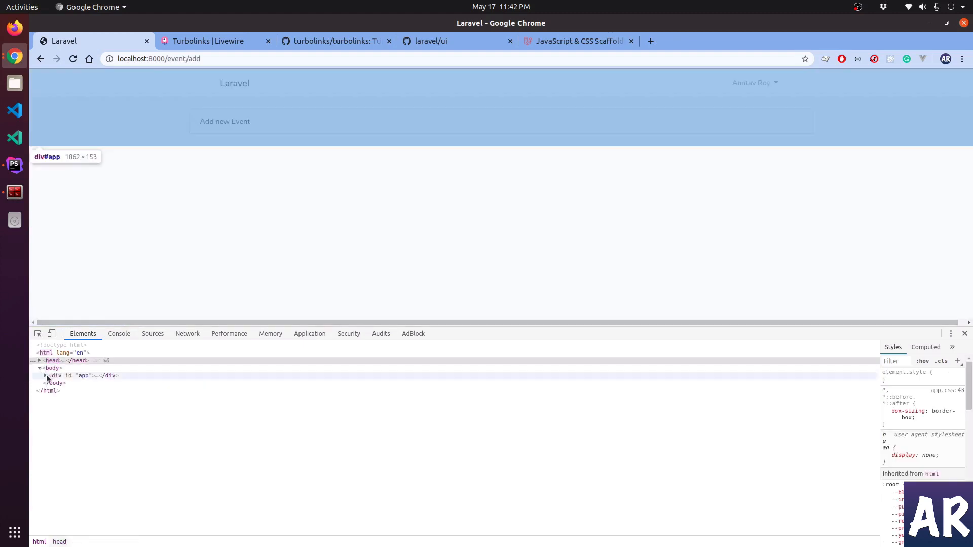
click(39, 375)
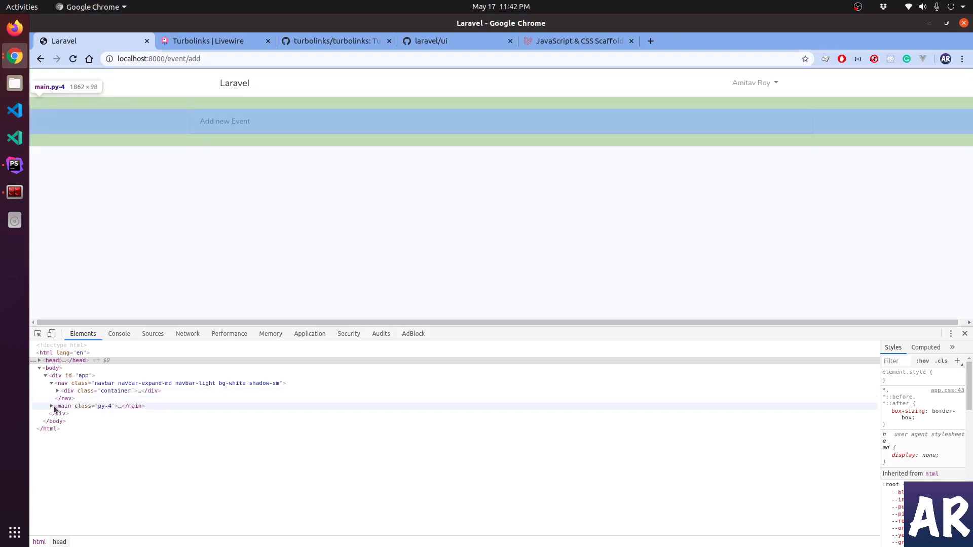
click(53, 405)
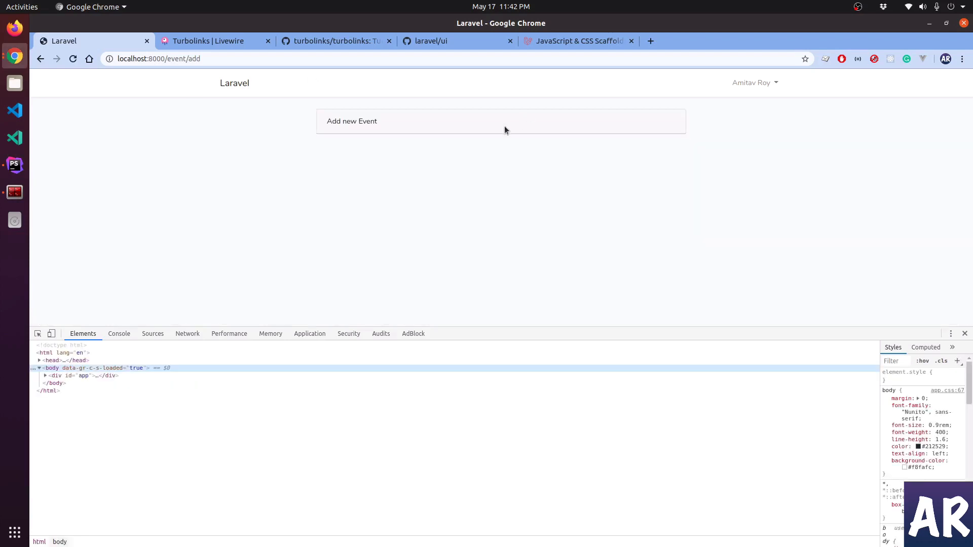
mouse_move(528, 172)
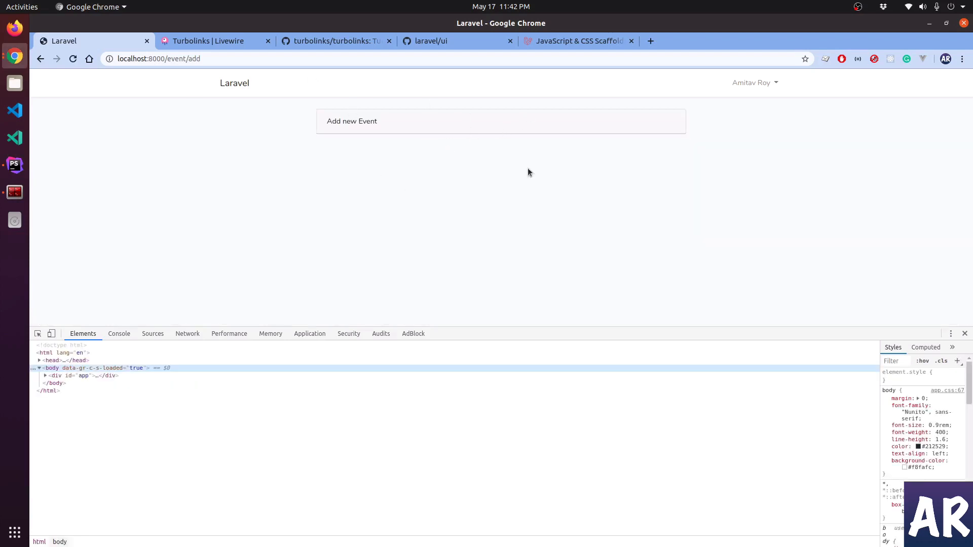
mouse_move(420, 174)
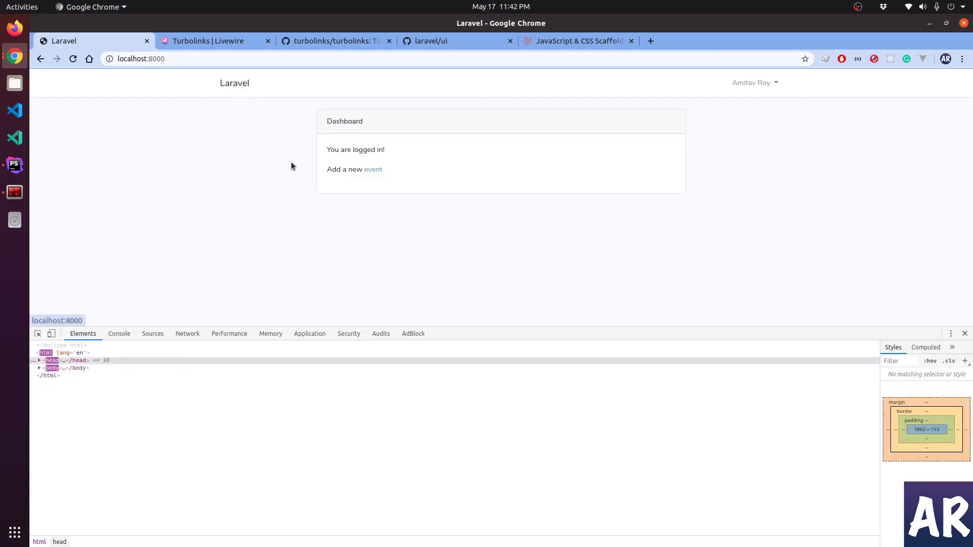
Follow the dashboard's 'event' link to load /event/add with Elements visible.
click(373, 169)
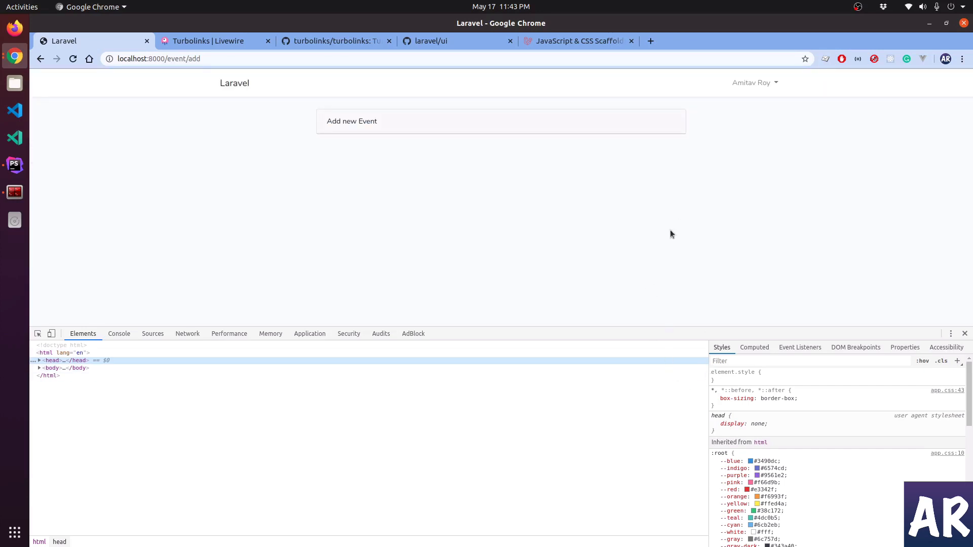
mouse_move(670, 206)
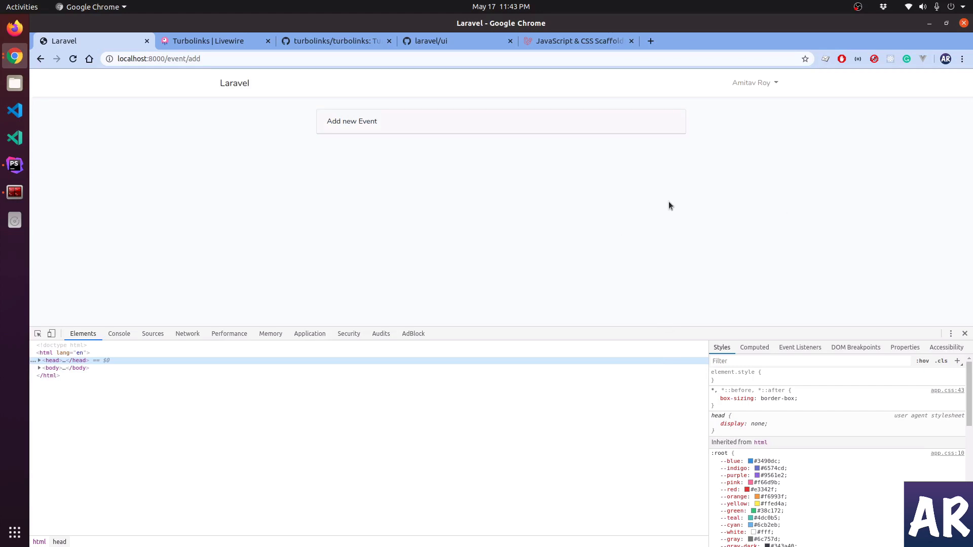